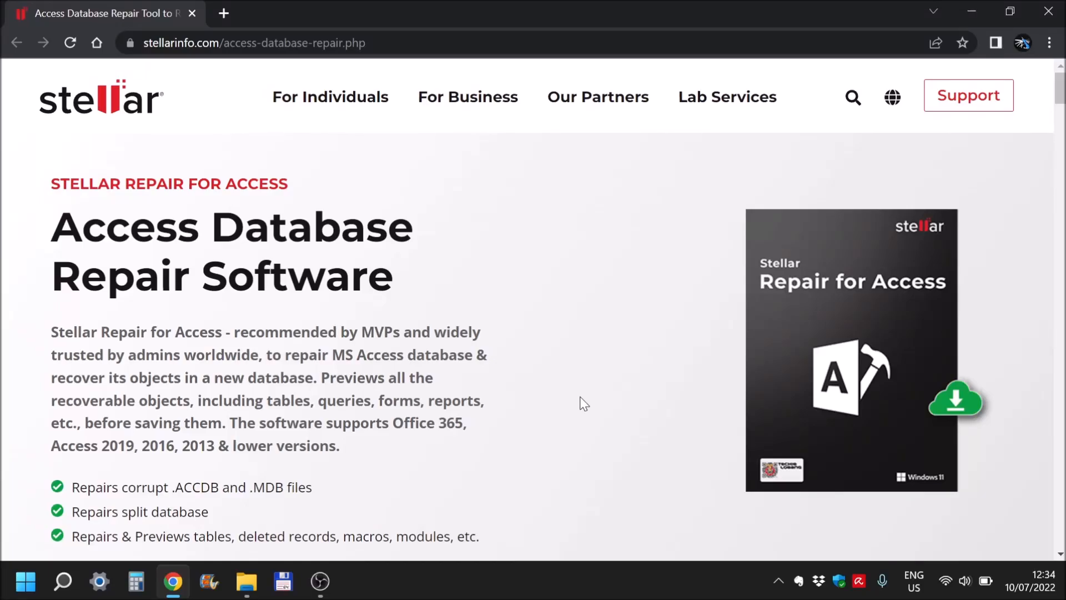
mouse_move(58, 178)
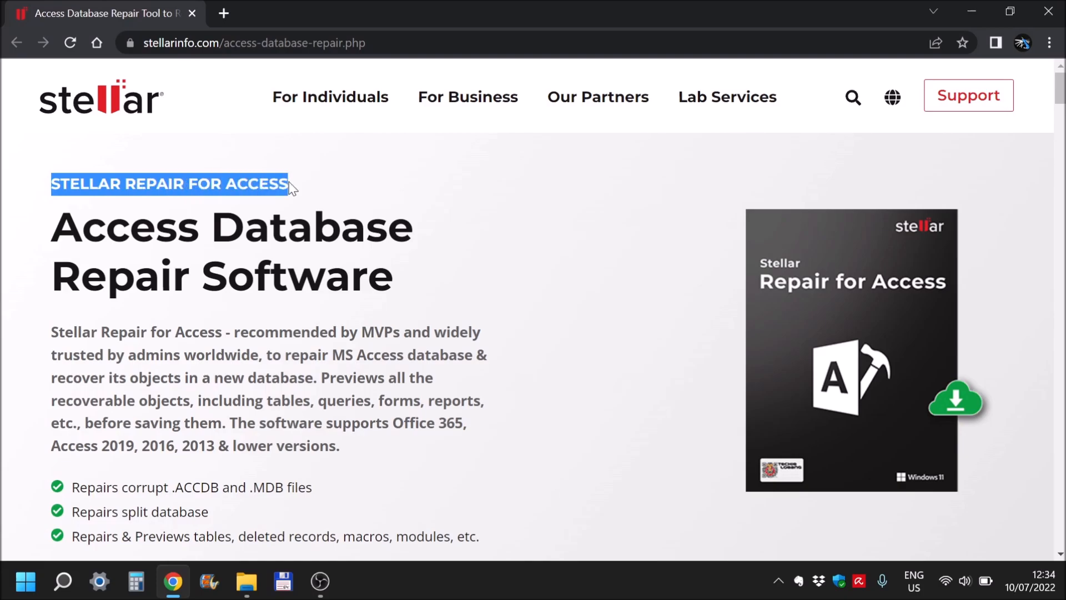
mouse_move(125, 112)
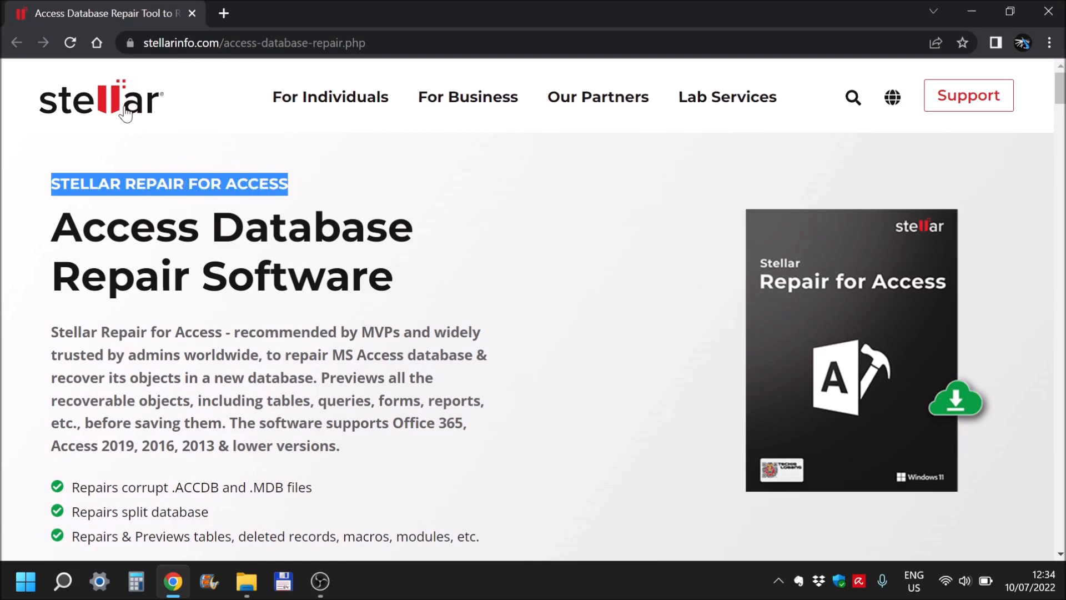
Scroll through the product intro and the unrecognized database format error section, highlighting headings
click(316, 278)
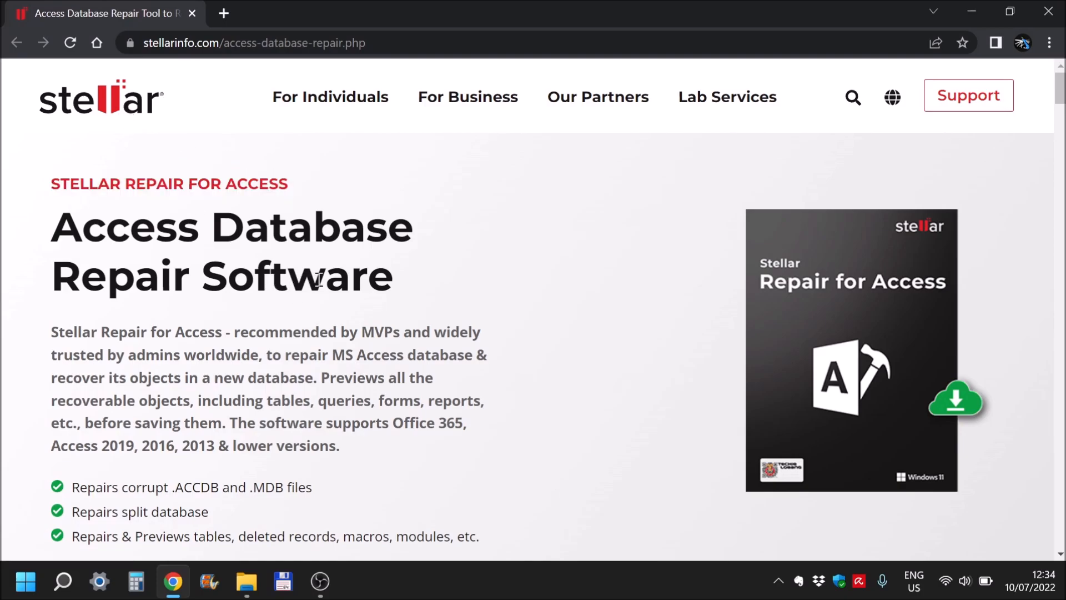
scroll(down, 3)
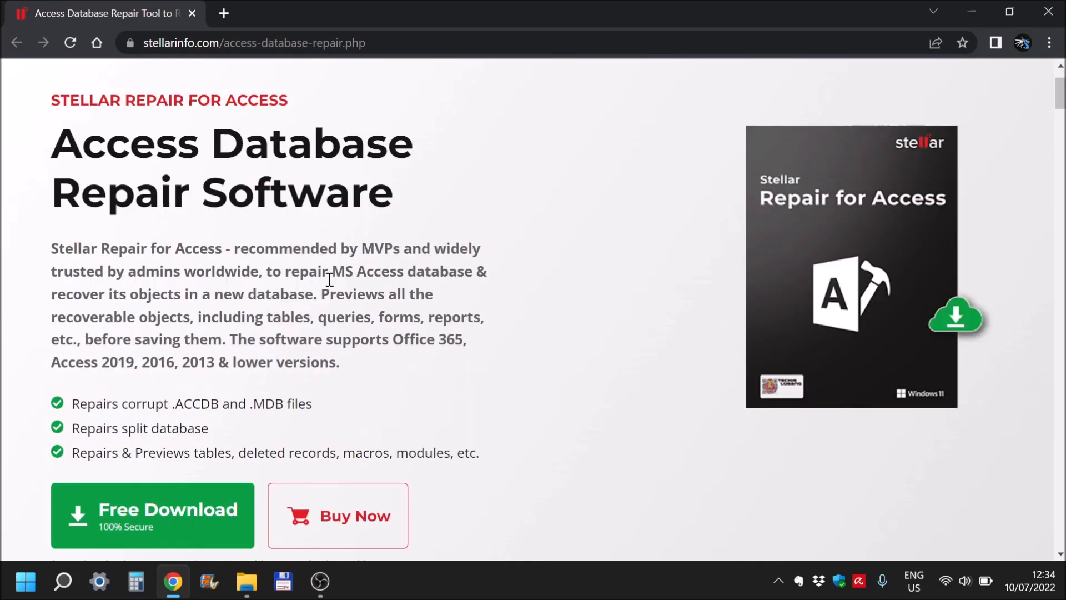
mouse_move(424, 333)
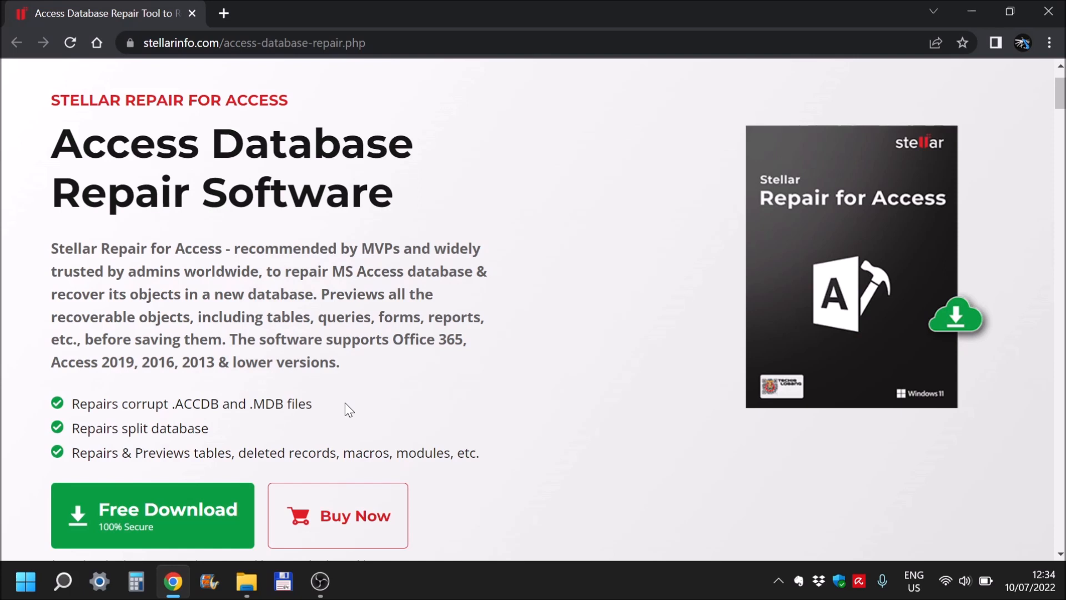
mouse_move(512, 444)
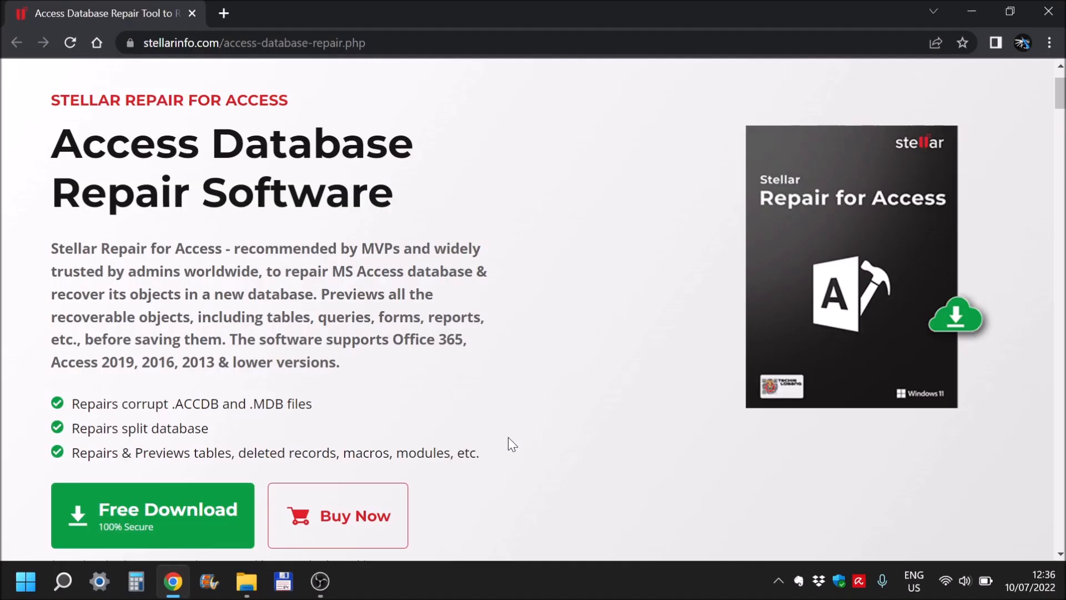
mouse_move(76, 454)
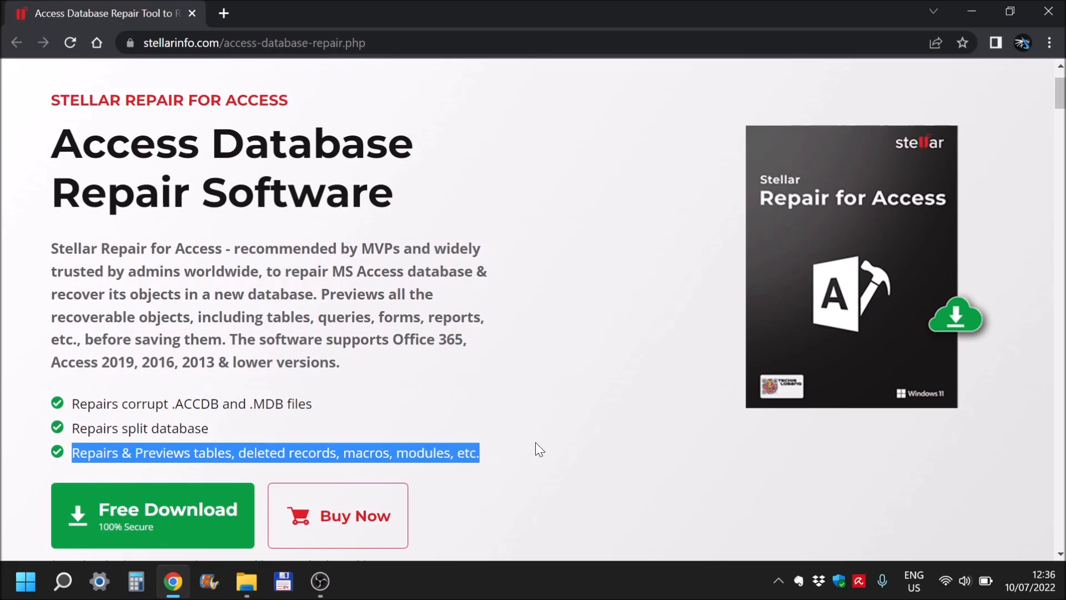
click(393, 338)
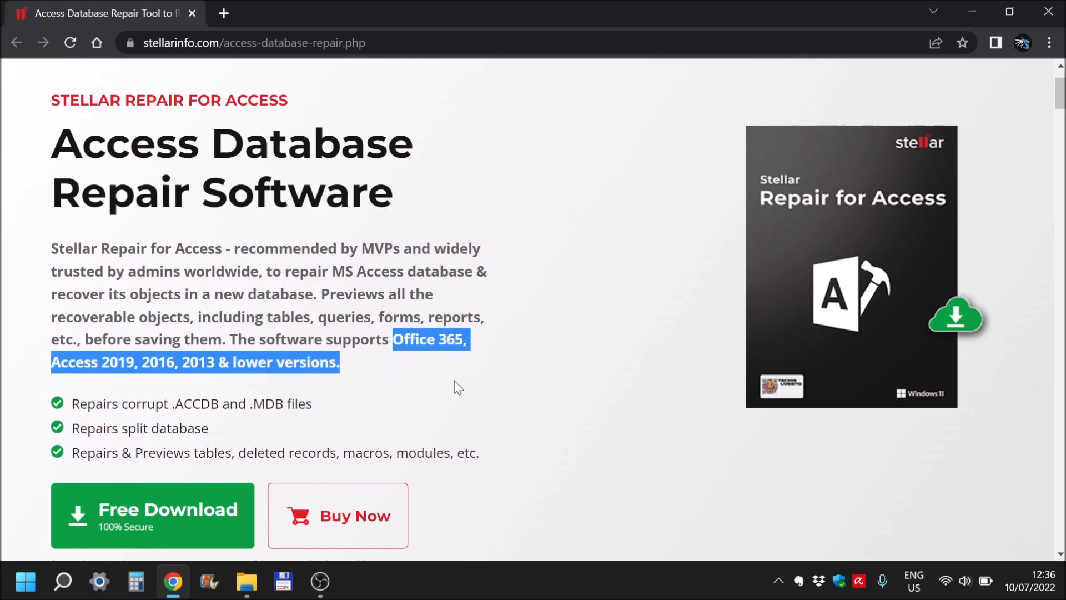
scroll(down, 3)
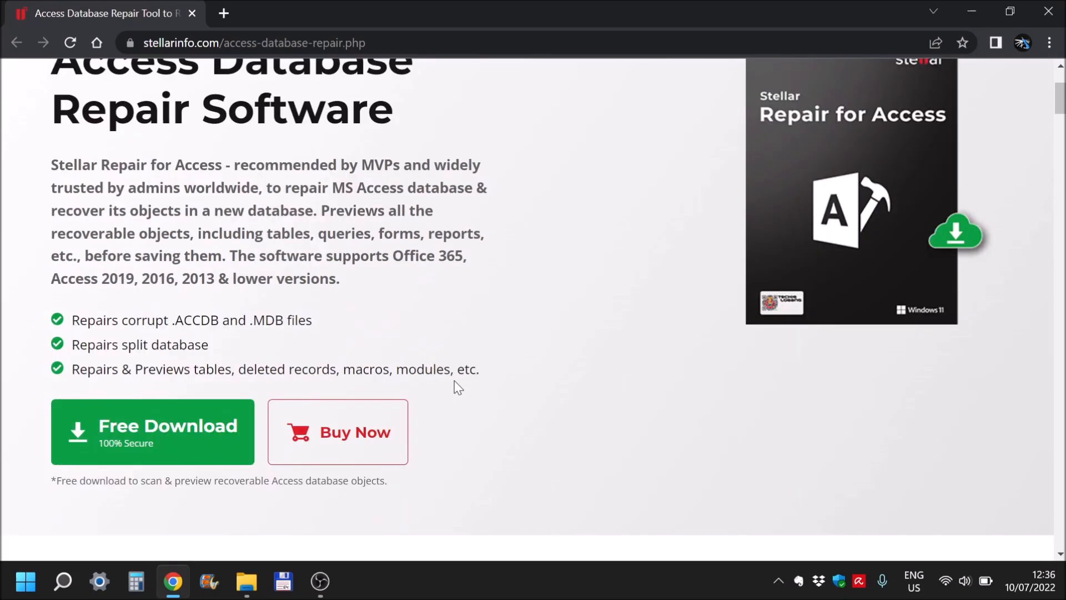
scroll(down, 3)
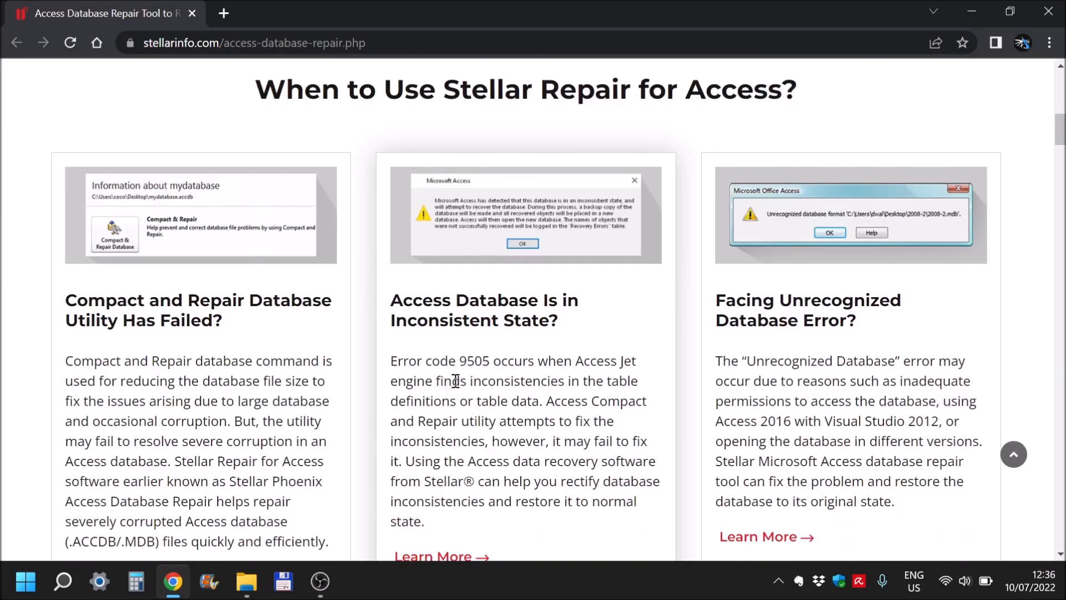
mouse_move(109, 312)
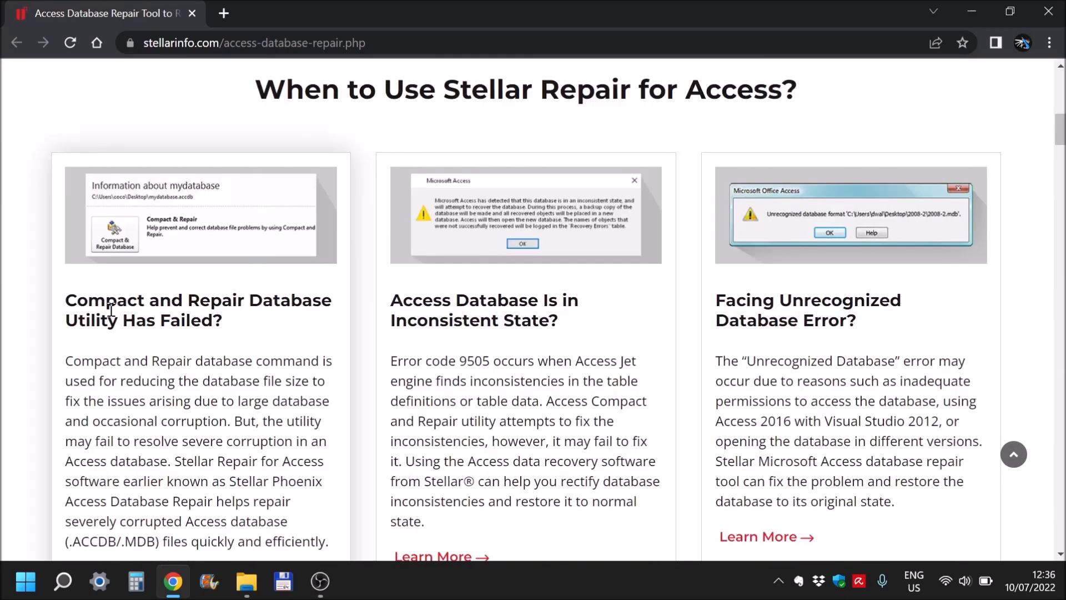
mouse_move(191, 303)
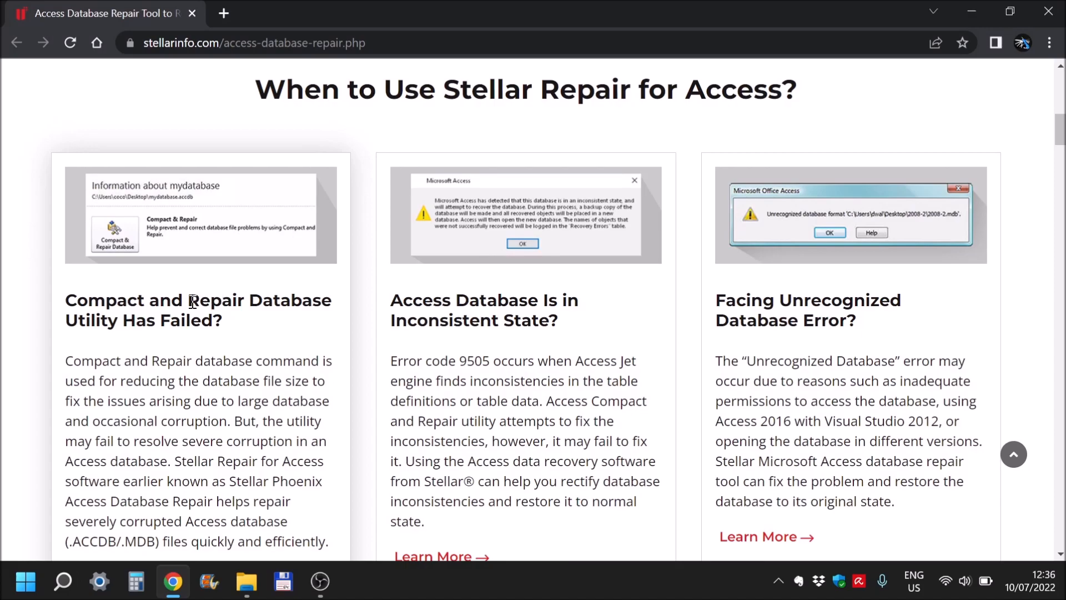
mouse_move(26, 327)
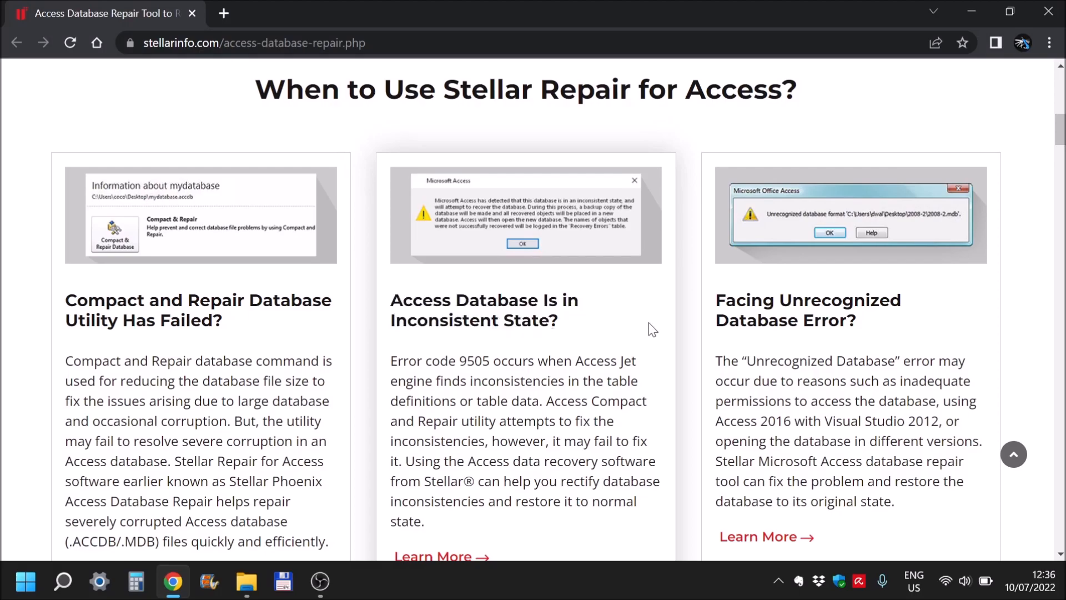
double_click(740, 300)
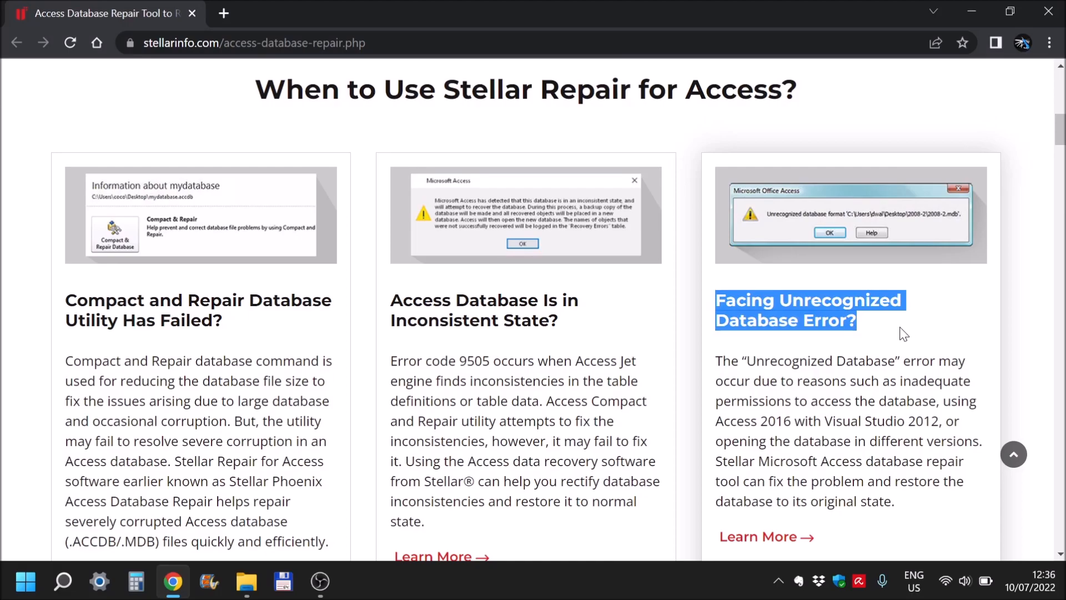
click(910, 333)
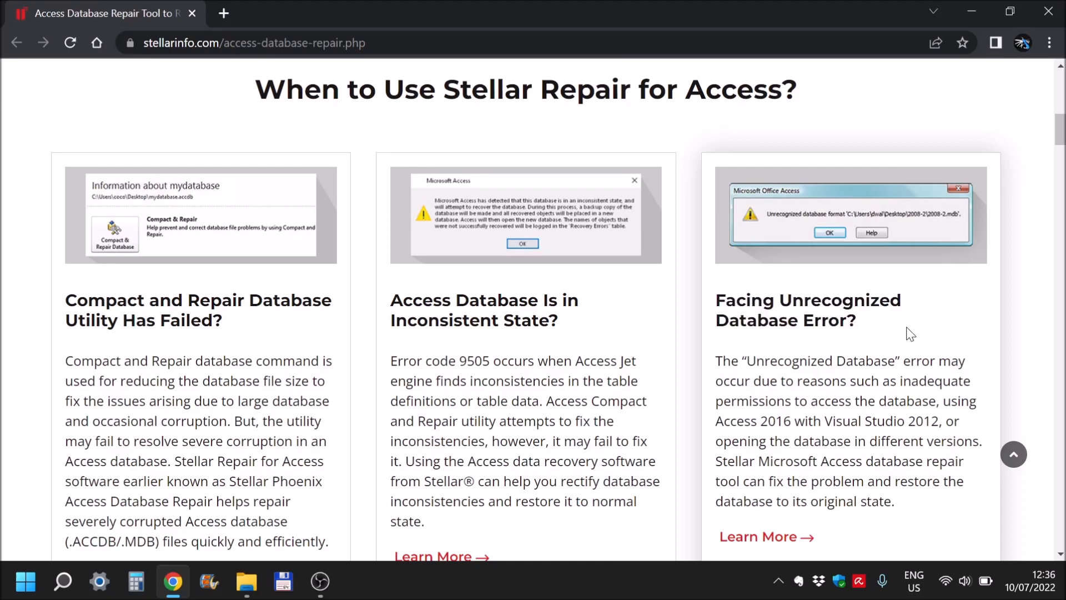
scroll(down, 3)
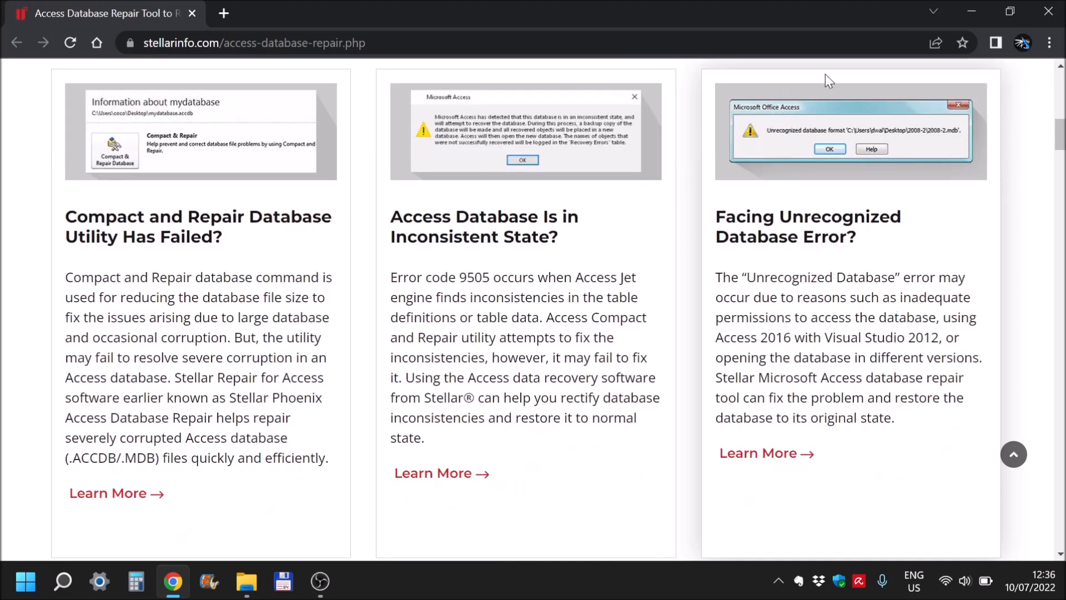
mouse_move(957, 65)
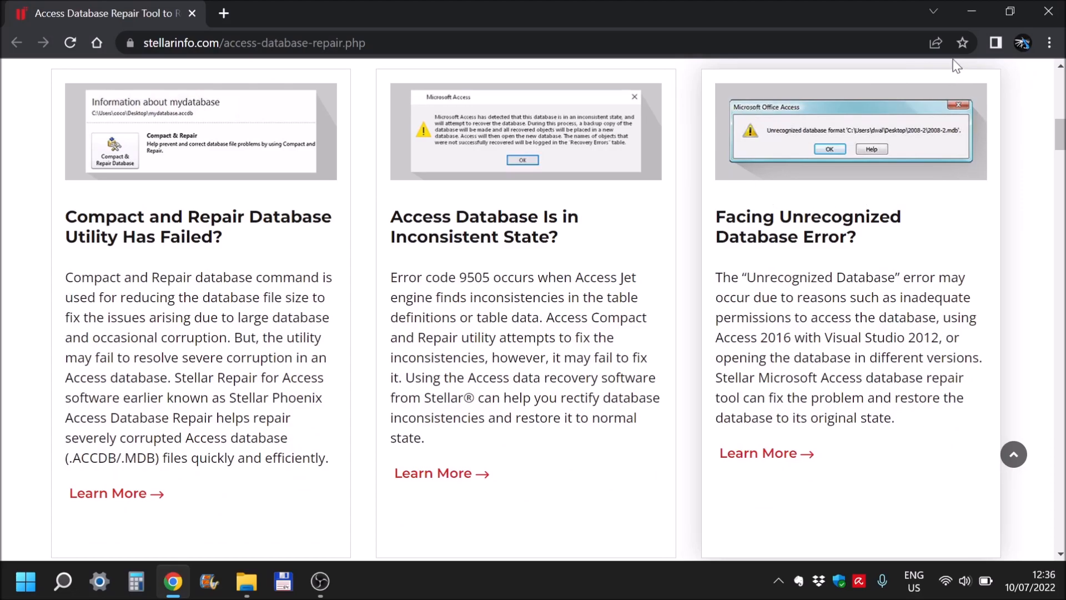
scroll(down, 3)
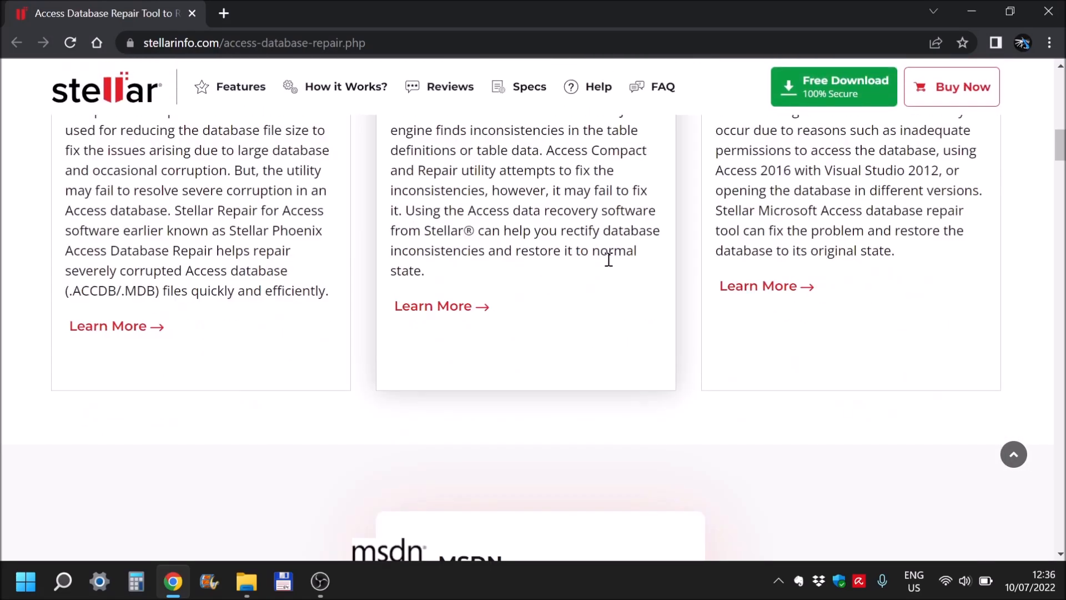
scroll(down, 3)
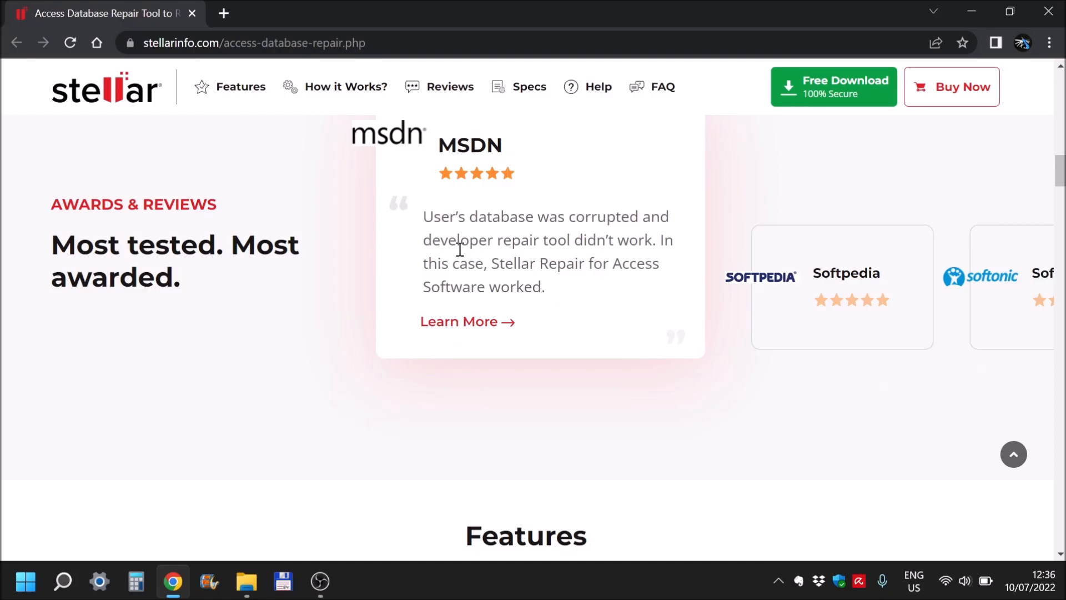
mouse_move(742, 332)
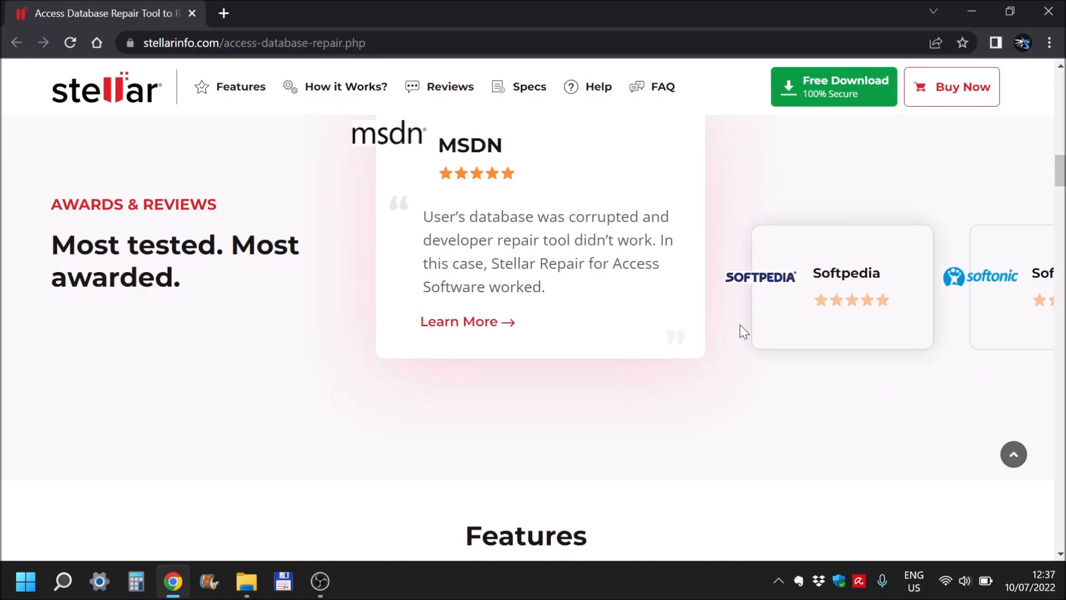
scroll(down, 3)
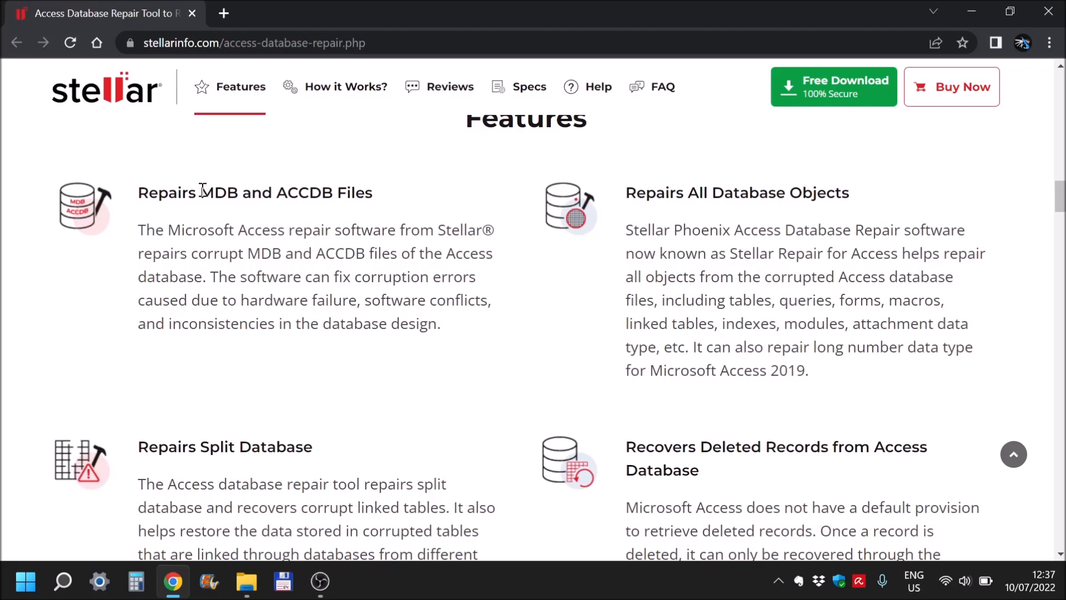
Read the ACCDB/MDB repair, deleted records, previews and non-English data features
double_click(303, 193)
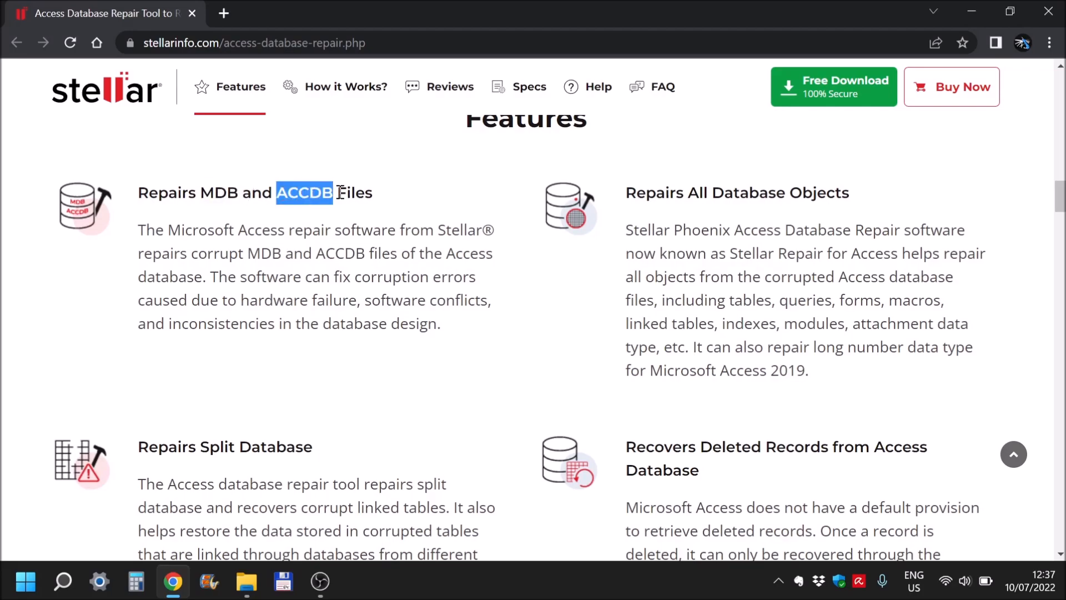
mouse_move(631, 216)
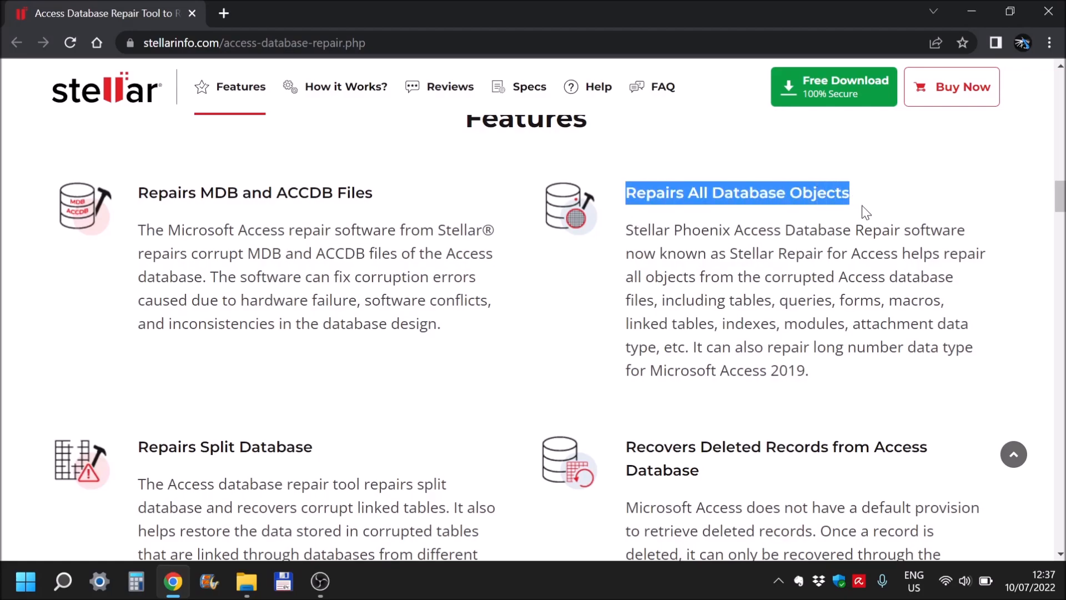
scroll(down, 3)
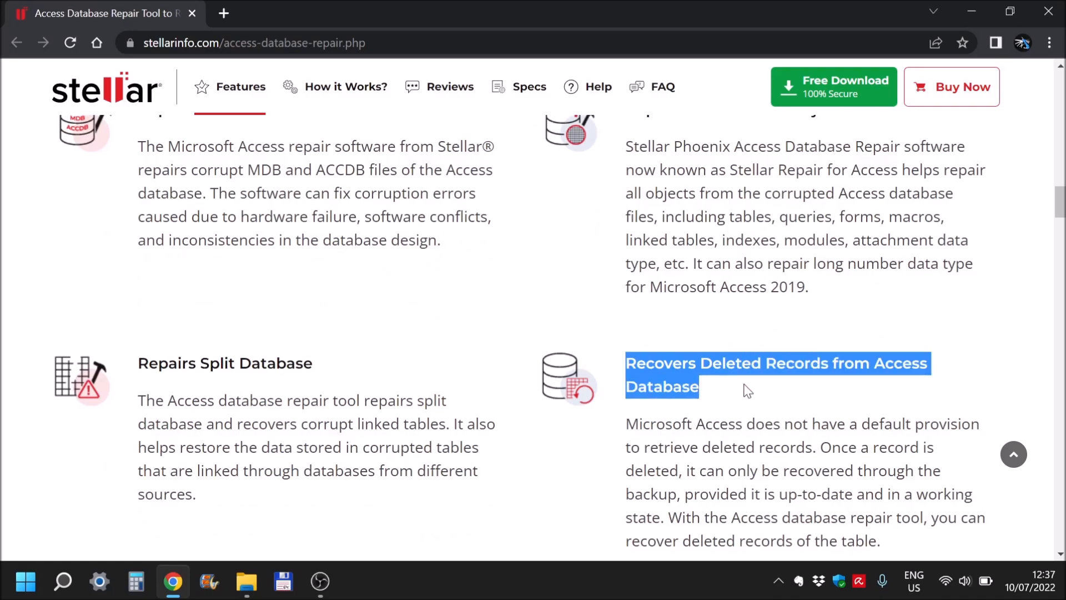
click(143, 362)
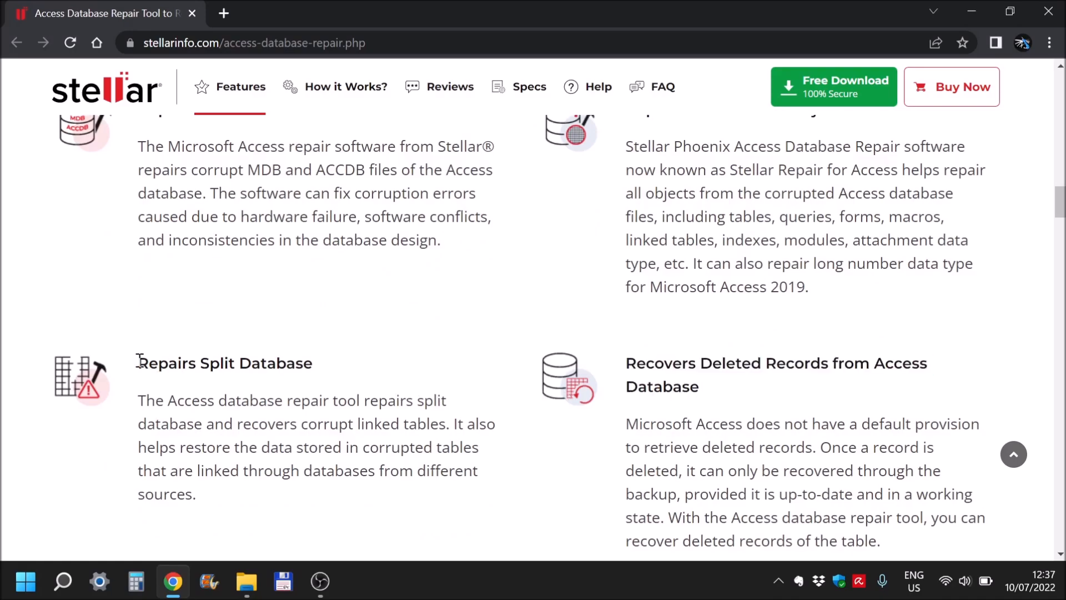
scroll(down, 3)
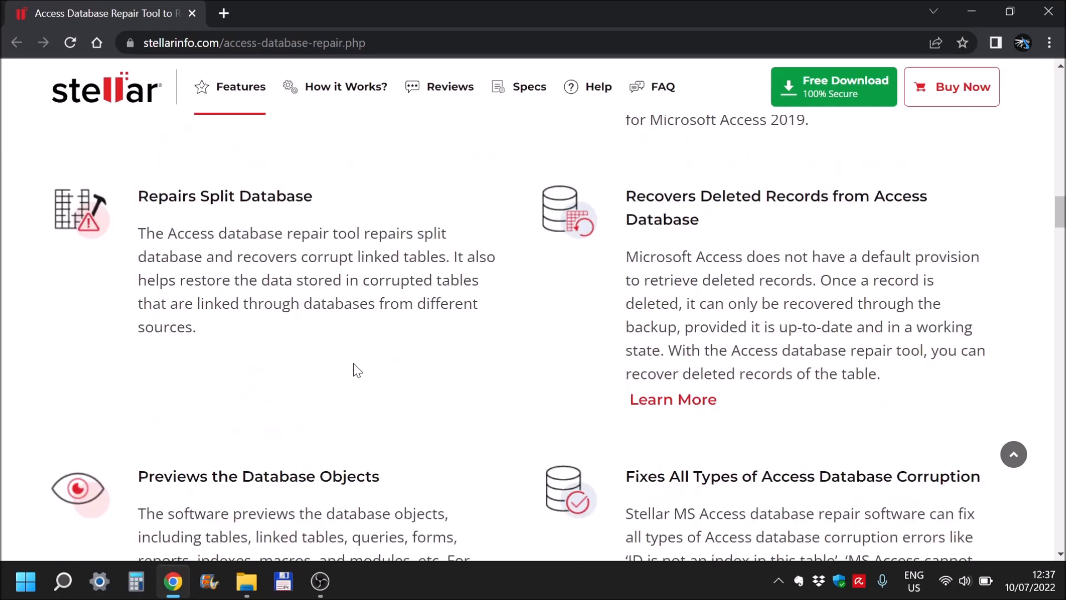
scroll(down, 3)
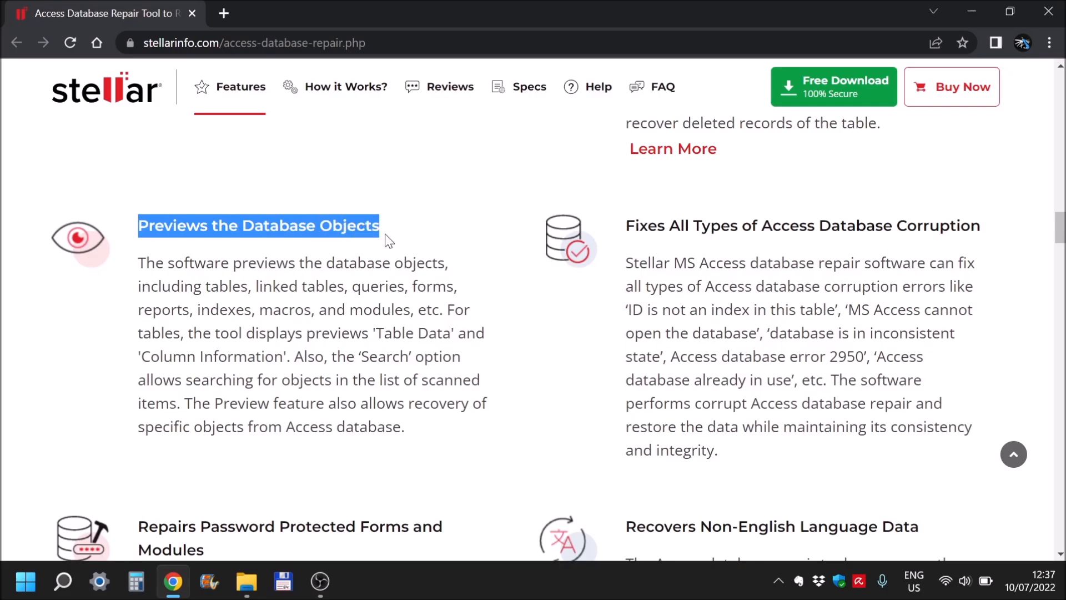
click(493, 309)
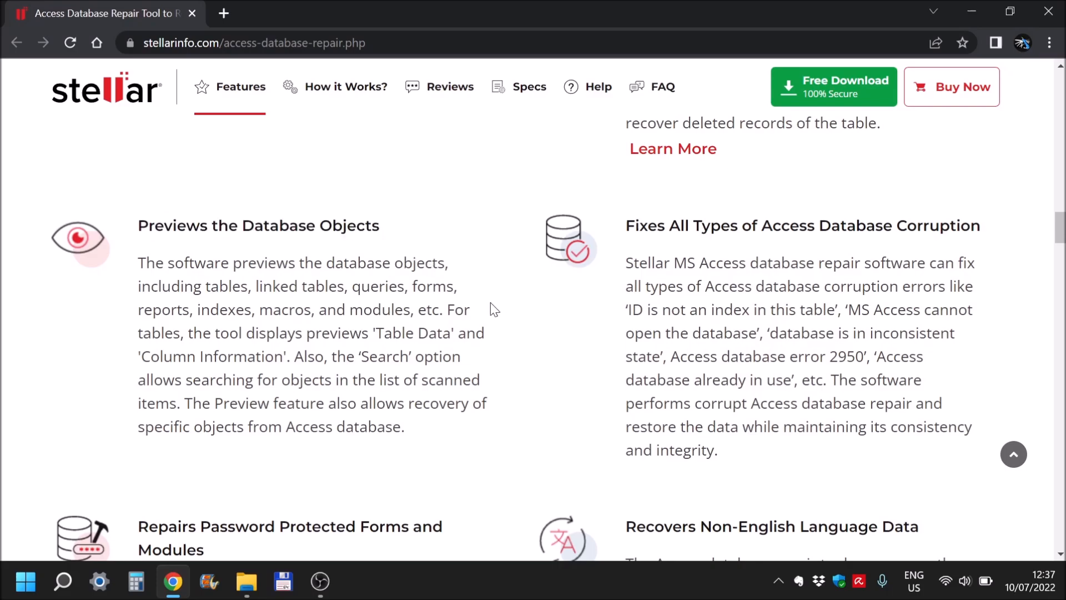
mouse_move(629, 226)
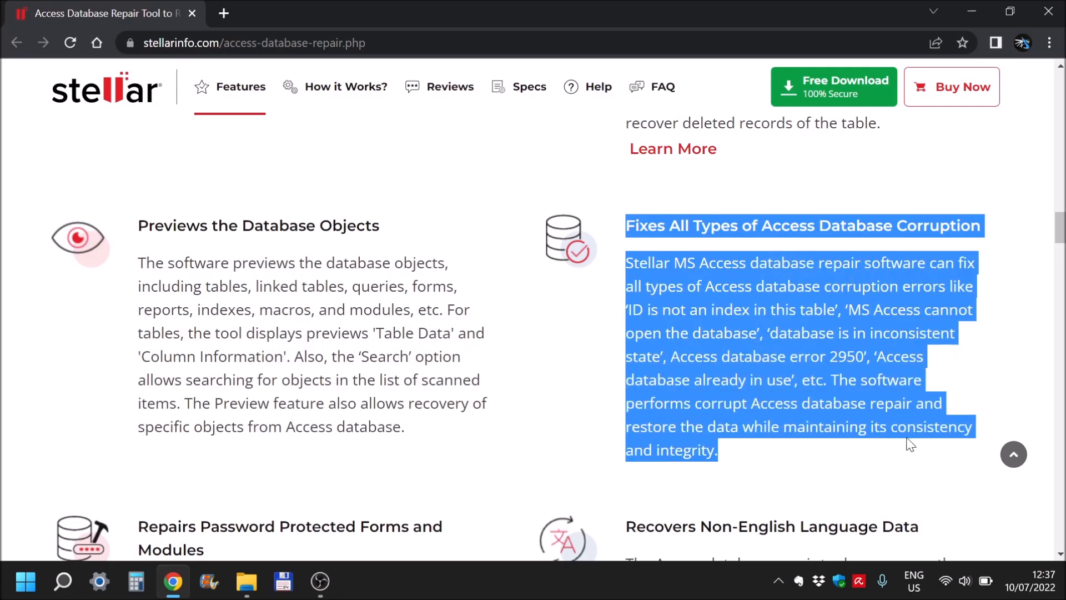
scroll(down, 3)
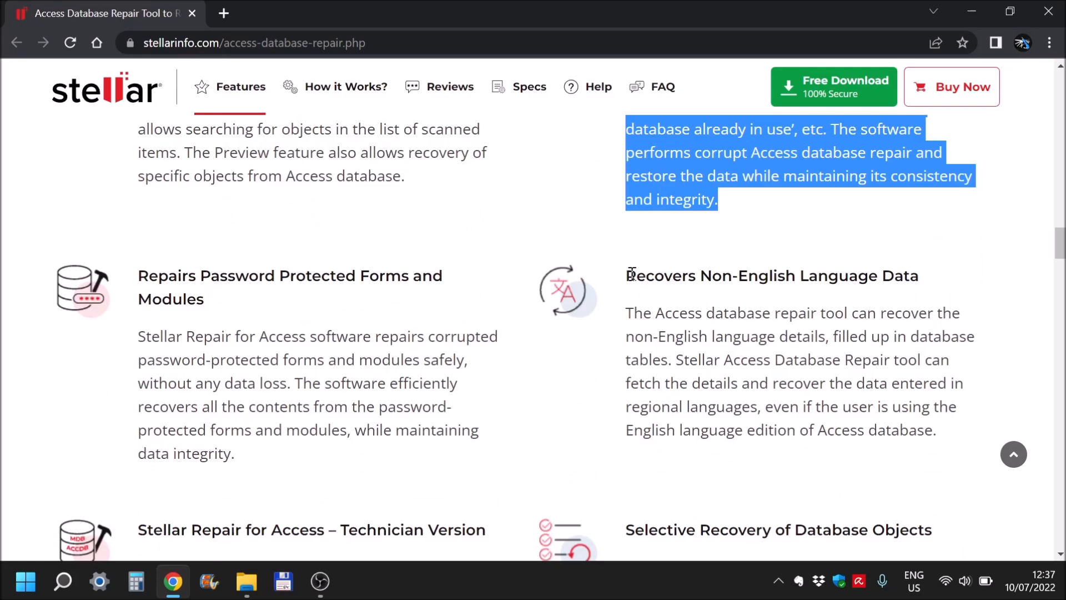
double_click(772, 275)
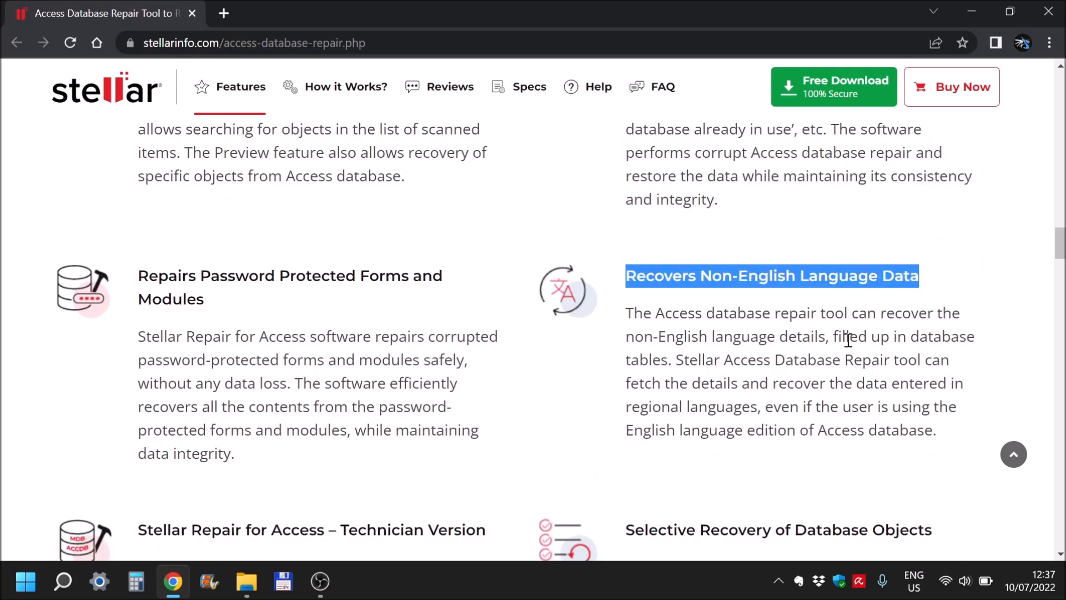
click(681, 306)
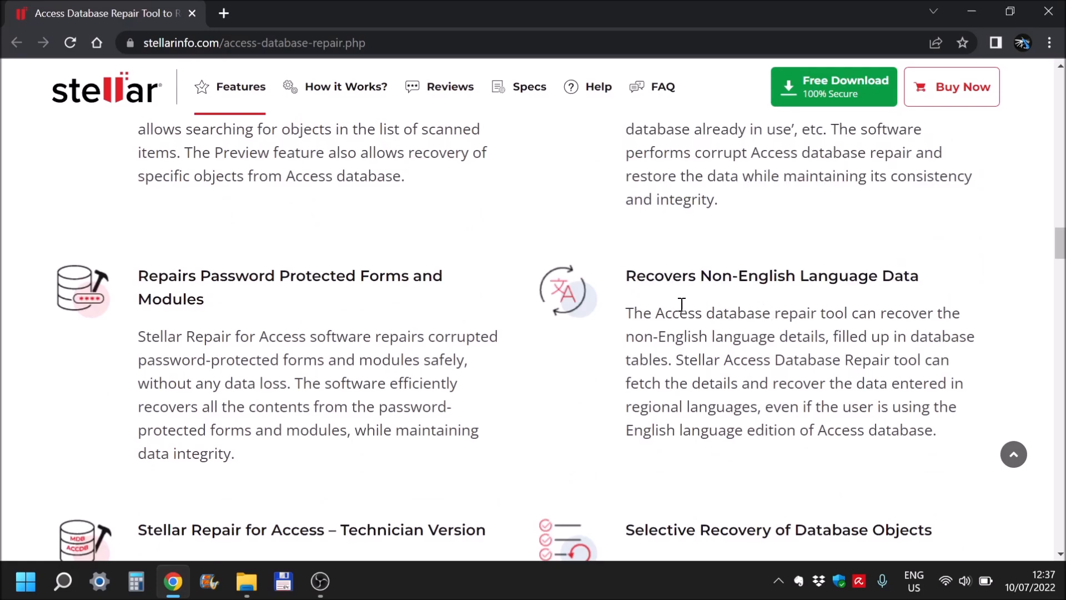
mouse_move(141, 275)
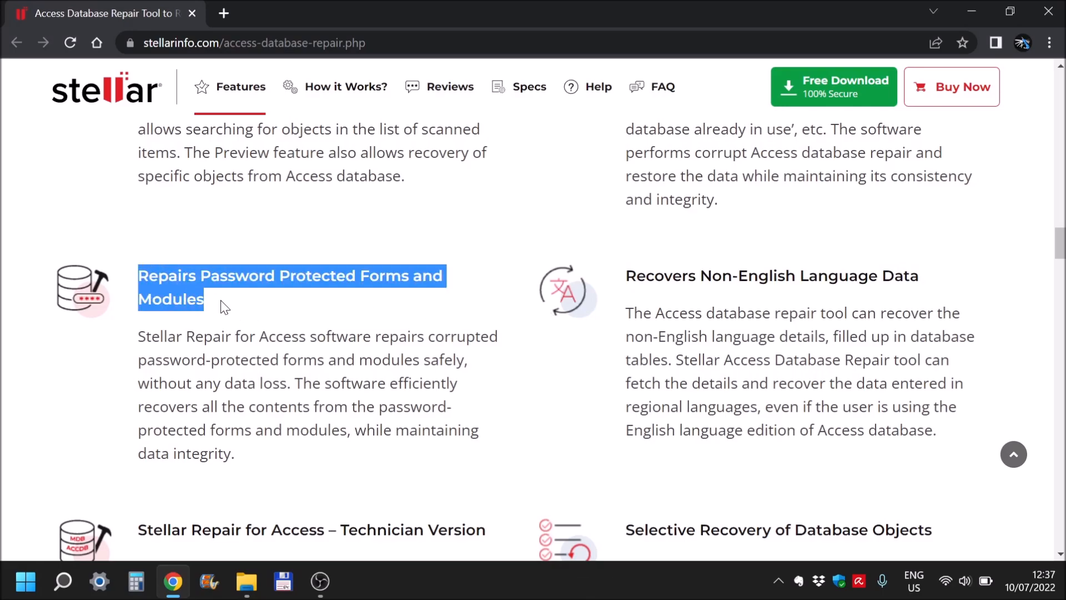
Read the password-protected and selective recovery features down to 'Start Using Stellar Repair for Access Today'
click(266, 306)
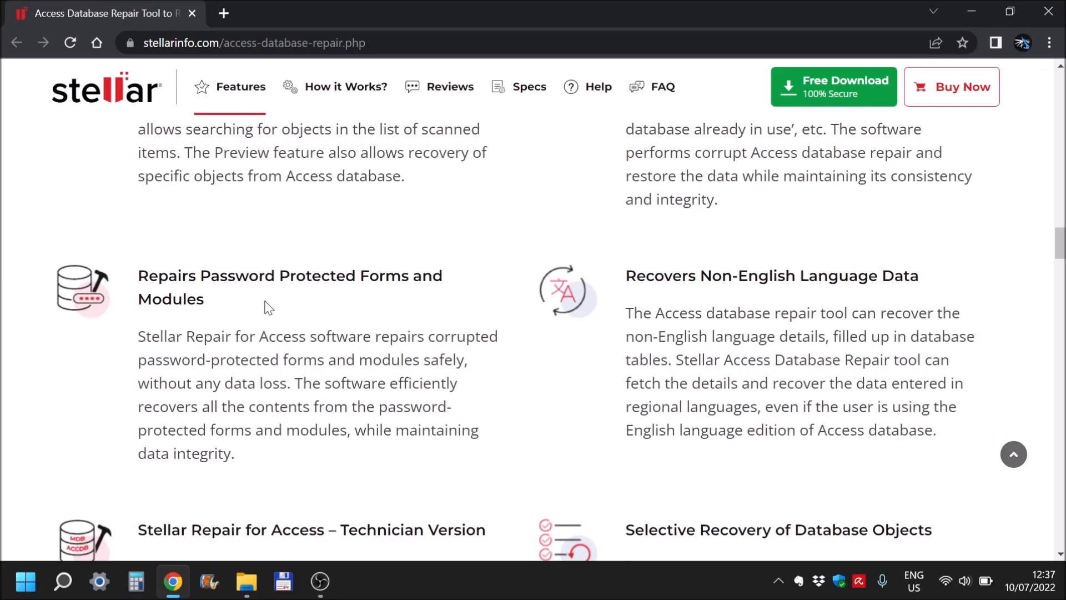
scroll(down, 3)
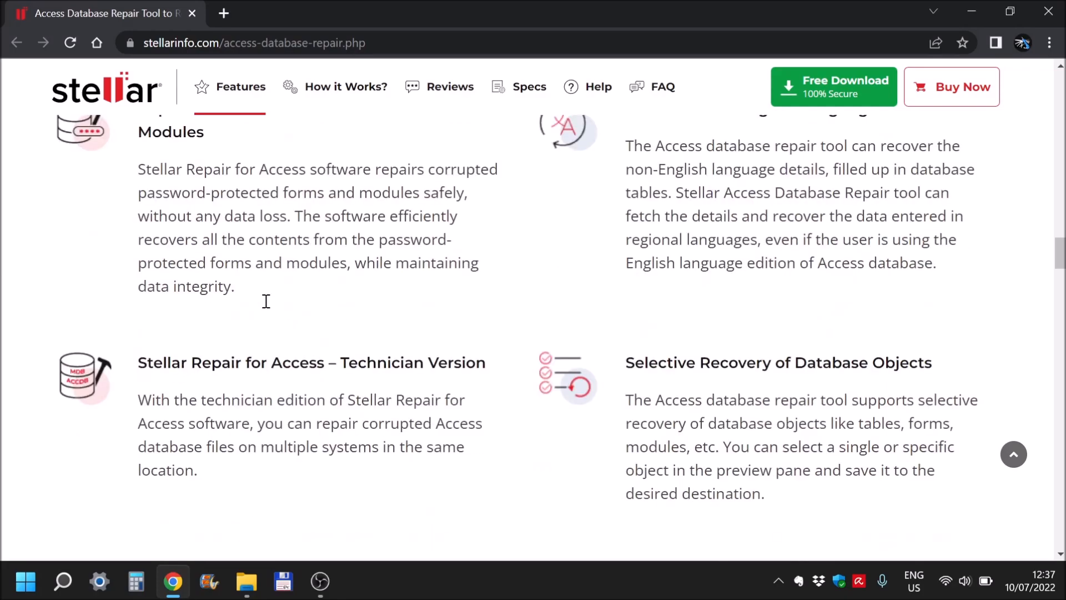
scroll(down, 3)
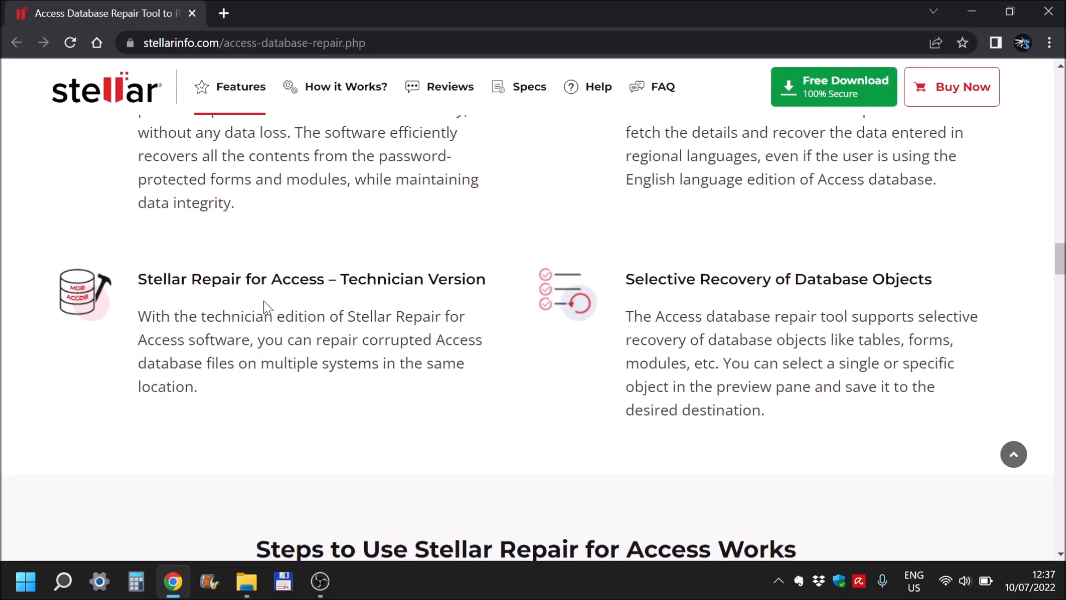
mouse_move(238, 299)
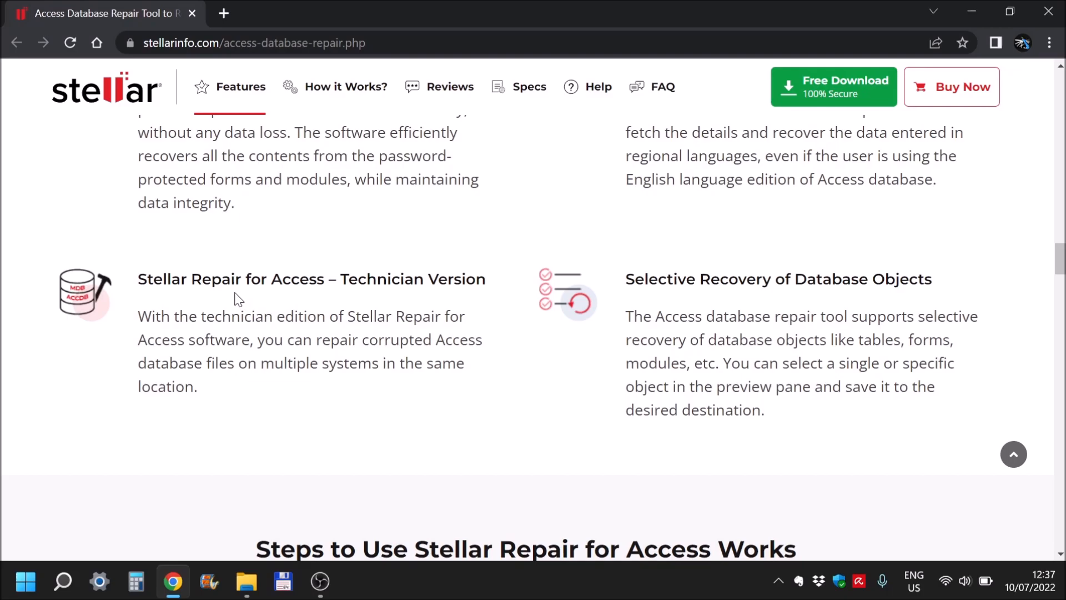
mouse_move(208, 296)
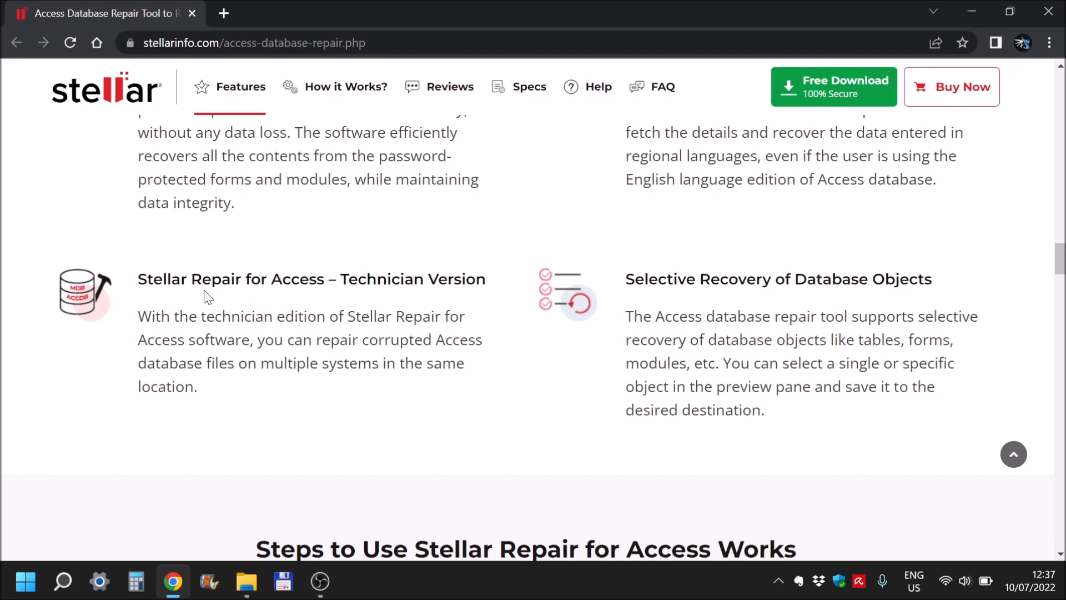
mouse_move(335, 276)
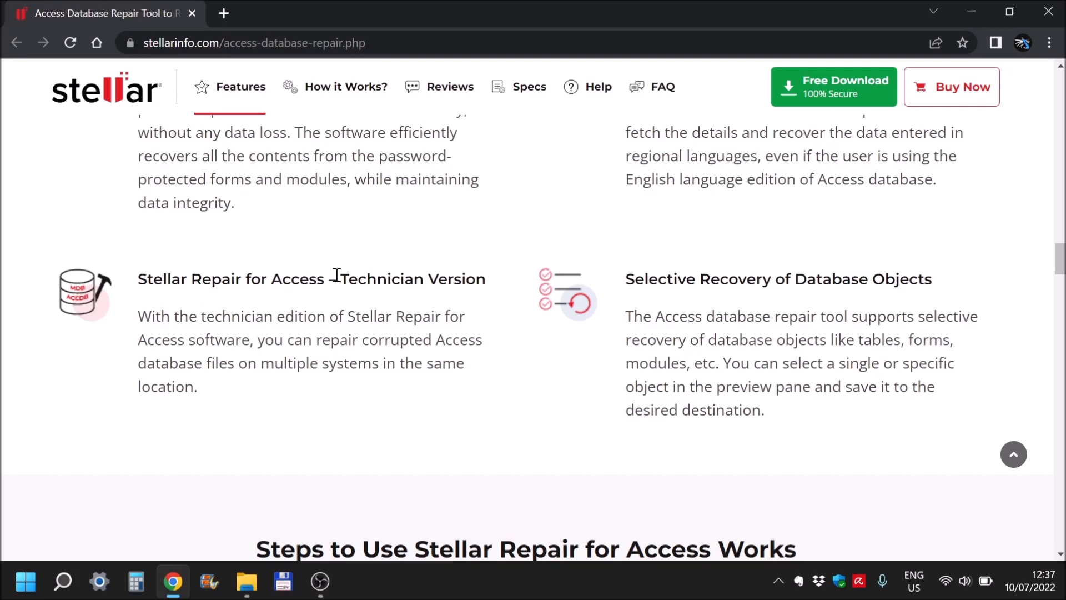
double_click(412, 278)
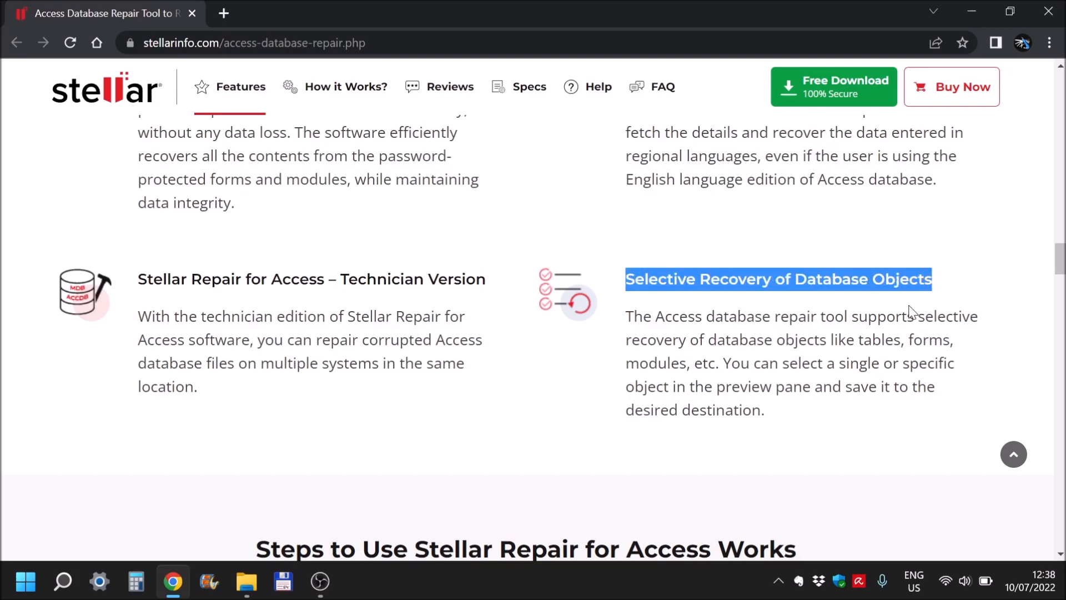
scroll(down, 3)
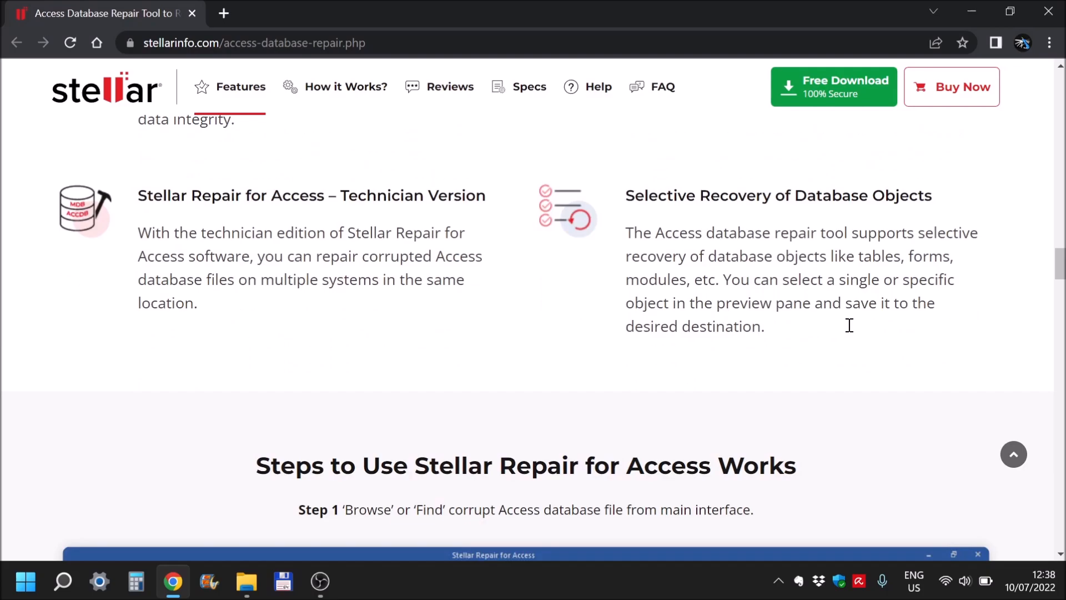
mouse_move(851, 331)
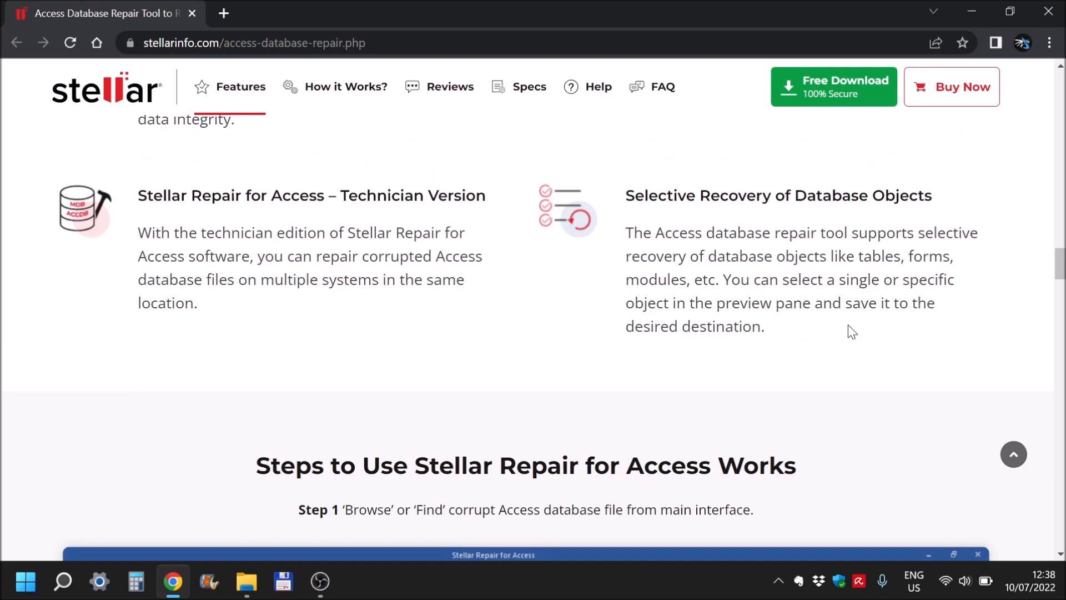
scroll(down, 3)
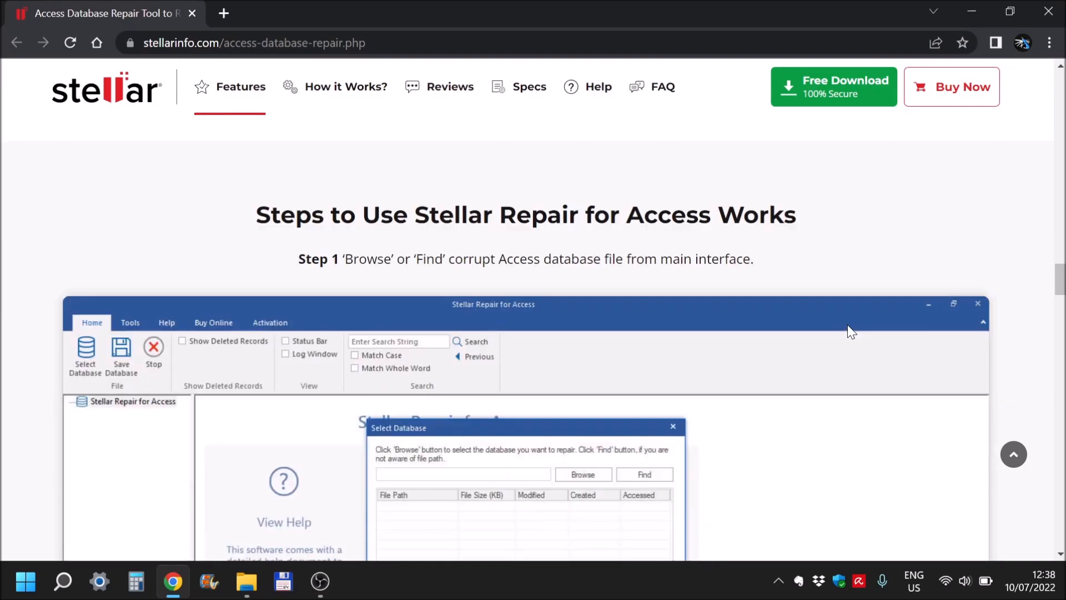
scroll(down, 3)
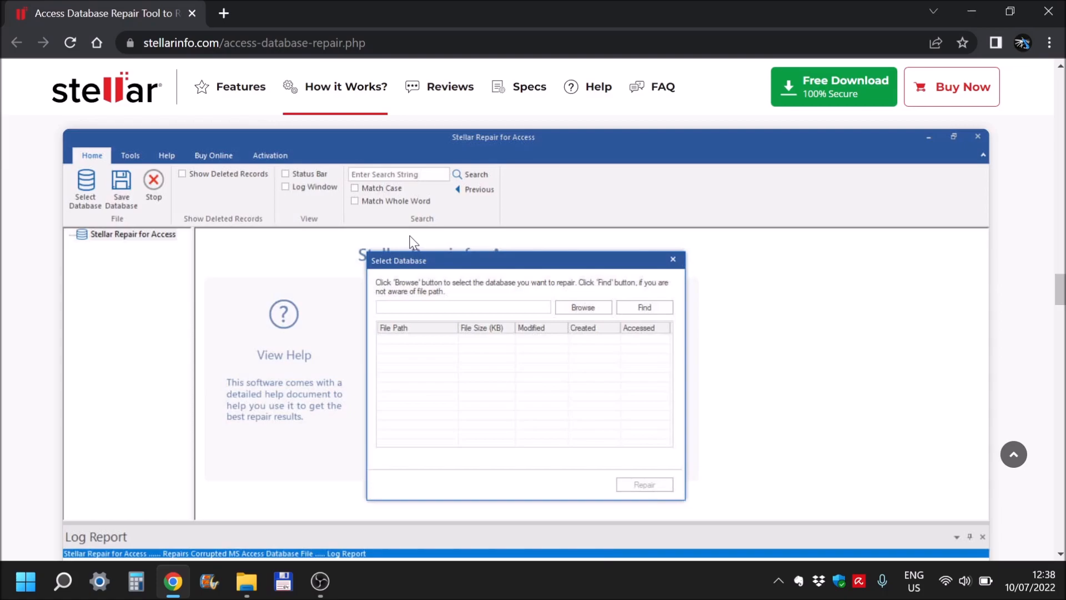
scroll(down, 3)
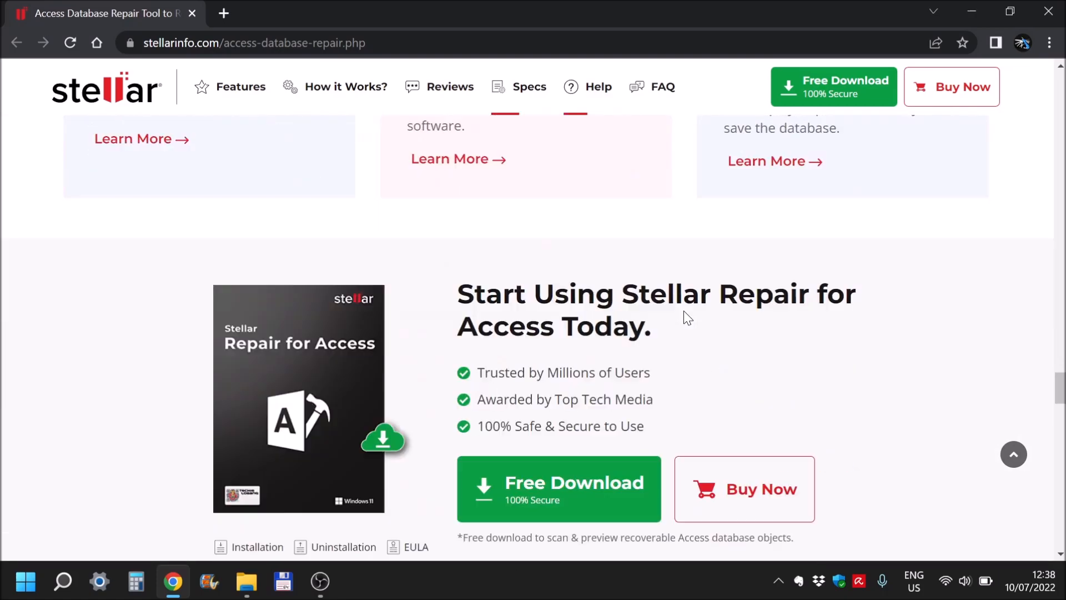
scroll(down, 3)
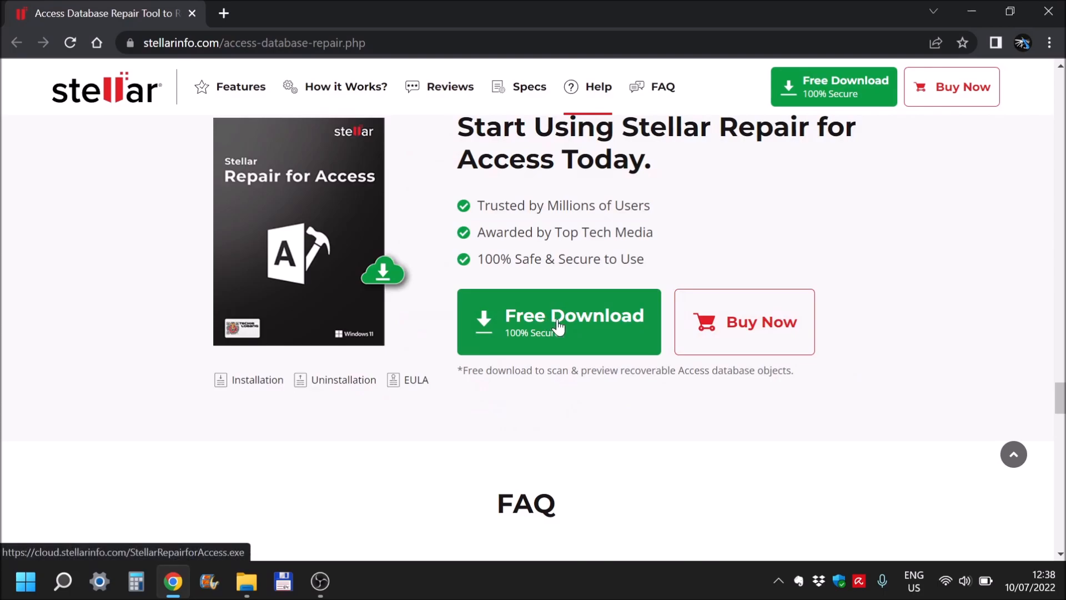
Download StellarRepairforAccess.exe via Free Download and save it to drive D:
click(558, 321)
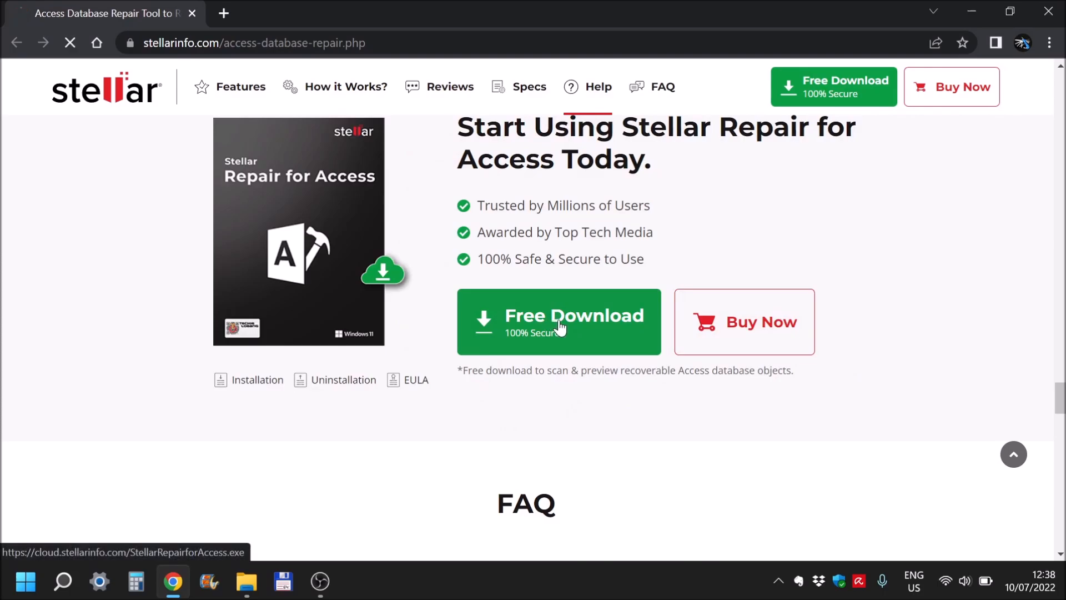
click(557, 321)
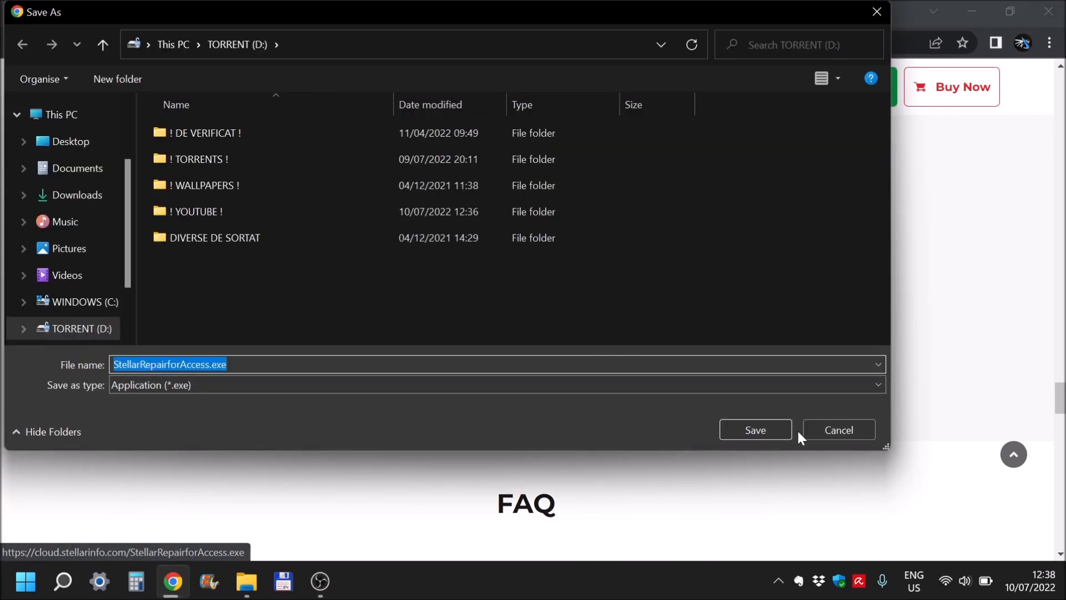
click(755, 429)
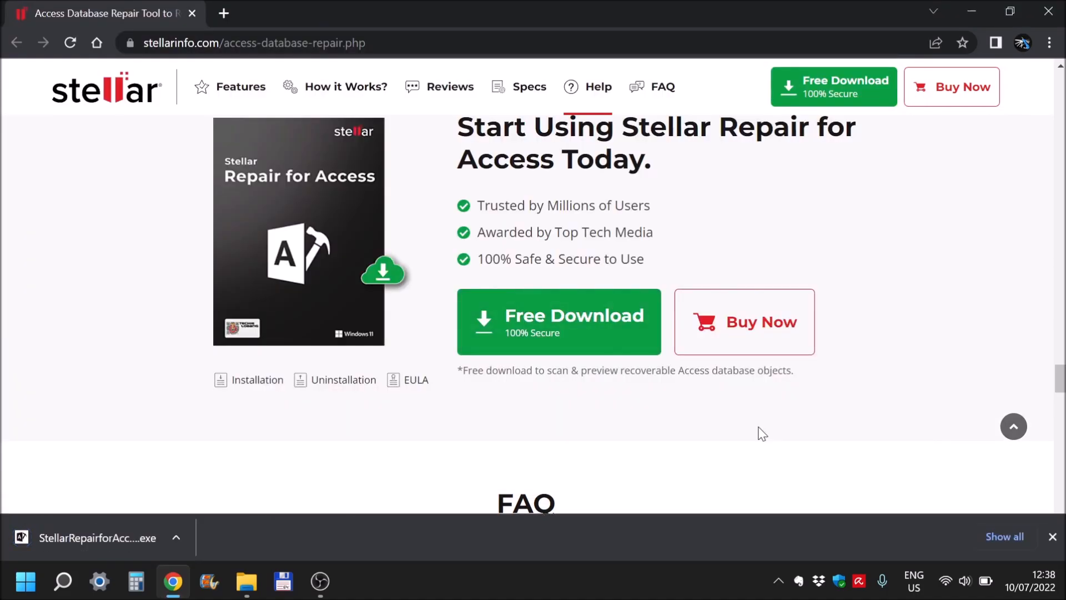
mouse_move(694, 421)
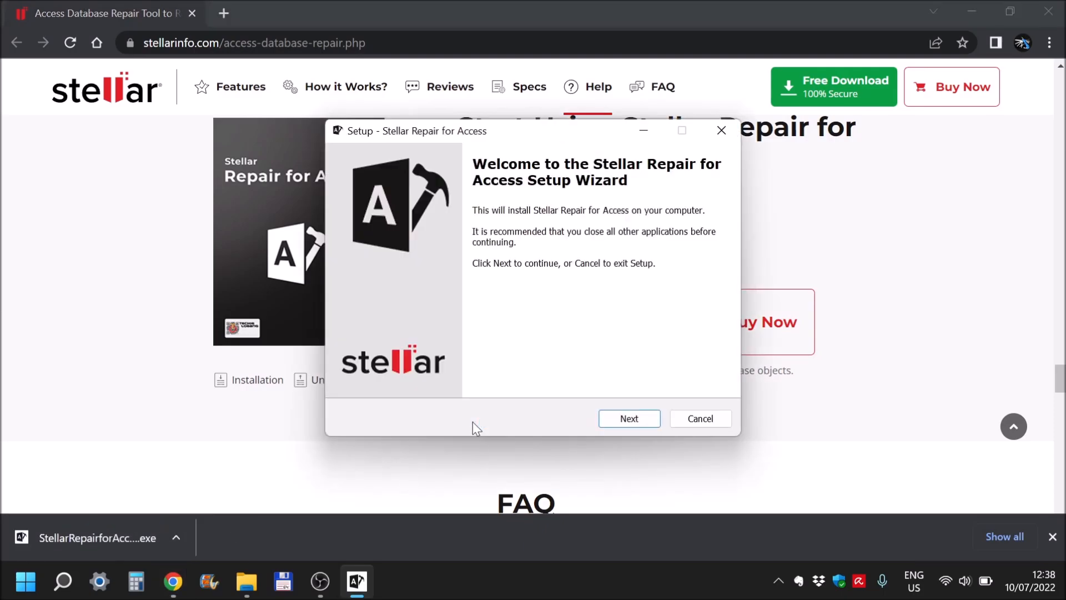
Install Stellar Repair for Access to the default folder, accepting the license, and launch it on Finish
click(628, 418)
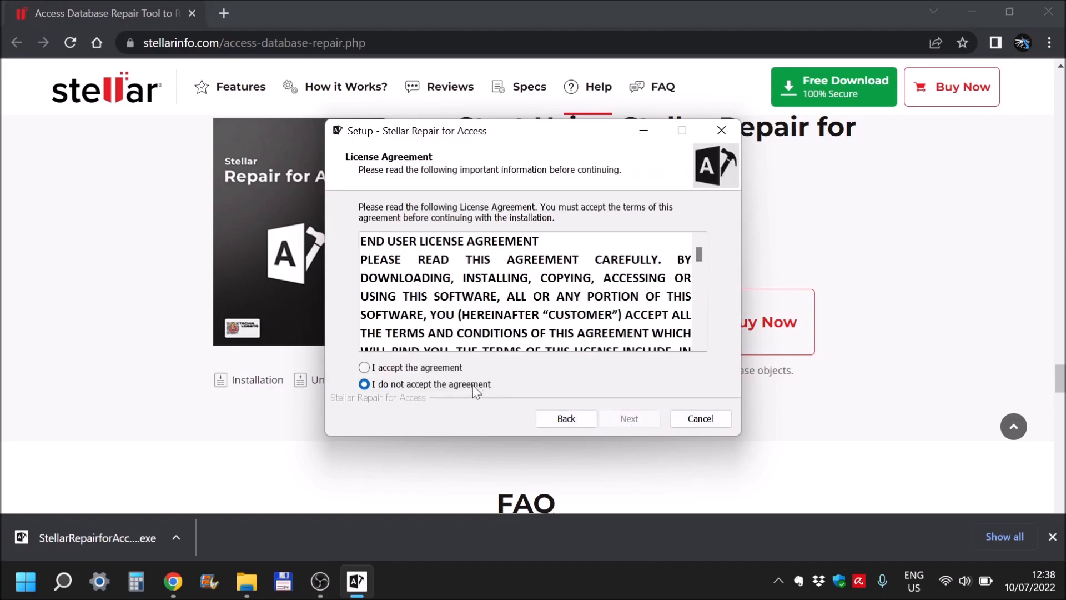
click(628, 418)
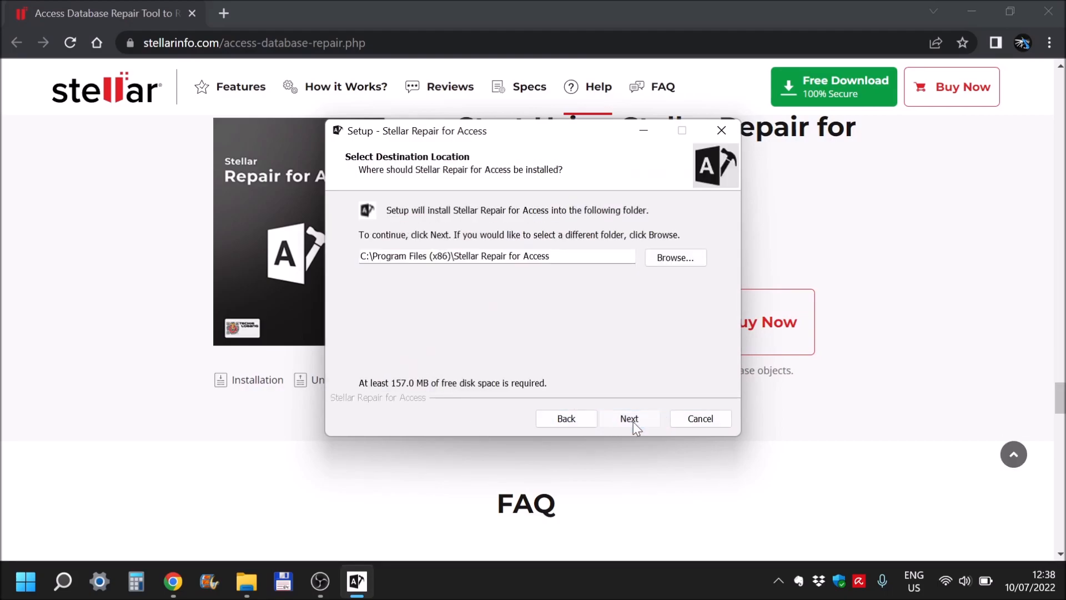
click(628, 418)
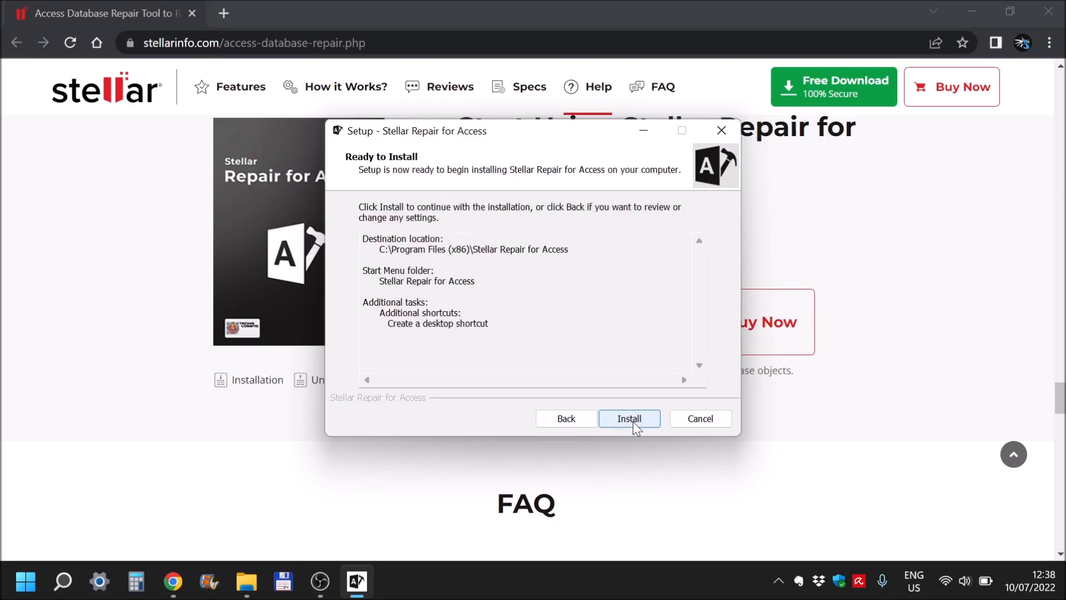
click(627, 418)
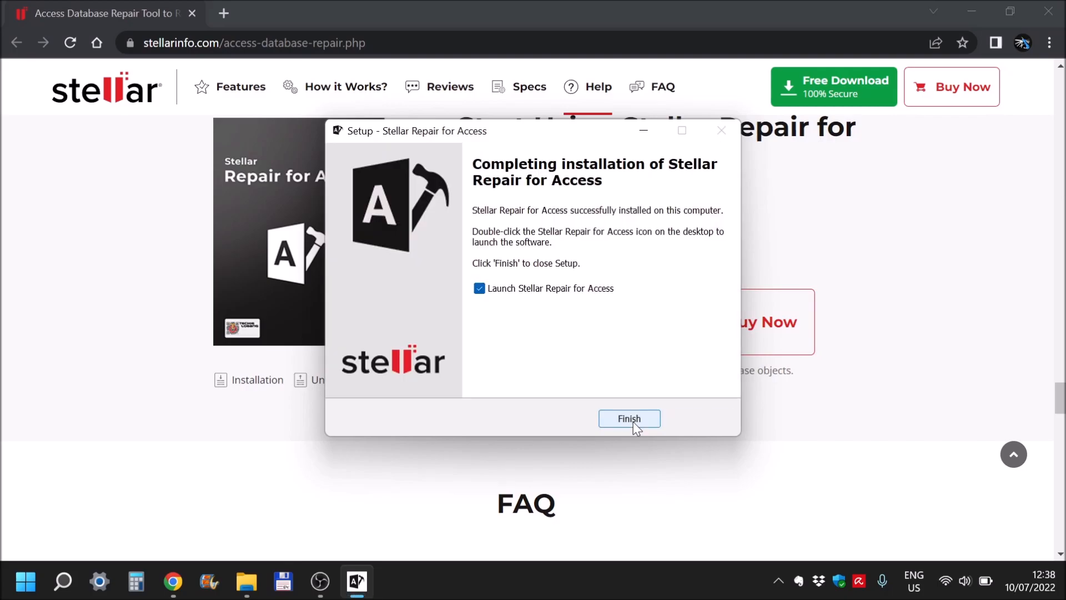
click(628, 418)
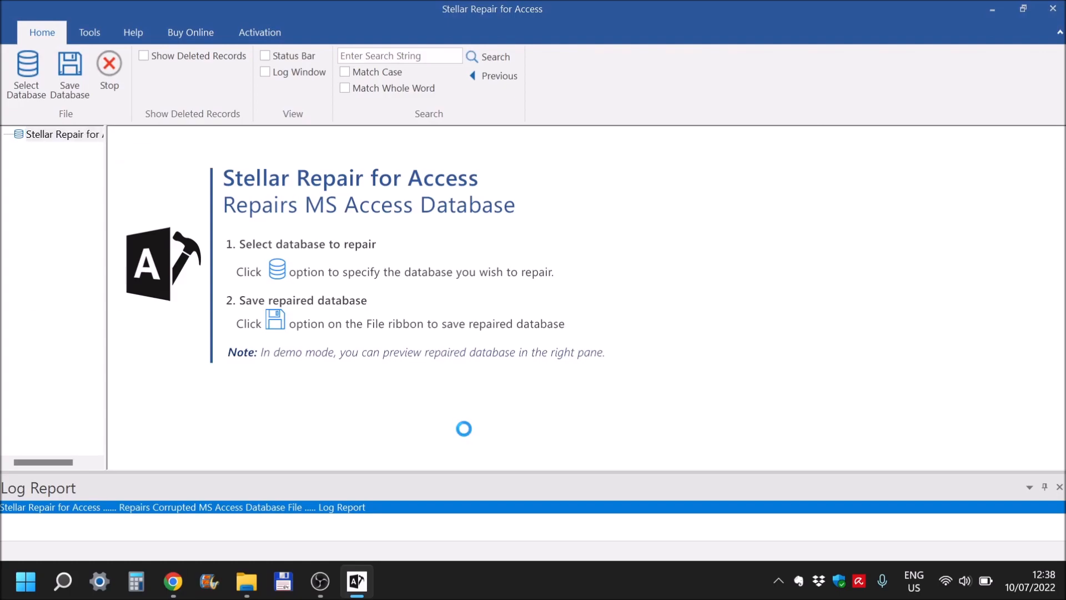
Open the Select Database dialog from the Home ribbon
click(27, 74)
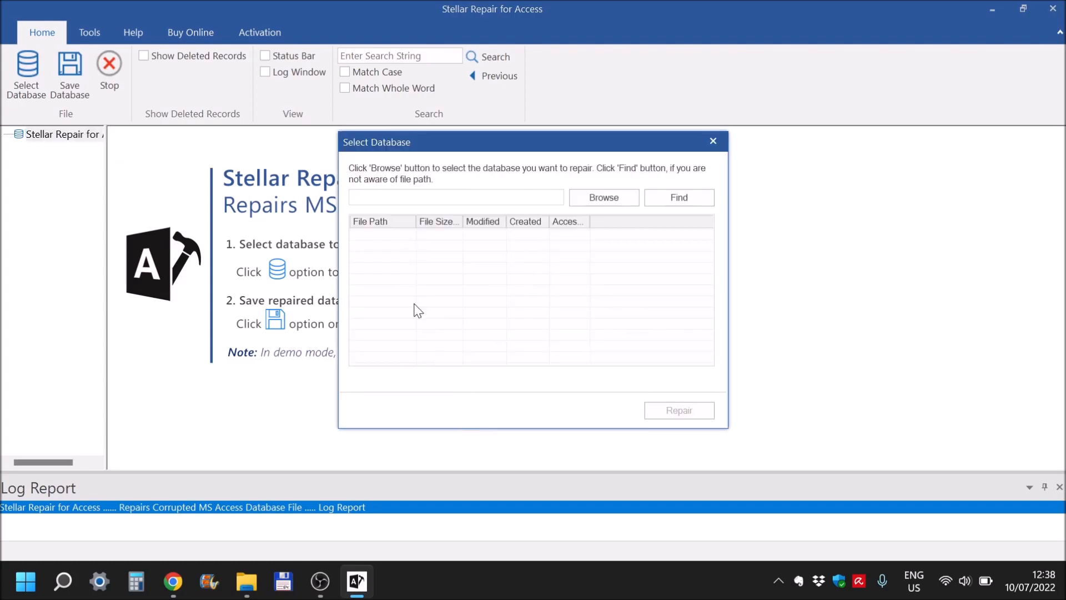
mouse_move(919, 354)
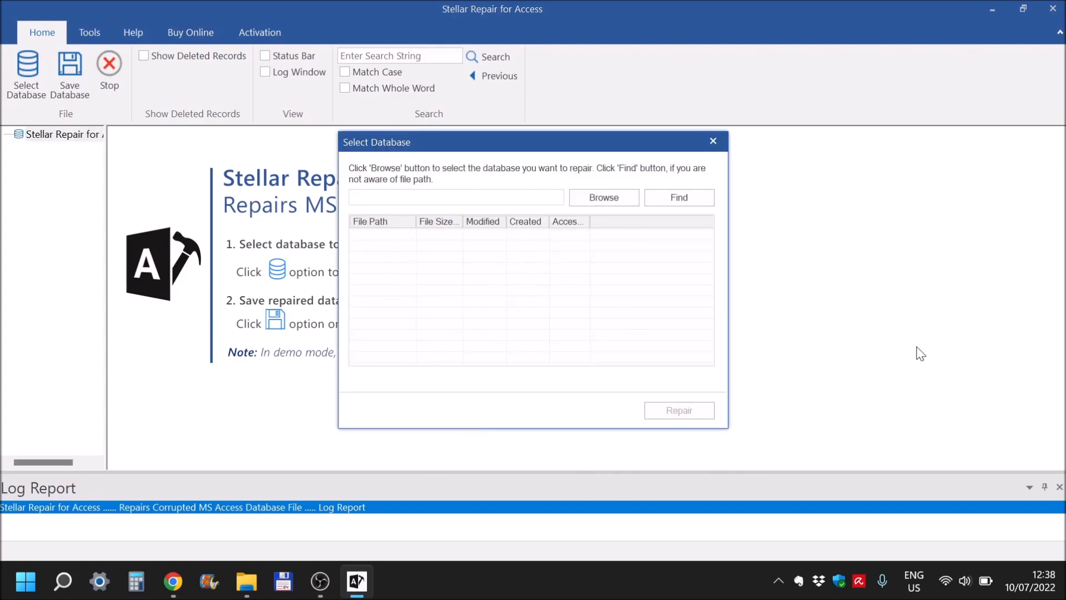
mouse_move(464, 467)
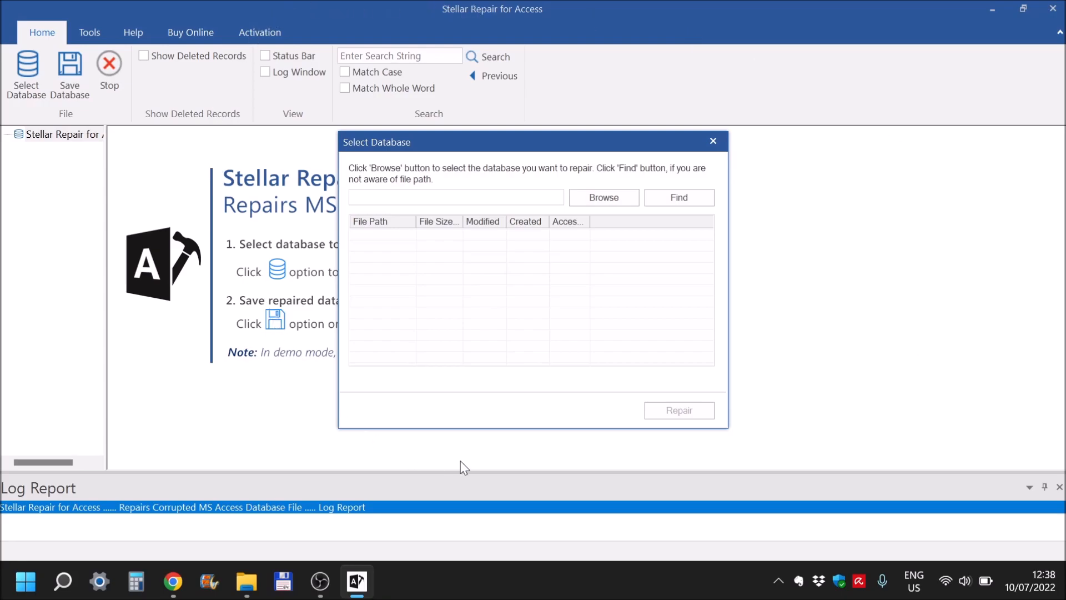
mouse_move(301, 145)
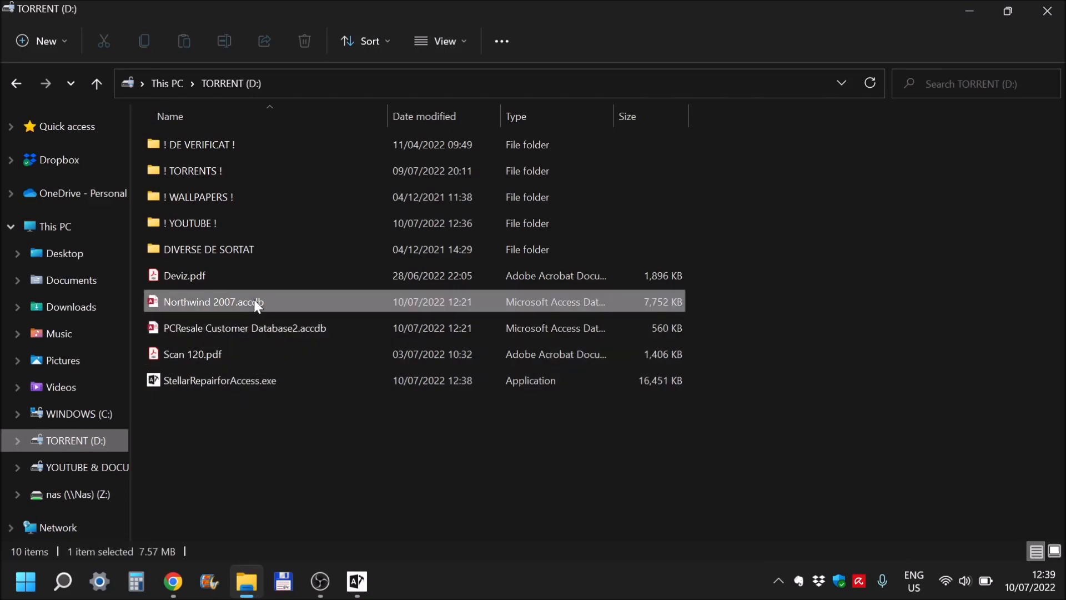
mouse_move(238, 306)
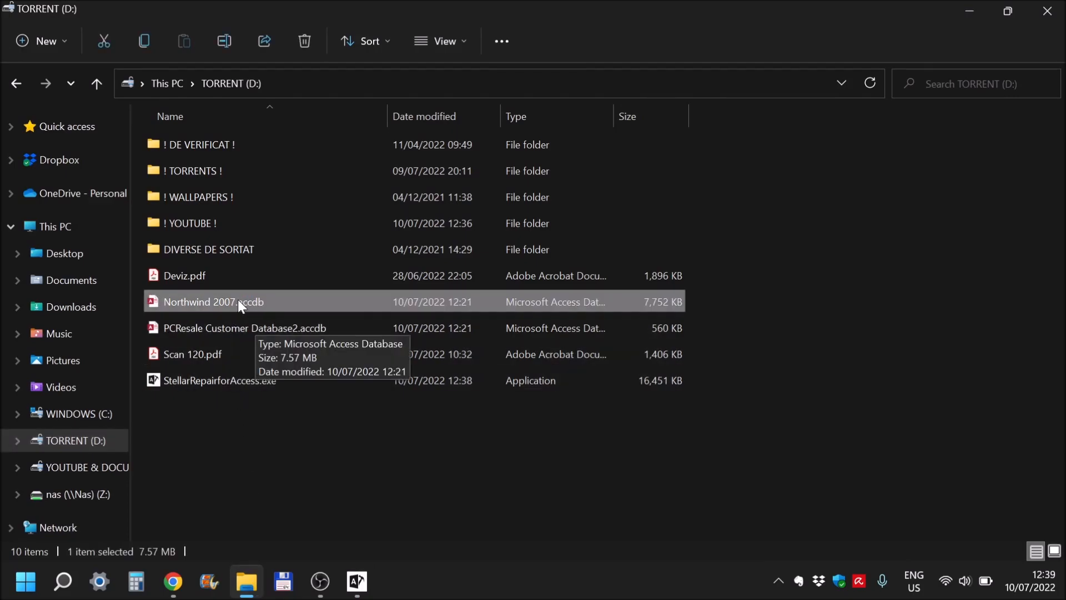
Try opening Northwind 2007.accdb in Access, dismiss the unrecognized format error, and close the D: folder window
double_click(213, 301)
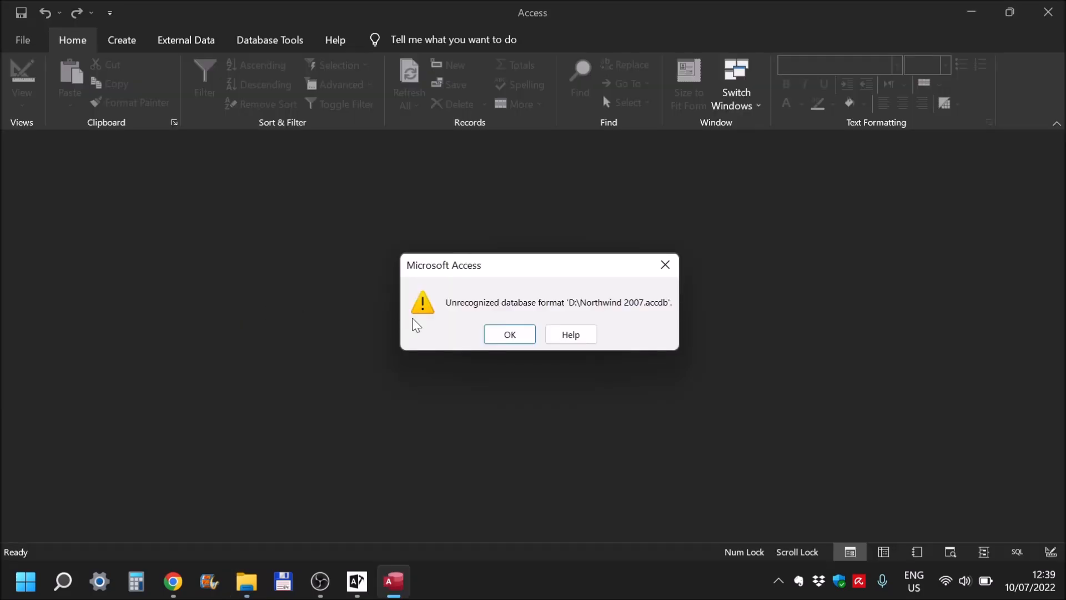
click(509, 334)
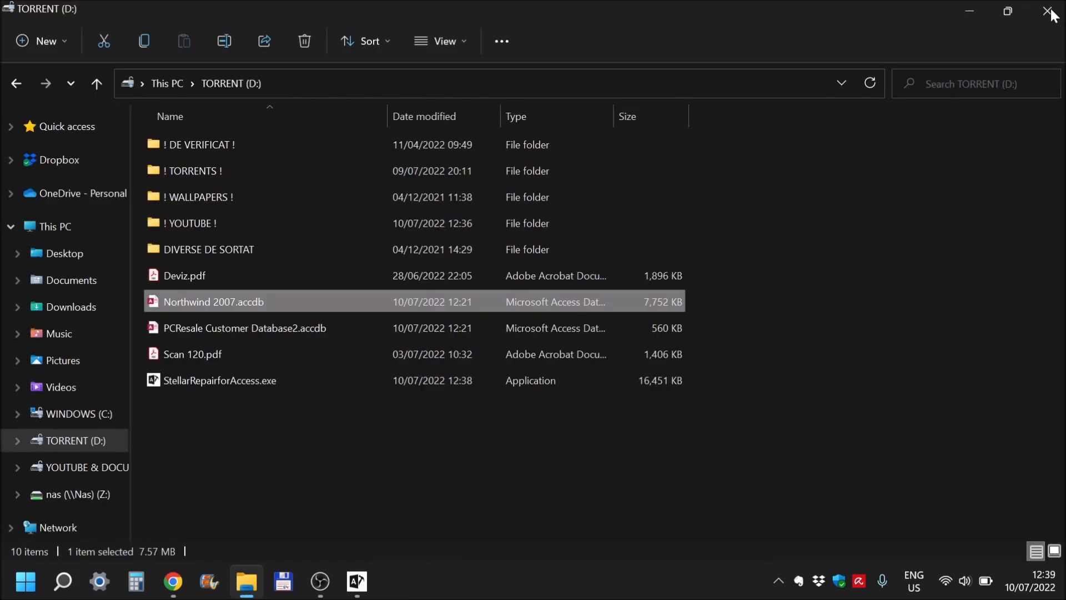
double_click(212, 301)
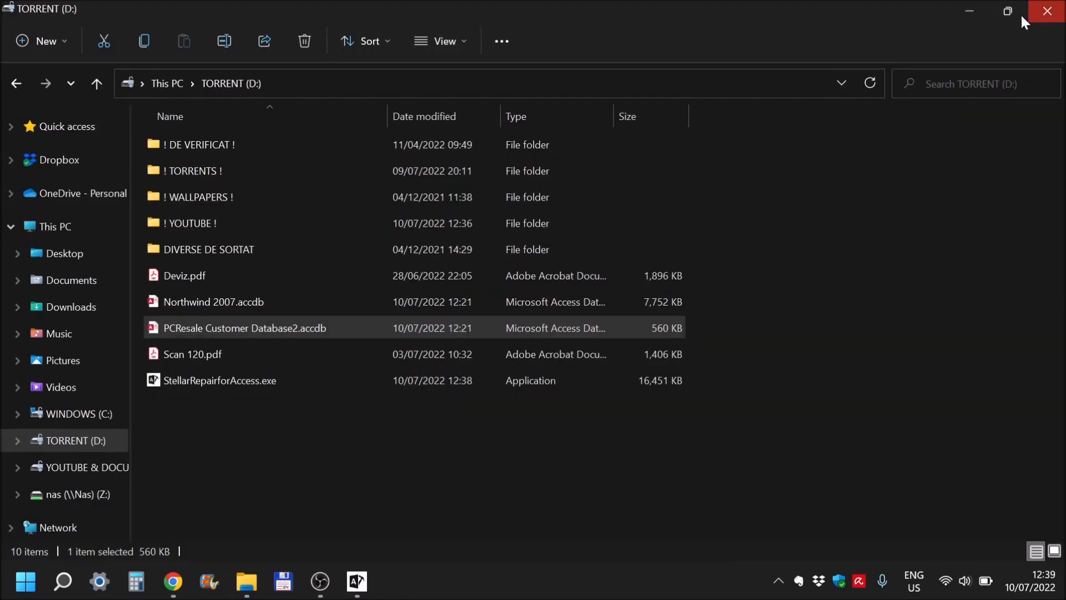
double_click(220, 380)
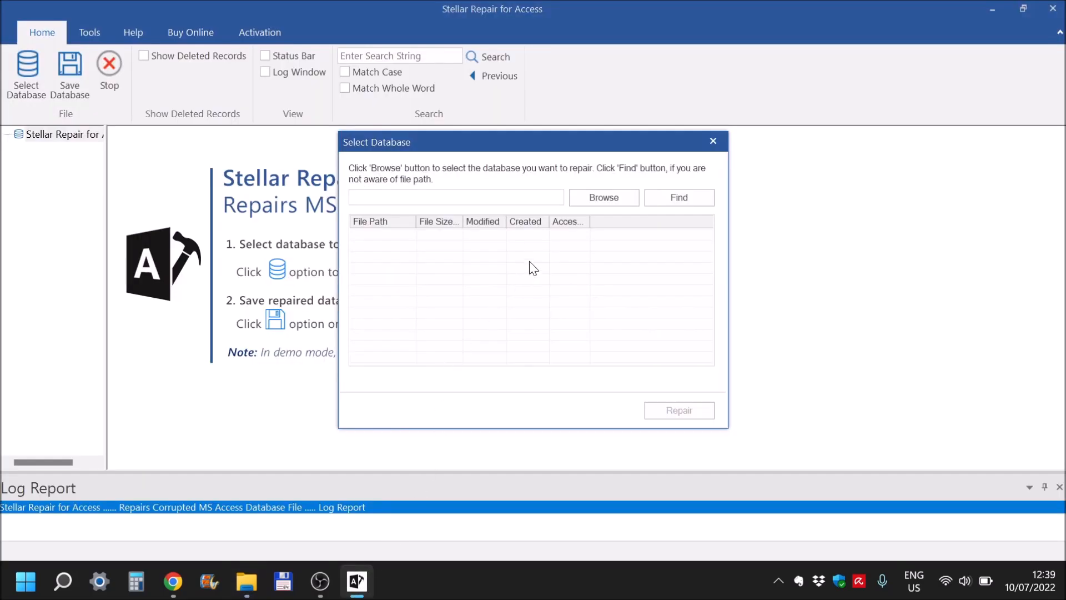
Browse to D:\Northwind 2007.accdb, repair it, and check the original file in File Explorer
click(603, 197)
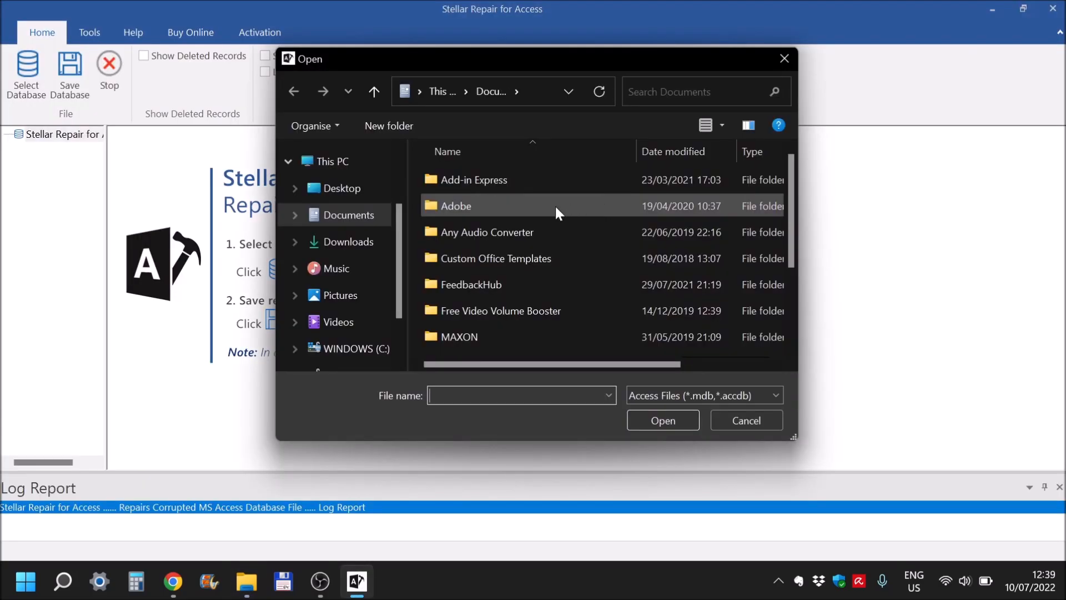
scroll(down, 3)
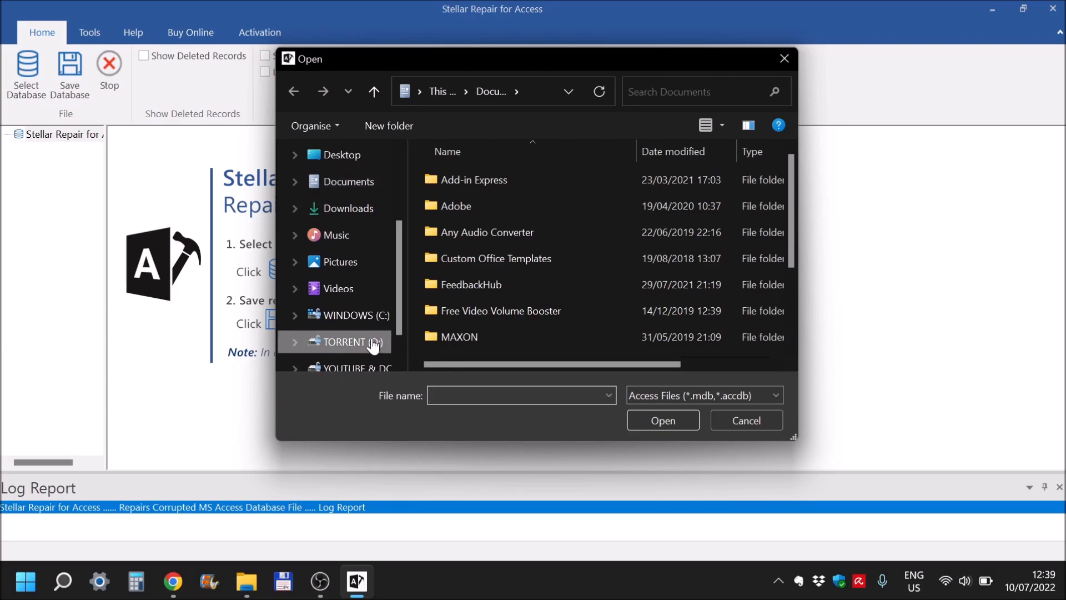
click(348, 342)
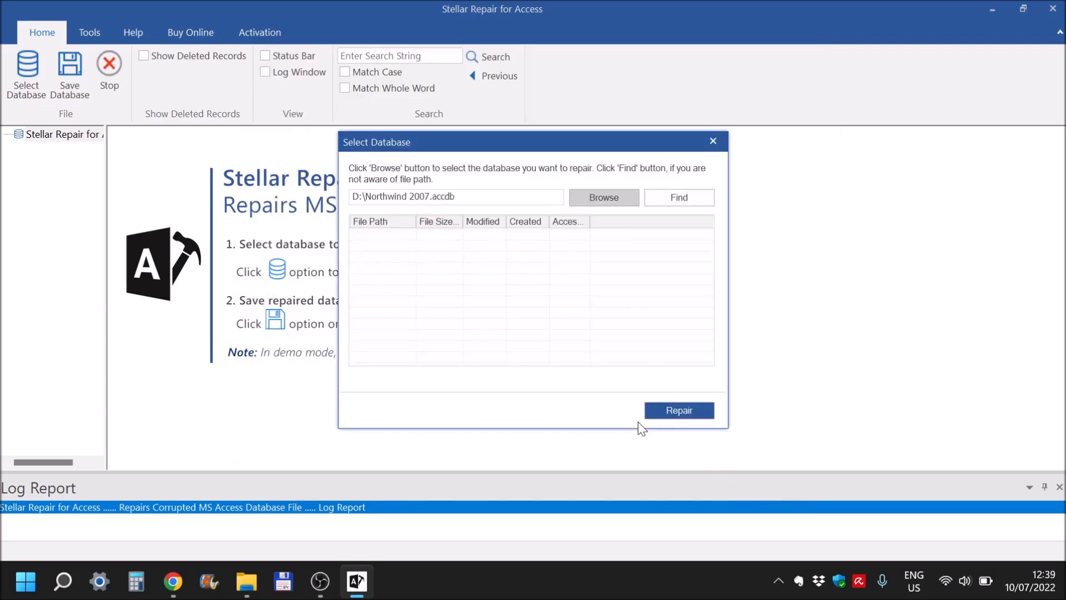
click(678, 409)
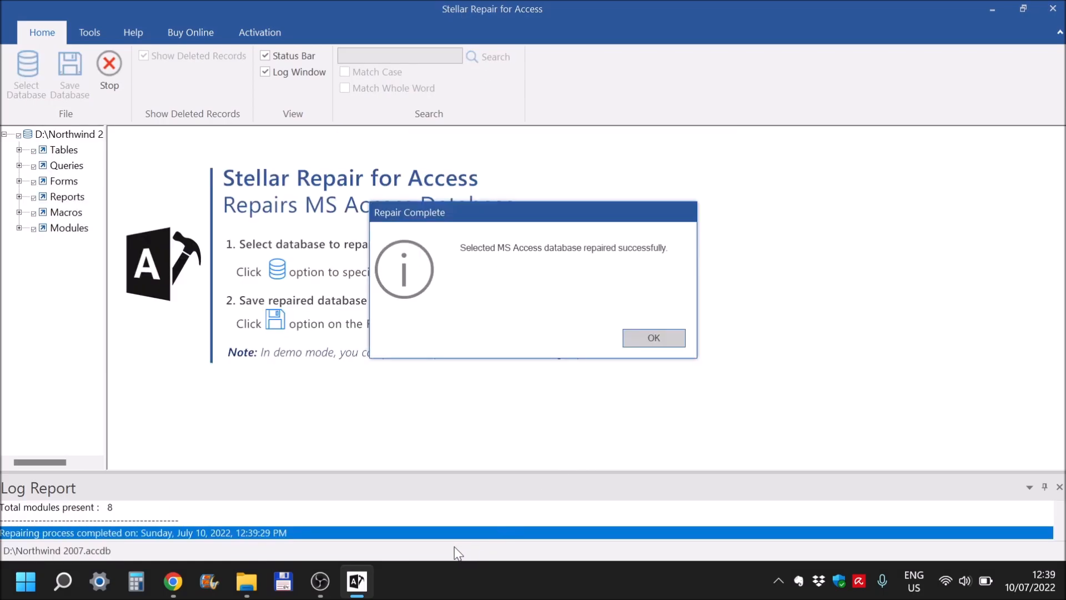
mouse_move(657, 258)
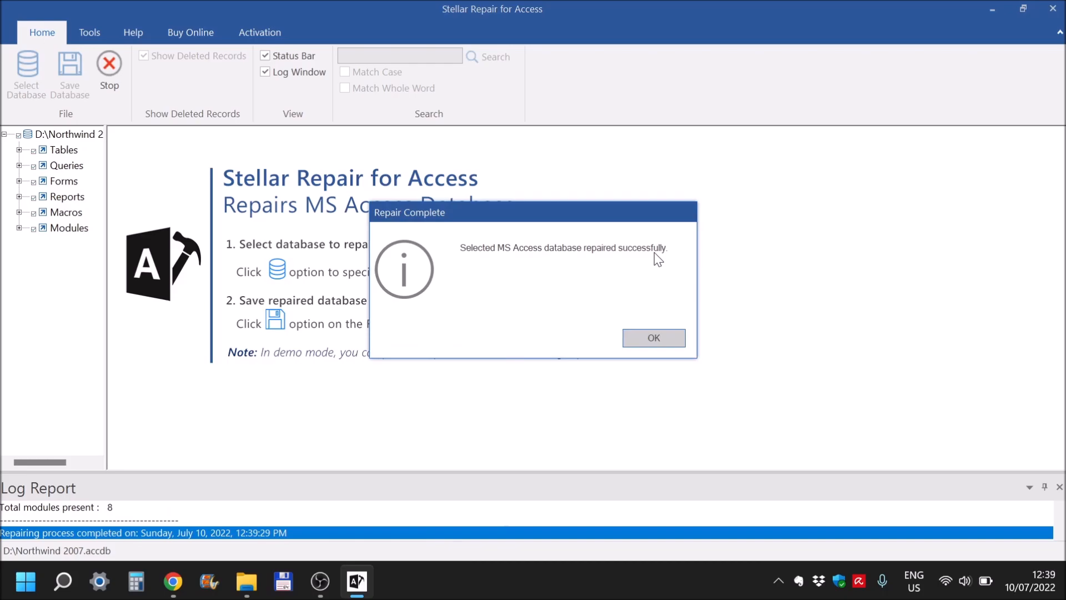
mouse_move(521, 372)
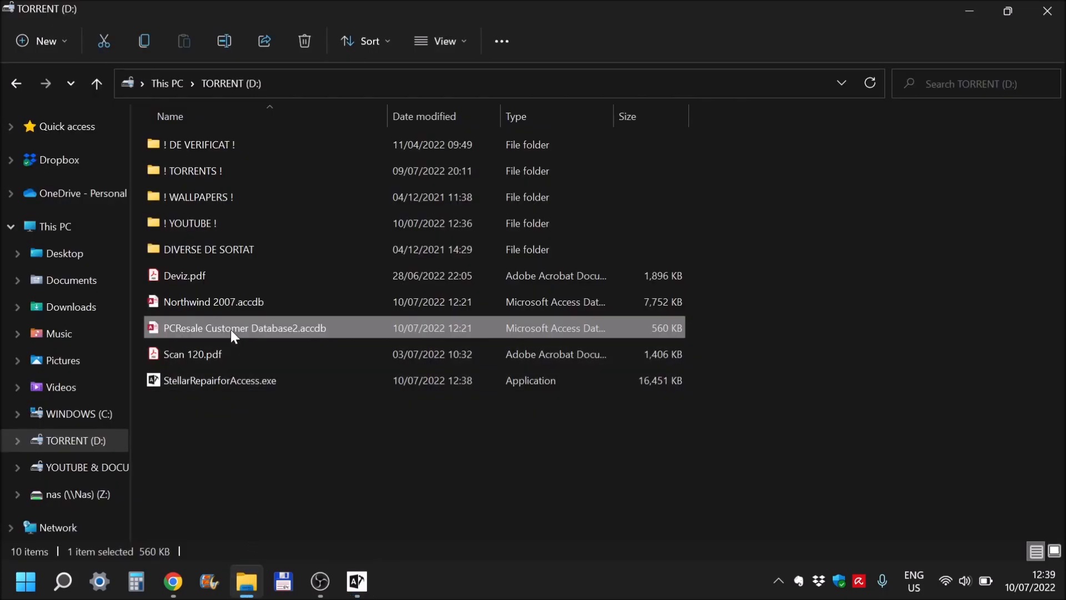
click(214, 301)
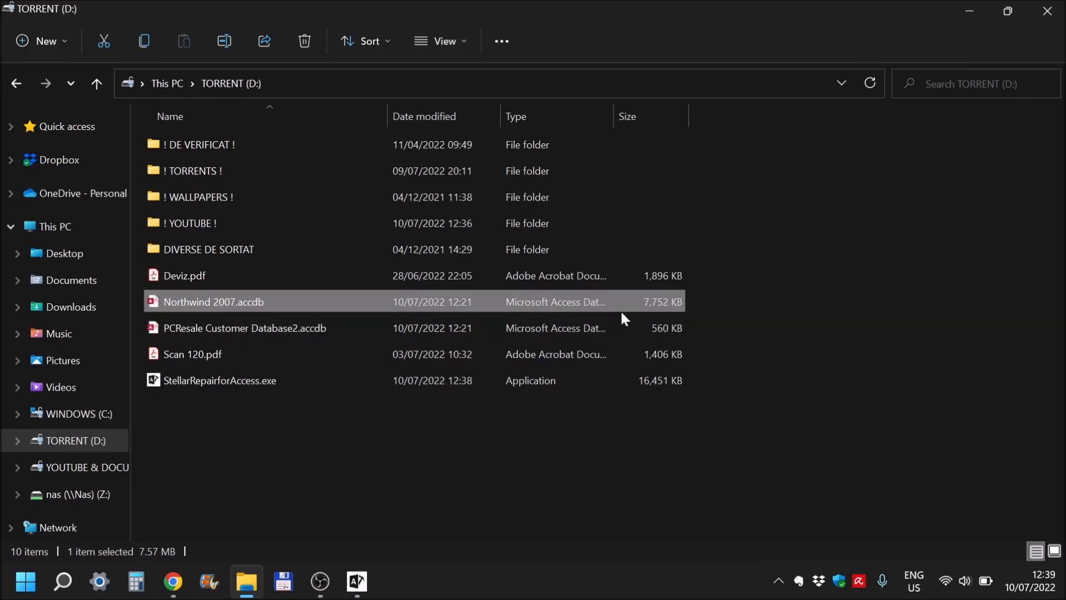
mouse_move(654, 309)
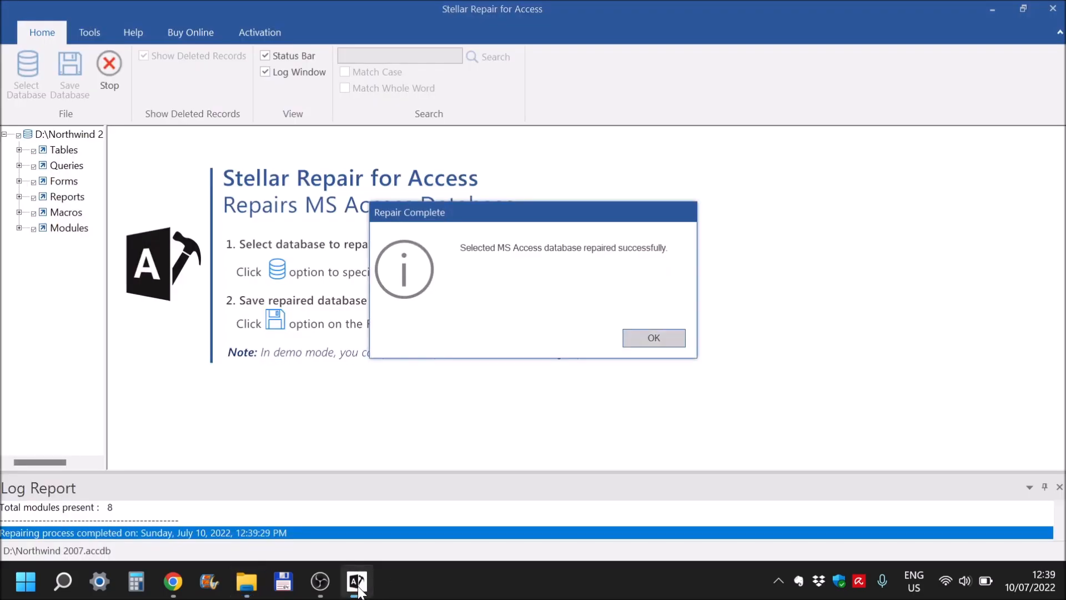
Dismiss the Repair Complete message and expand the Tables list, widening the tree pane
click(652, 338)
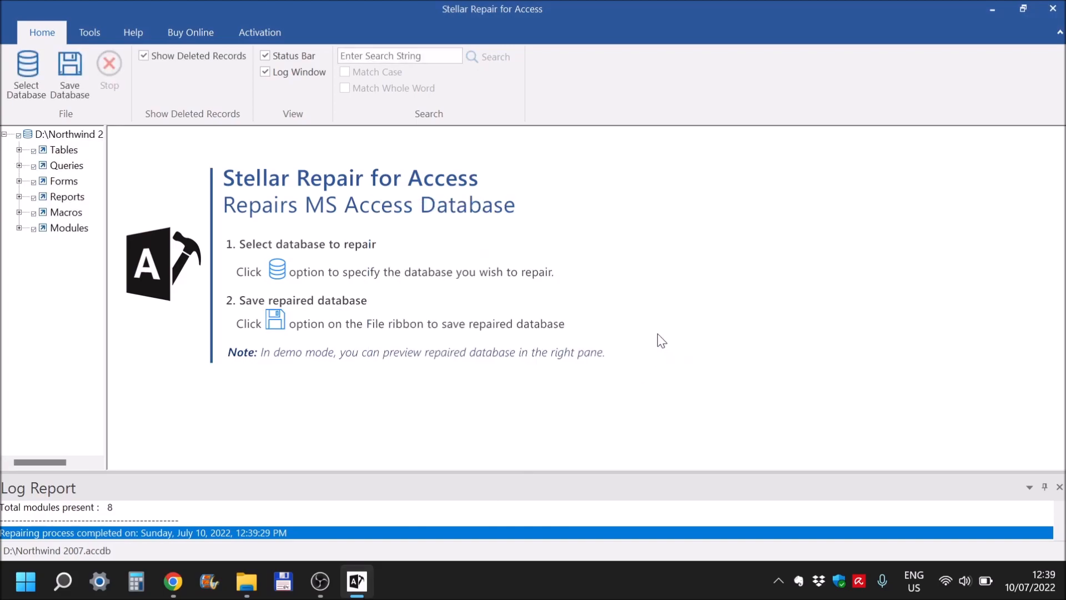
click(65, 134)
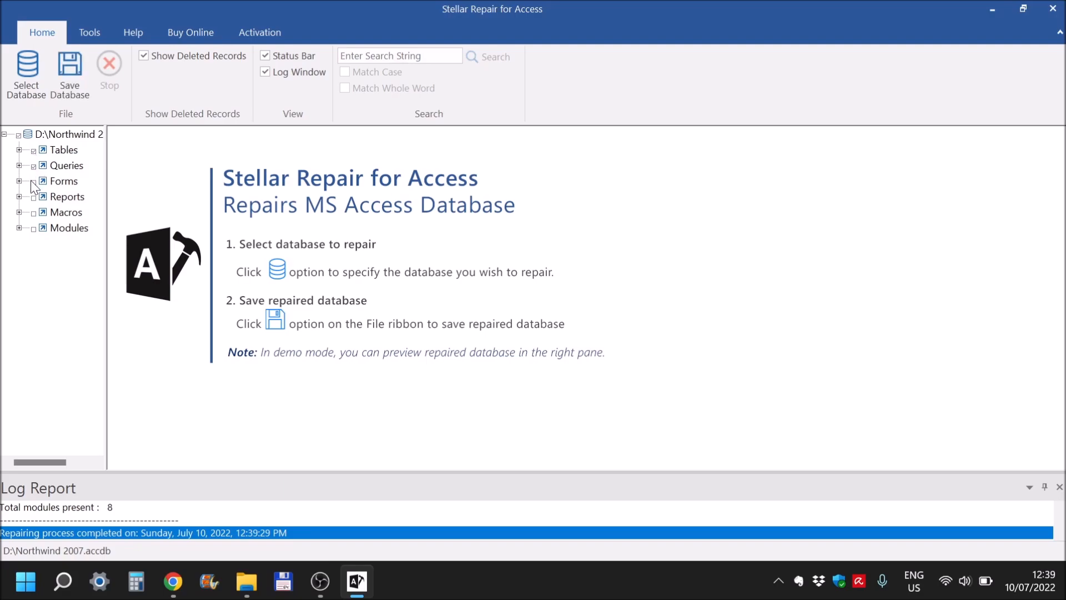
mouse_move(35, 237)
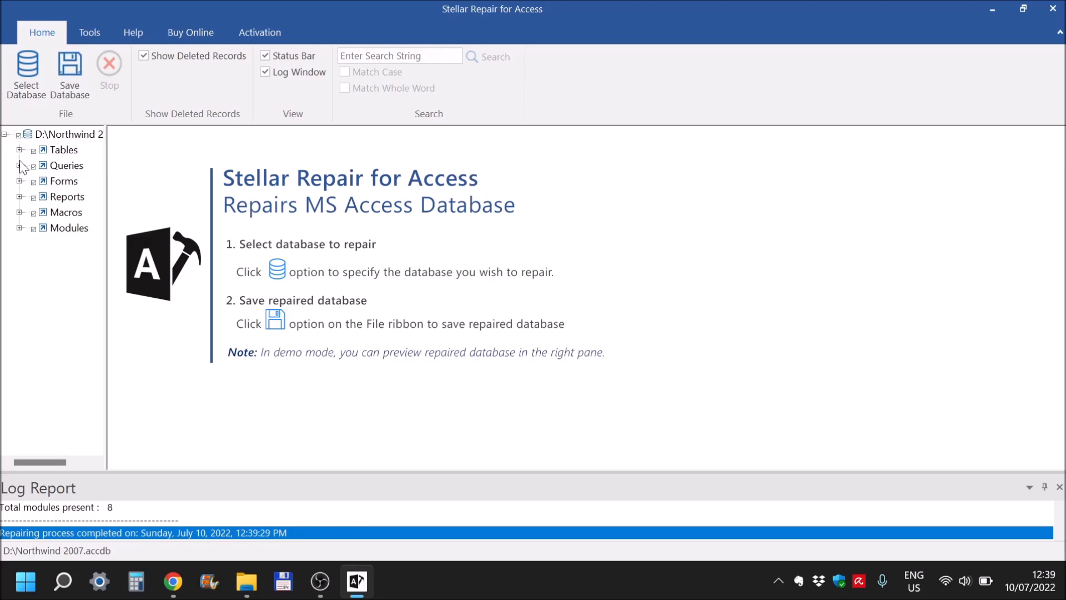
click(19, 149)
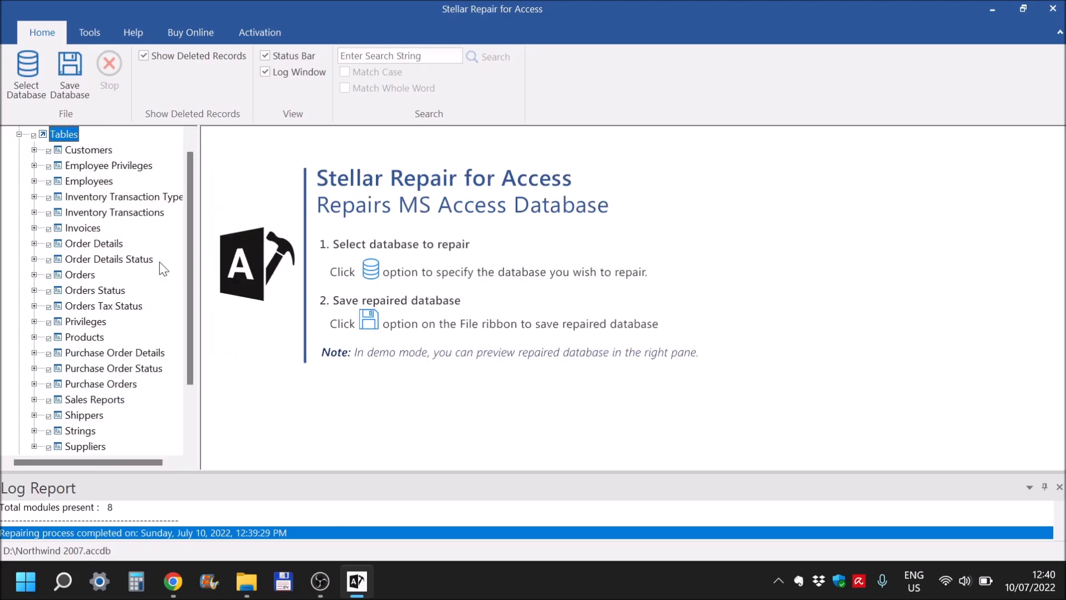
drag(200, 234, 257, 235)
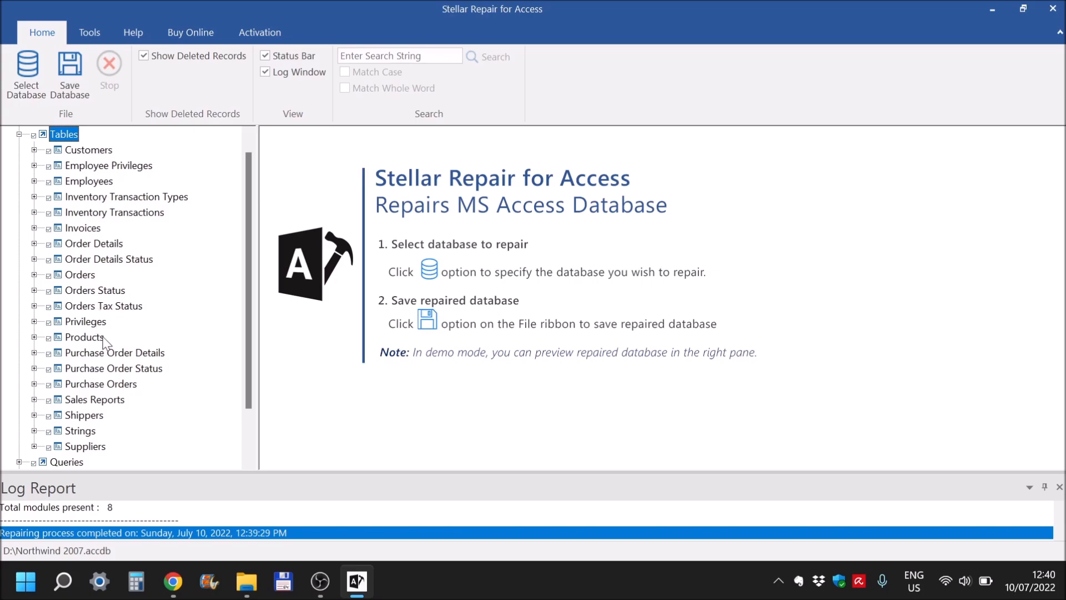
Preview the Products table records and expand its Relations node showing three relationships
click(84, 336)
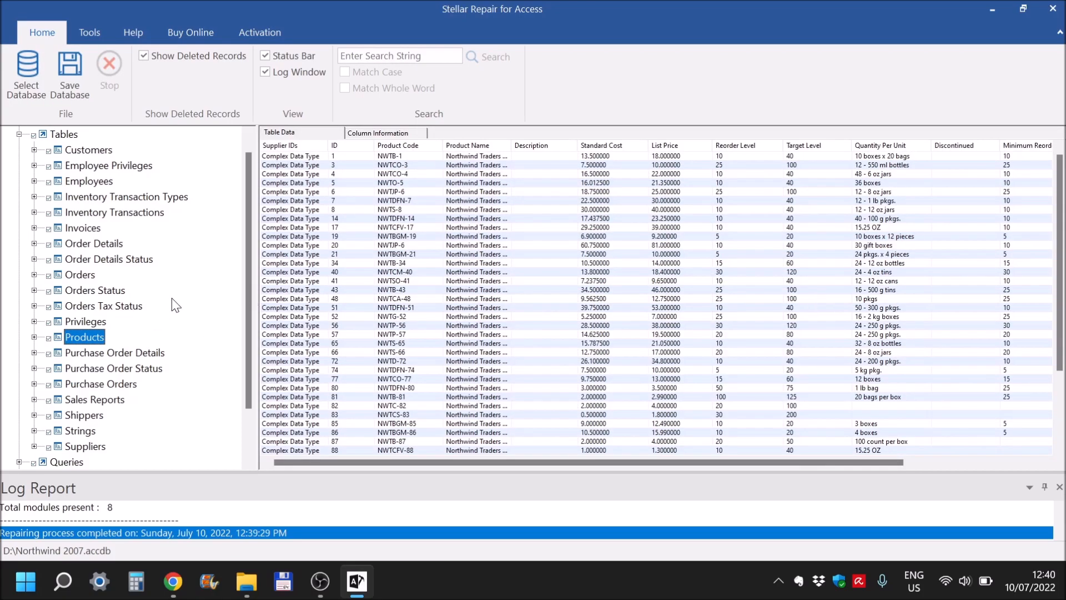
click(34, 338)
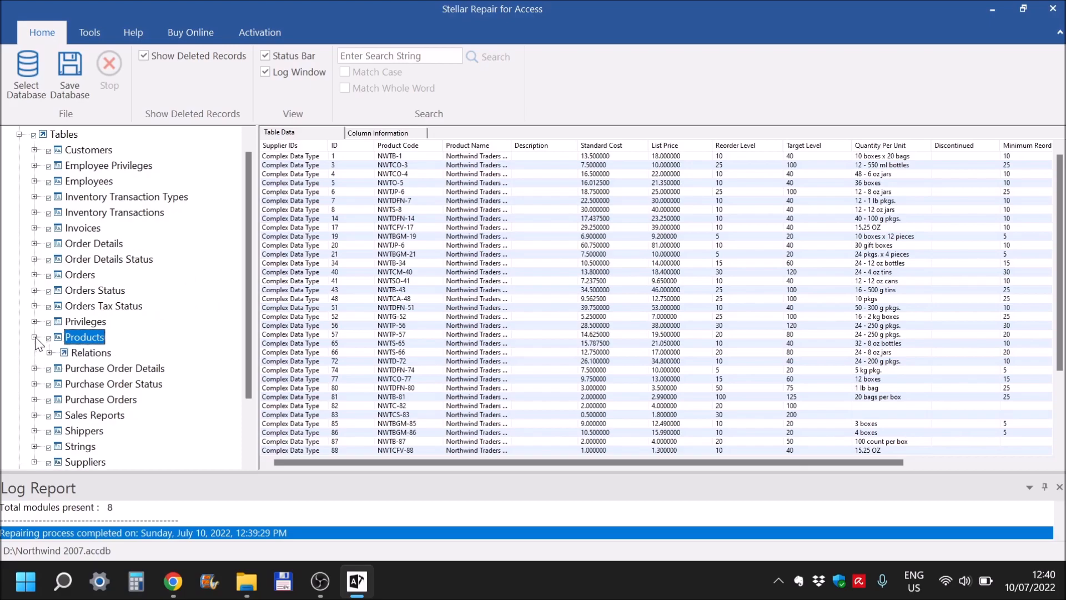
click(34, 338)
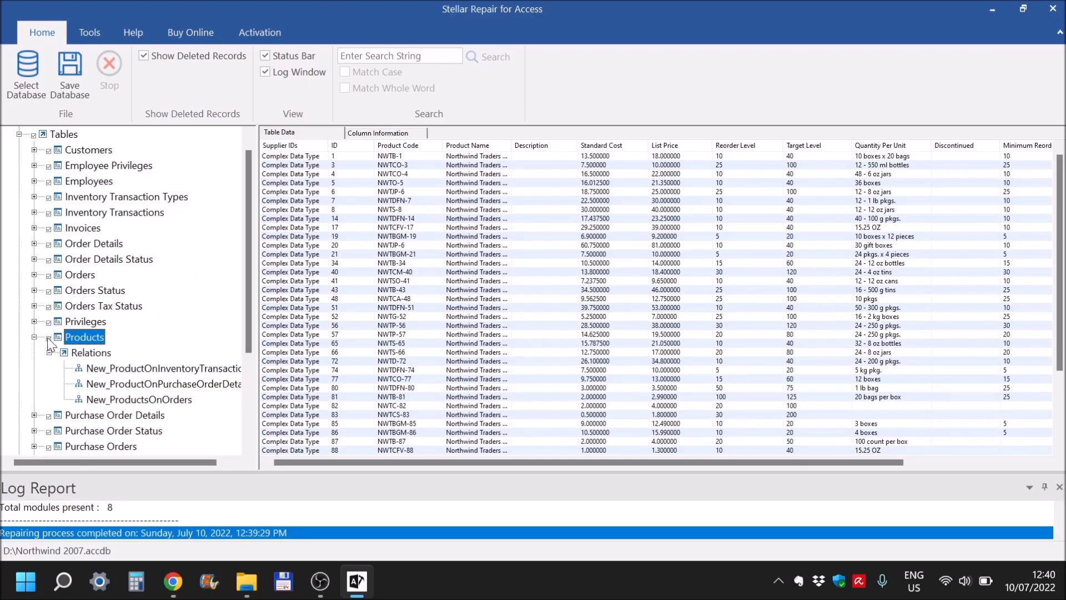
mouse_move(35, 143)
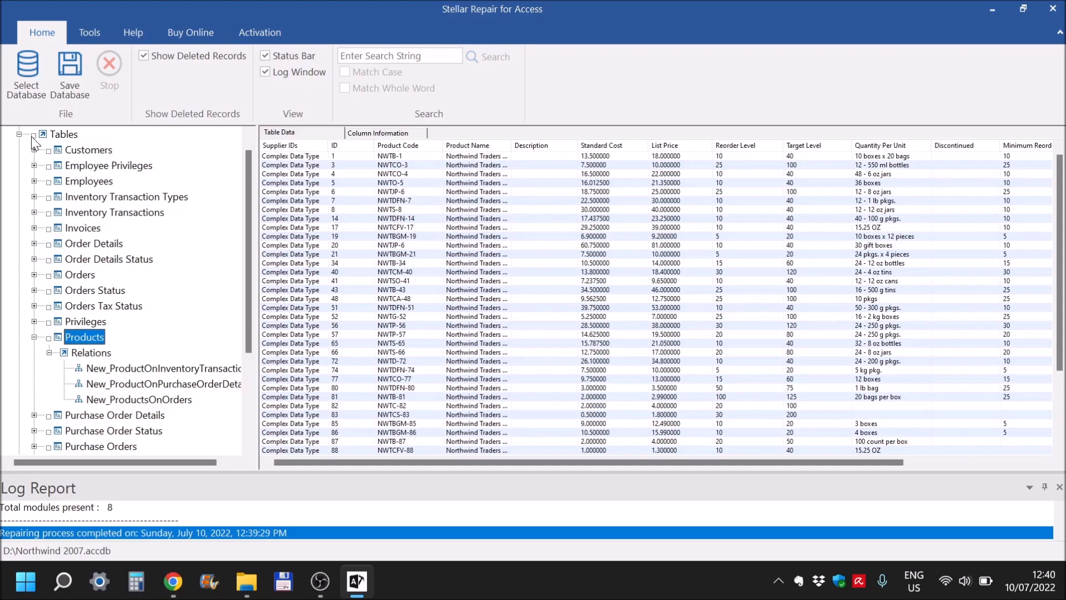
click(168, 384)
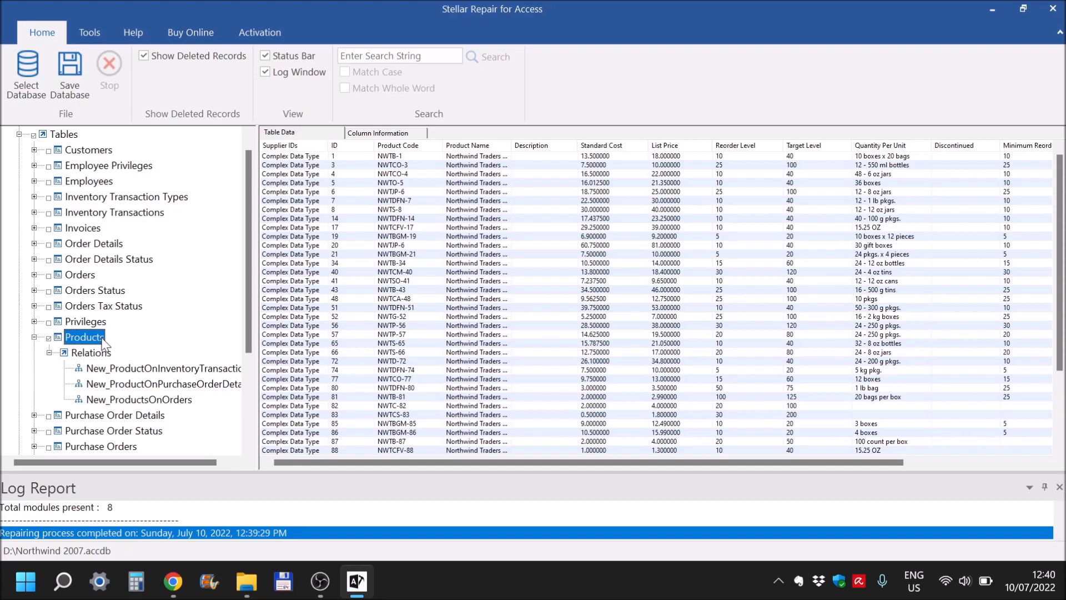
scroll(down, 3)
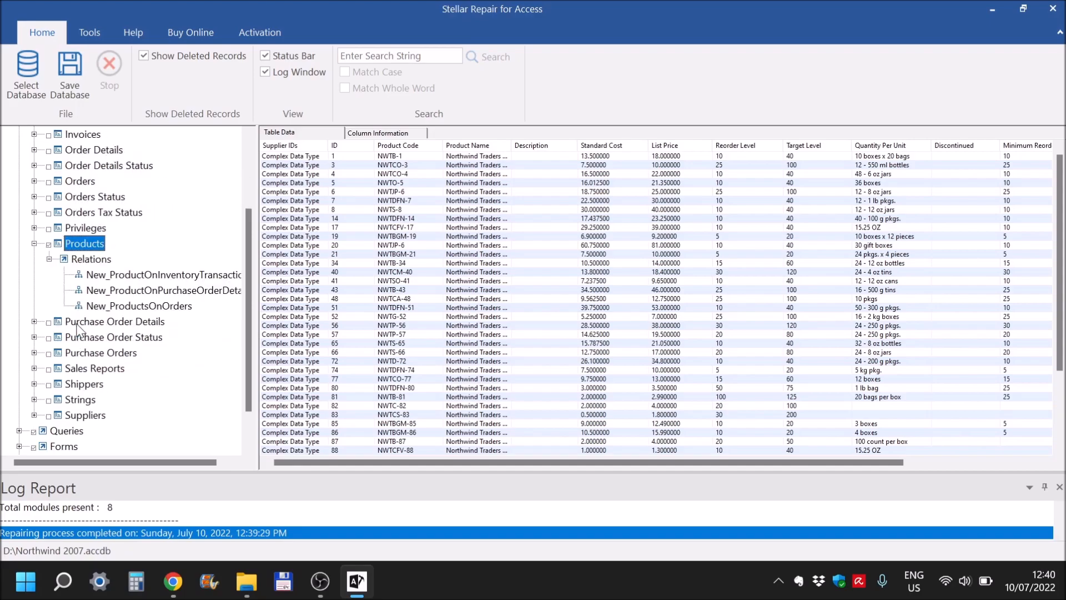
scroll(up, 3)
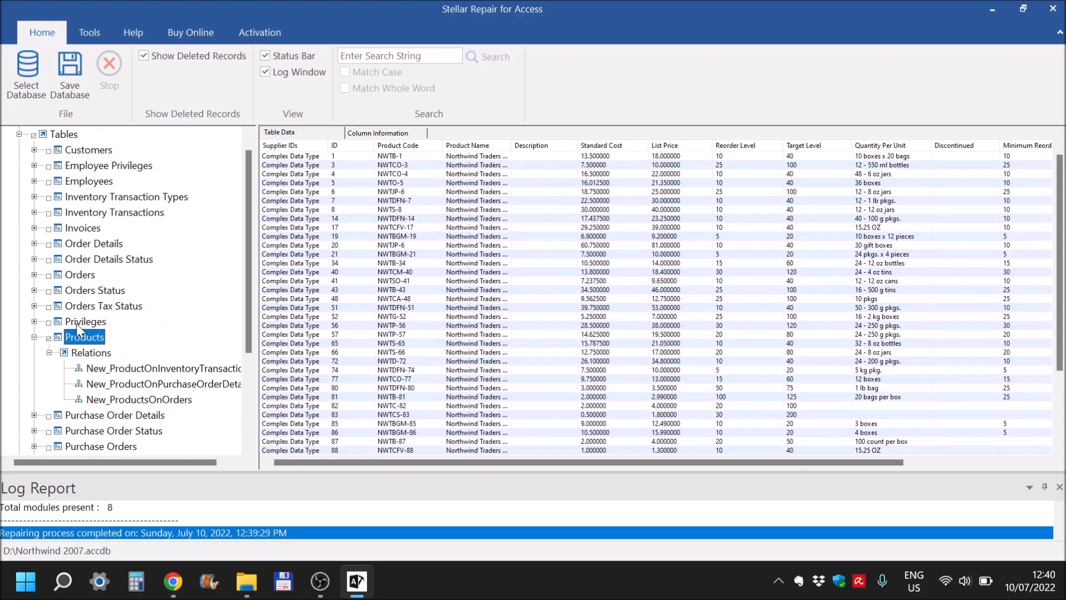
mouse_move(69, 73)
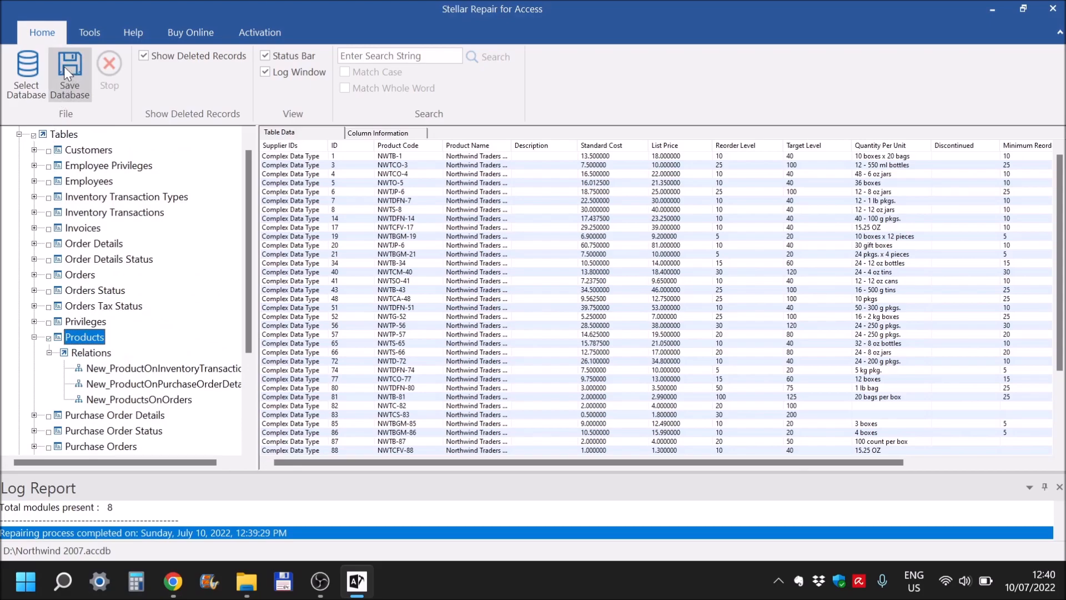
mouse_move(69, 71)
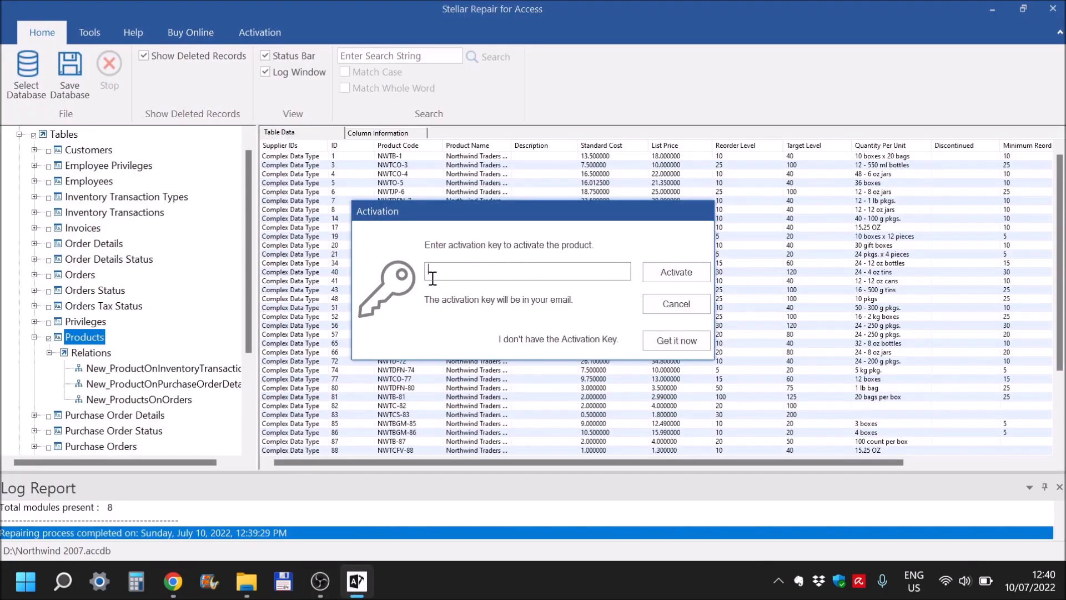
mouse_move(586, 273)
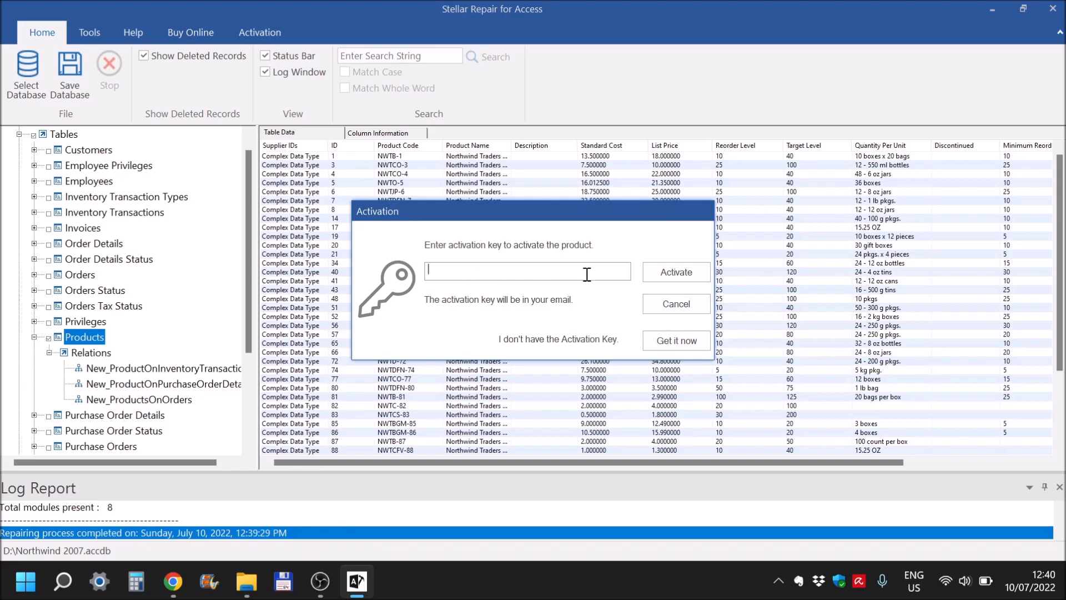
mouse_move(45, 211)
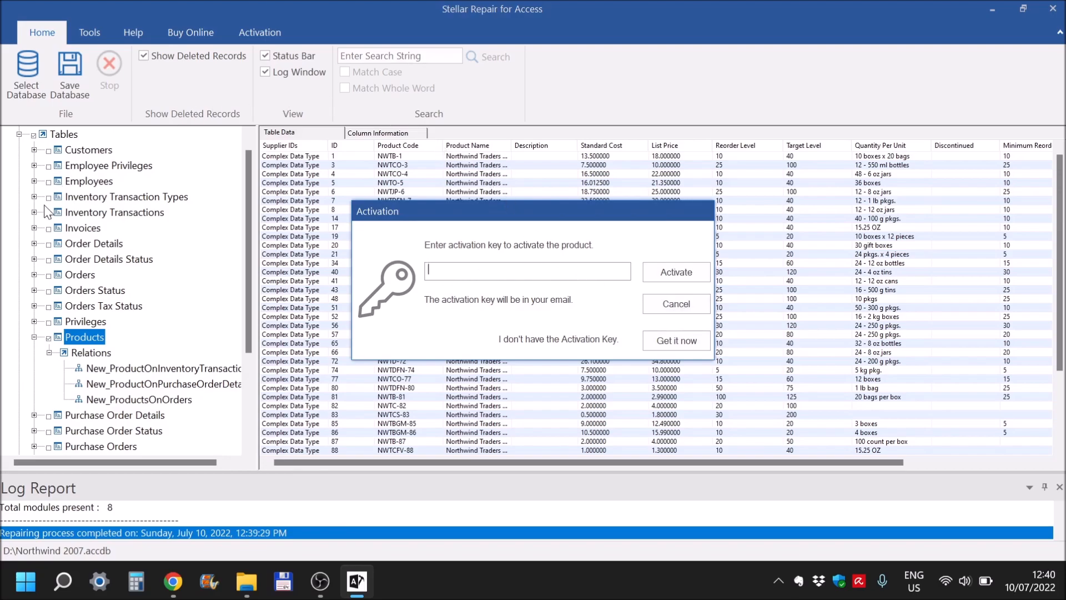
mouse_move(695, 80)
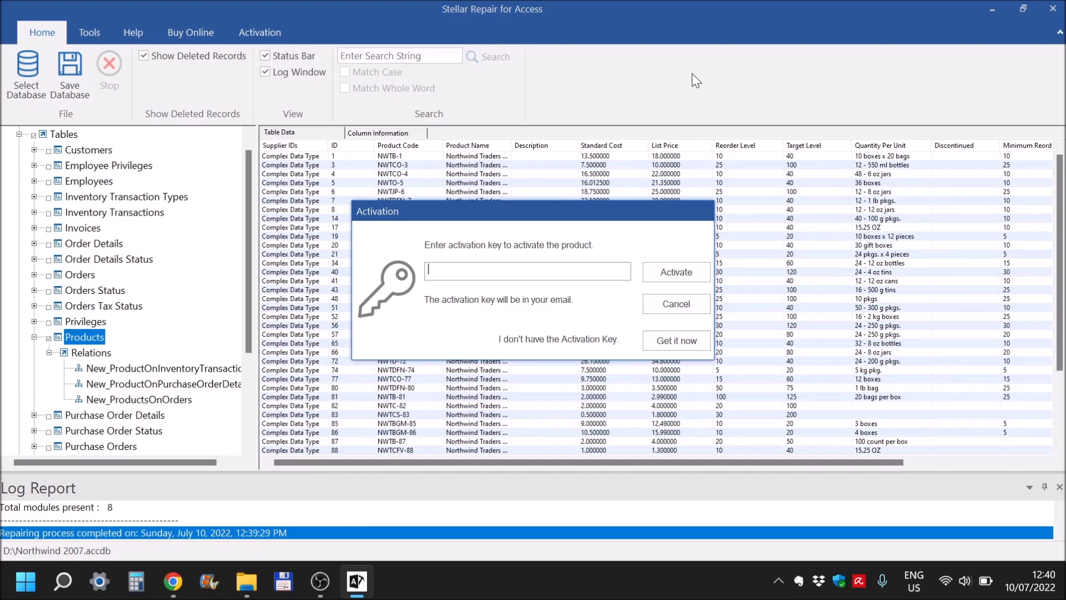
mouse_move(215, 211)
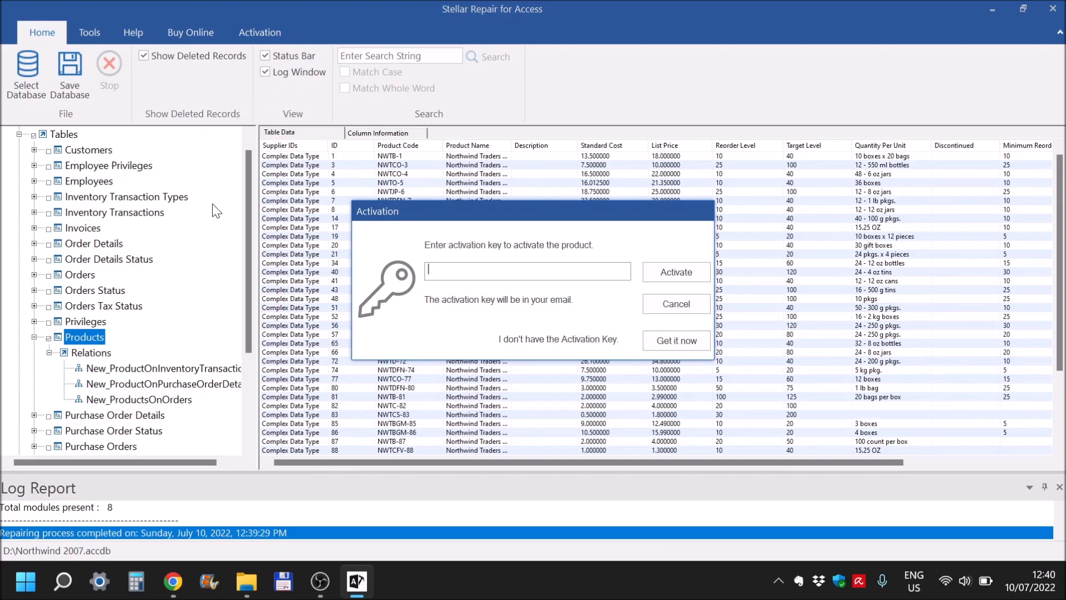
mouse_move(294, 323)
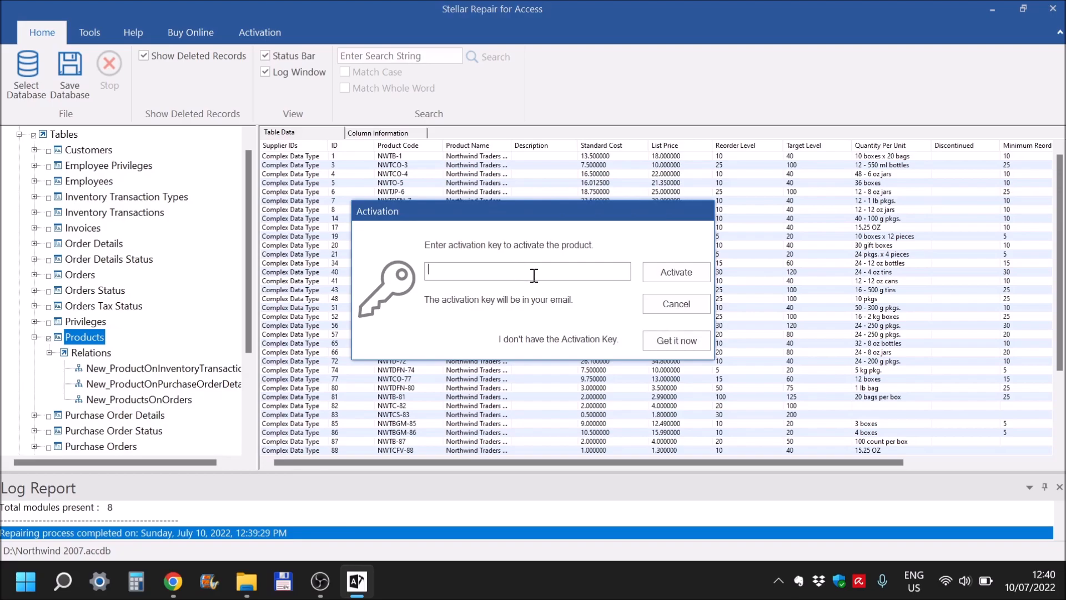
mouse_move(639, 287)
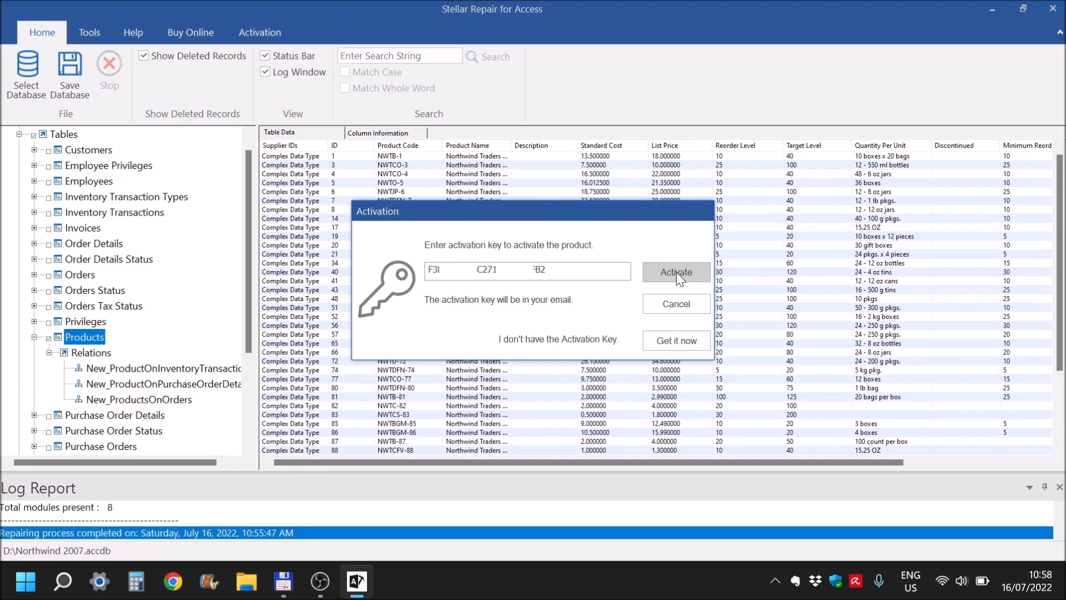
Activate the product with the entered key and dismiss the success message
click(675, 272)
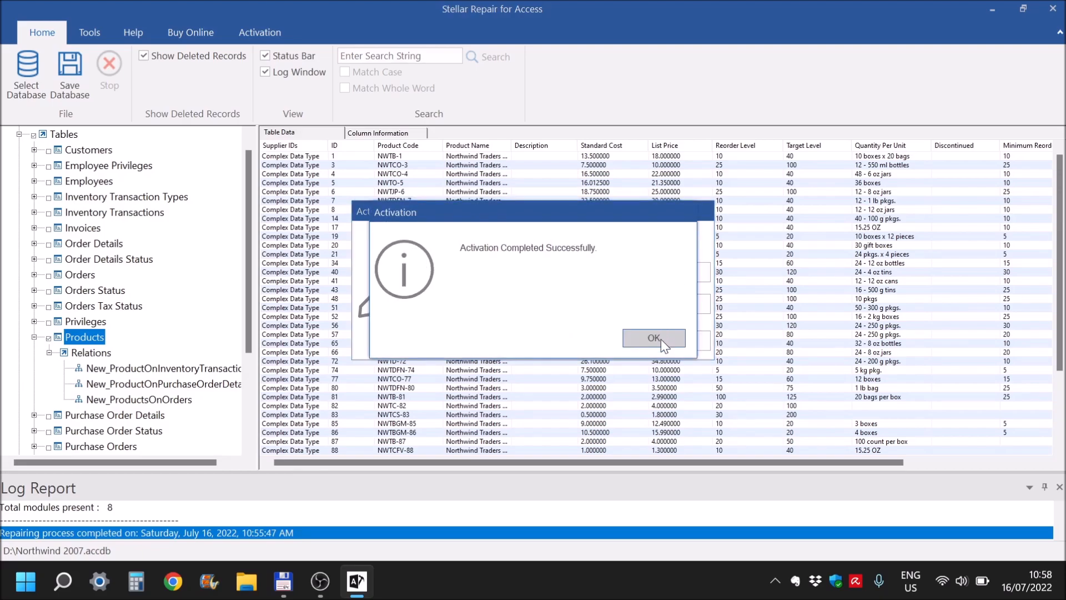
click(652, 338)
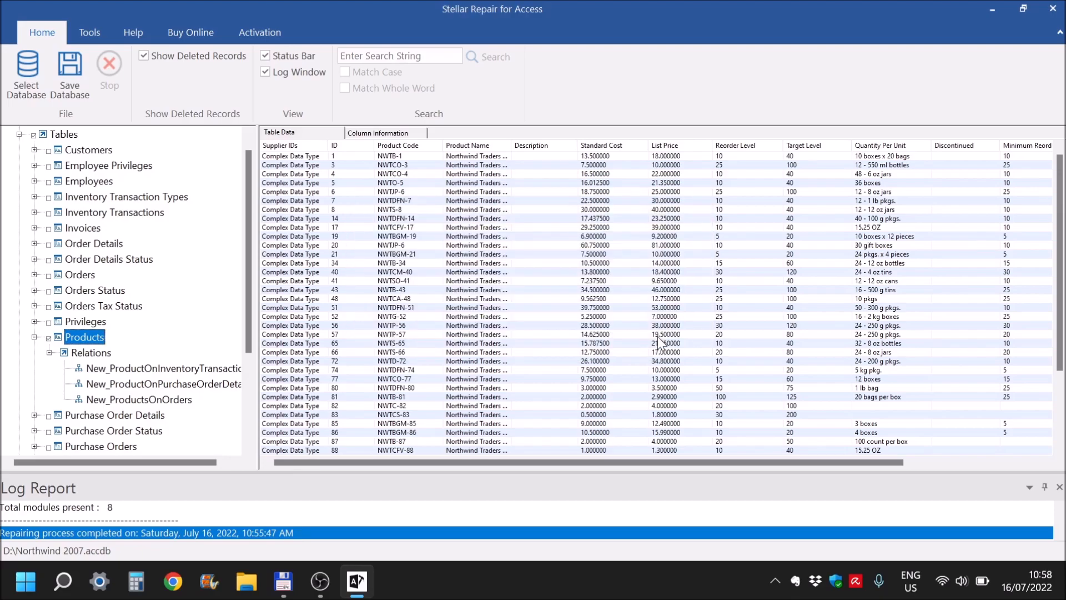
mouse_move(69, 75)
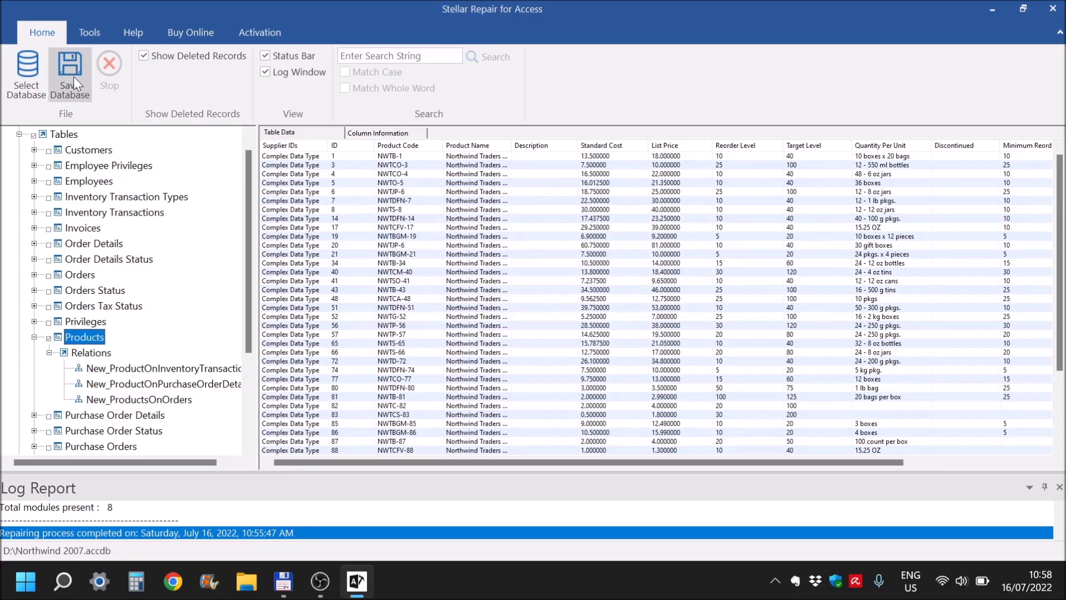
Choose drive E: (YOUTUBE & DOCUMENTS) as the save destination for the repaired database
click(69, 75)
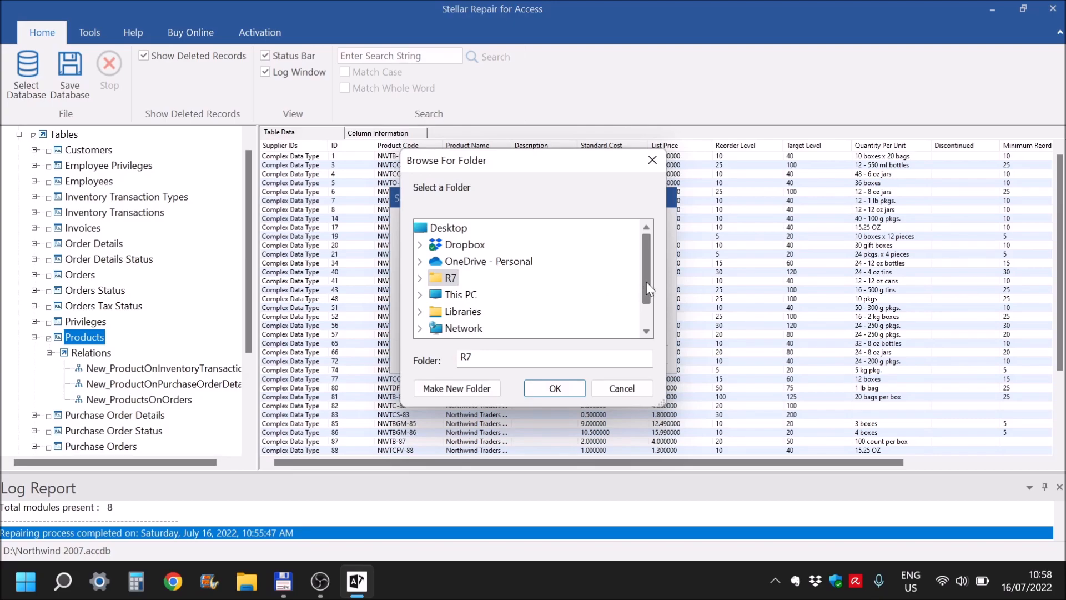
scroll(down, 3)
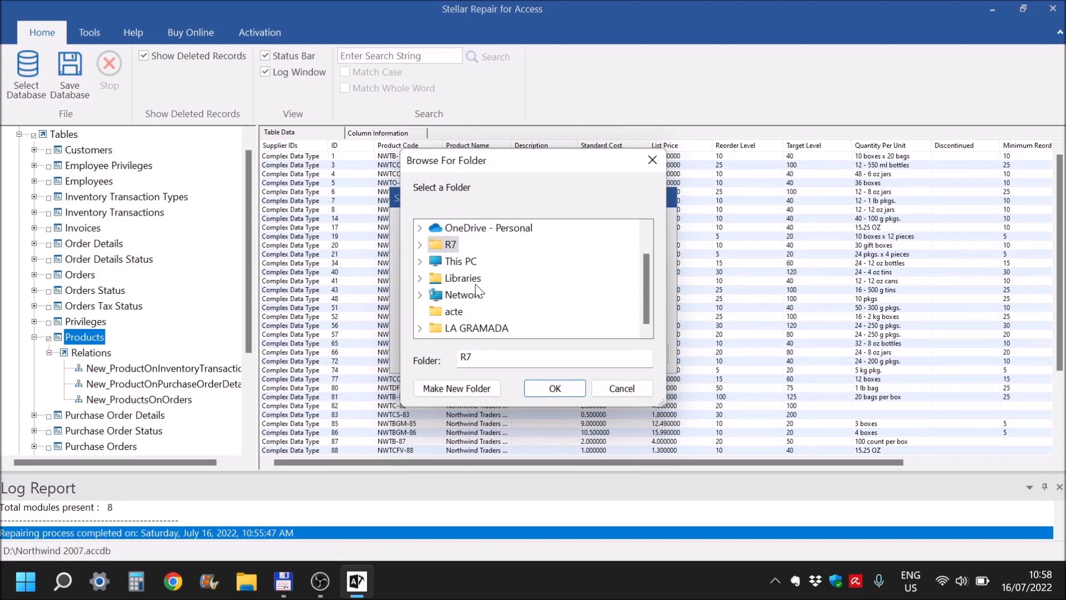
mouse_move(501, 304)
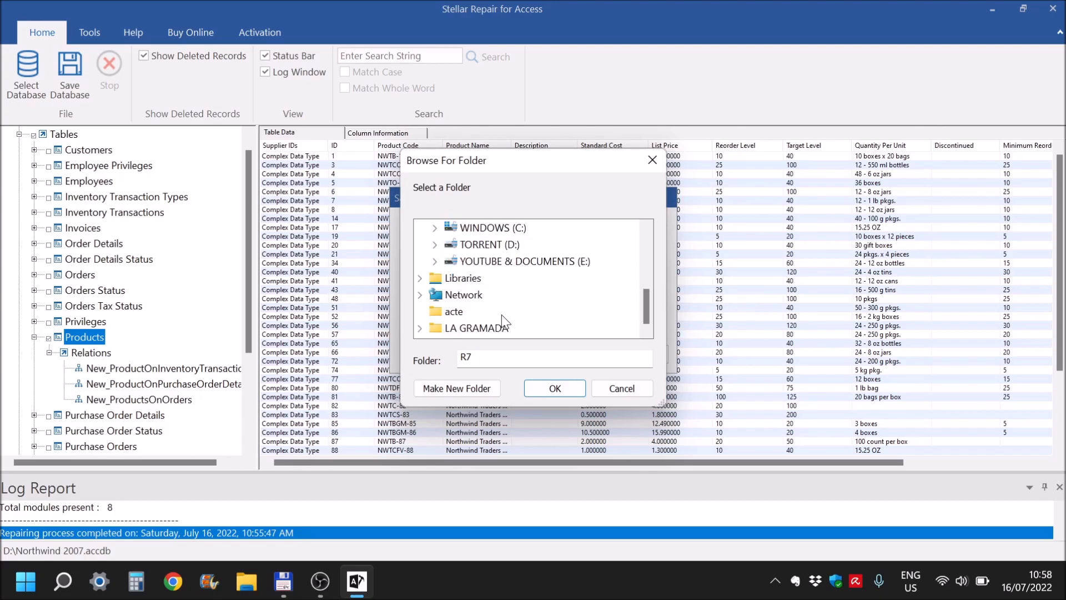
mouse_move(517, 261)
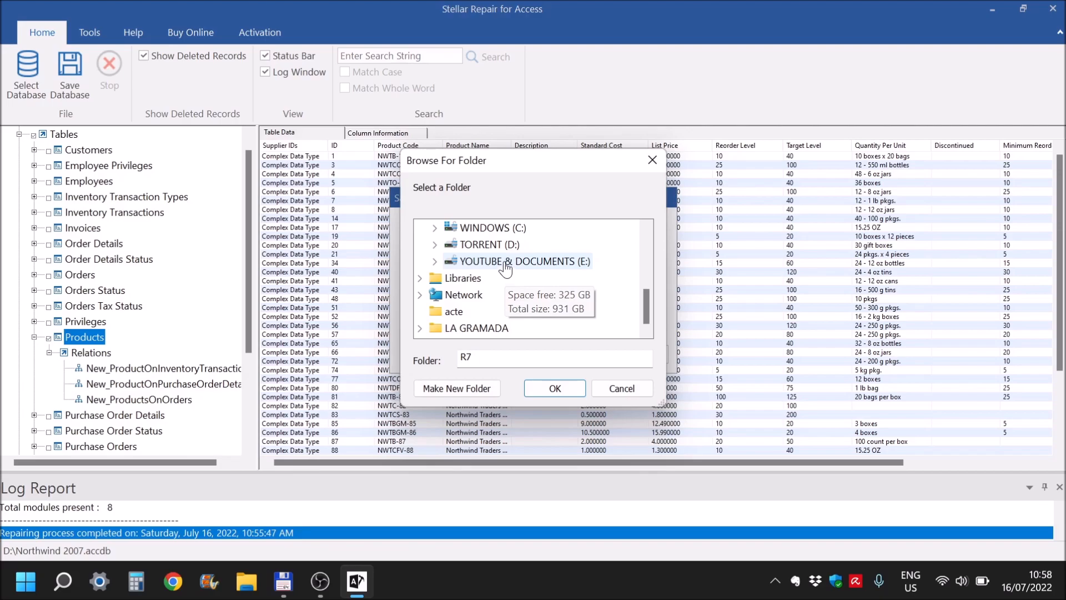
click(553, 388)
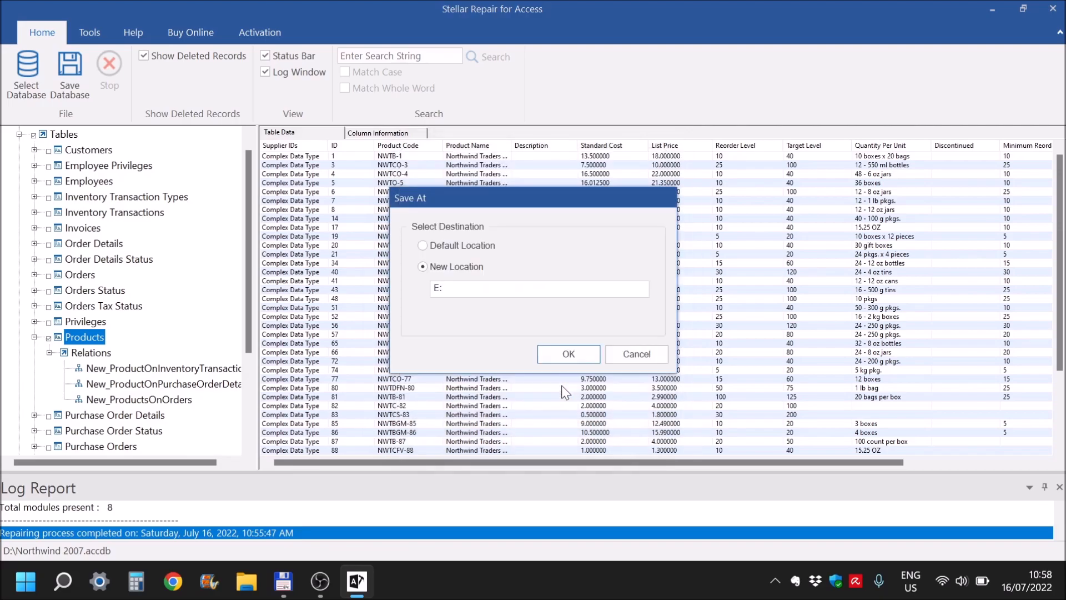
click(569, 355)
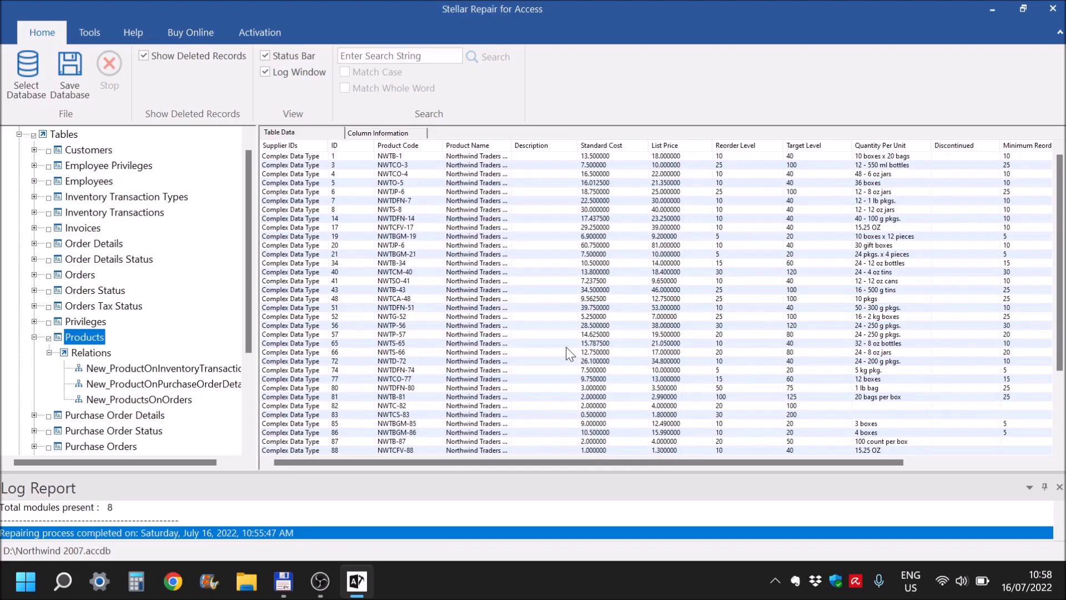
Save the repaired database as E:\Repaired_Northwind 2007.accdb and dismiss the Saving Complete message
click(69, 75)
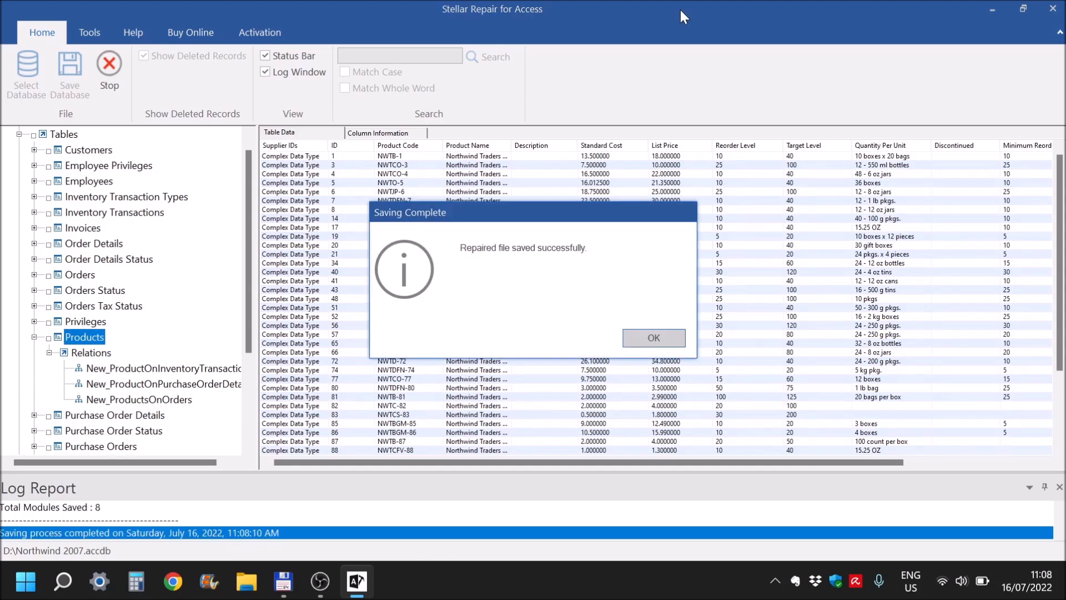
click(652, 339)
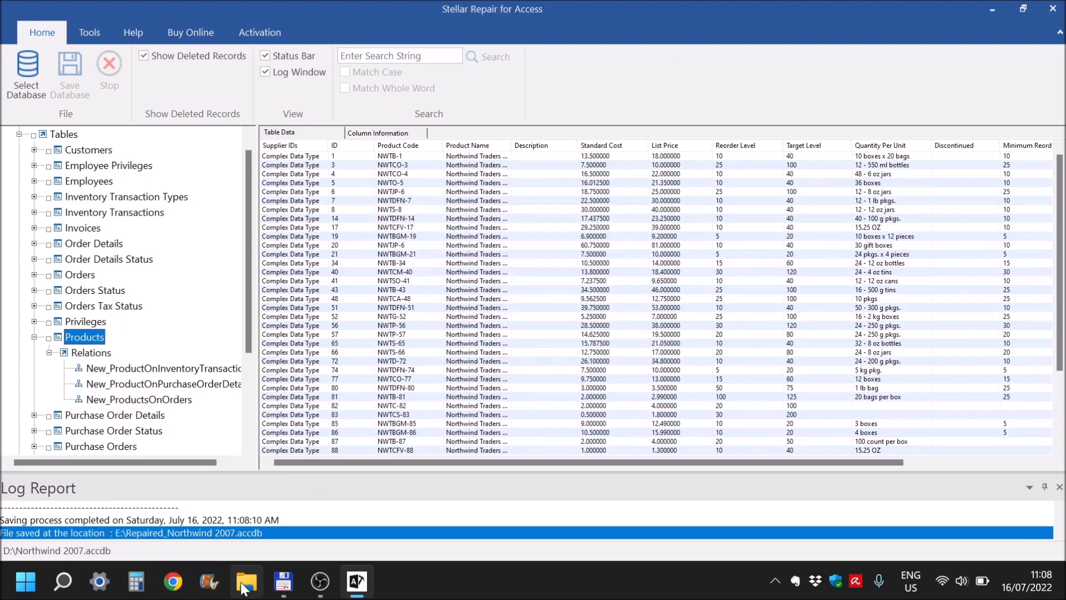
Browse to drive E: in File Explorer to see the saved Repaired_Northwind 2007.accdb
click(245, 582)
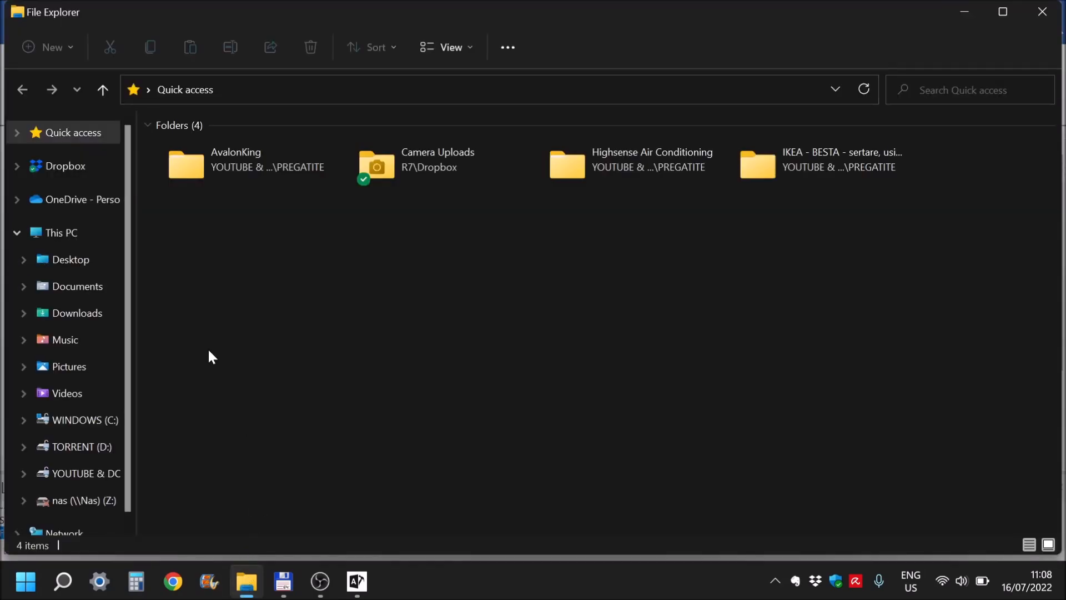
click(91, 473)
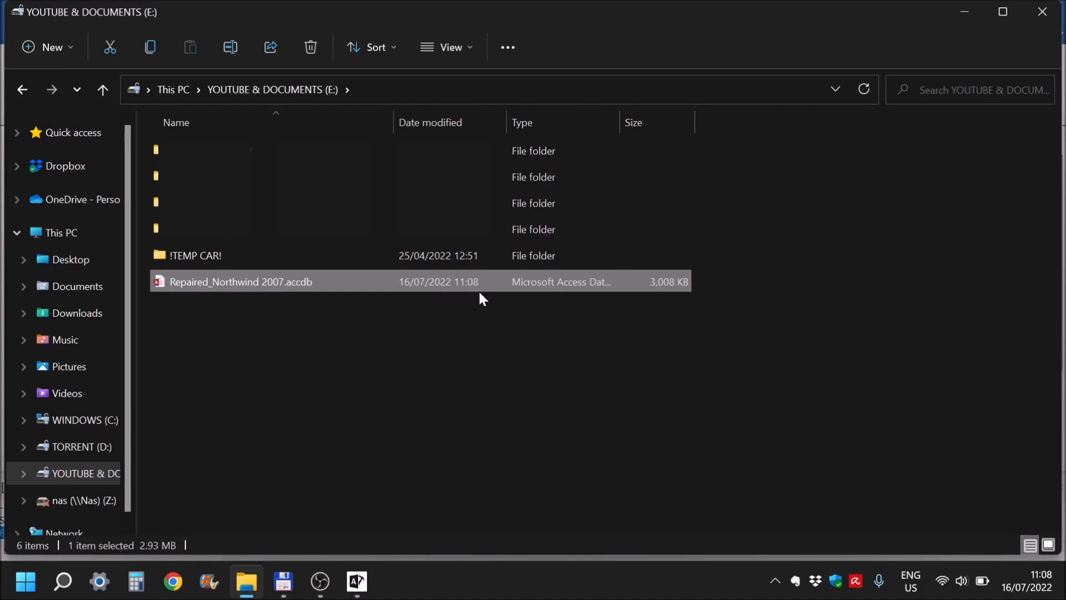
mouse_move(471, 331)
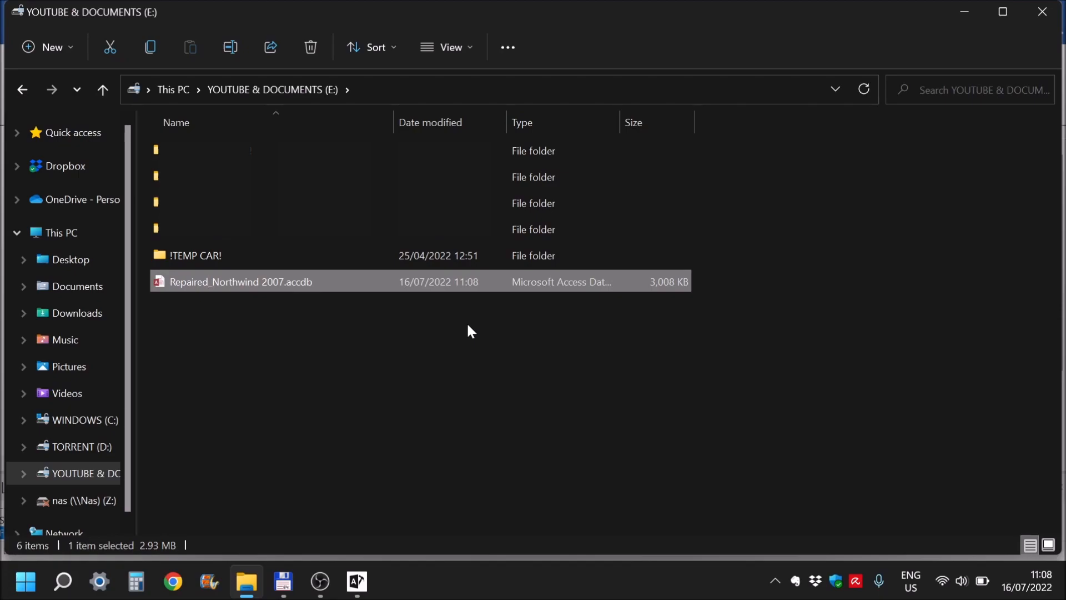
mouse_move(455, 291)
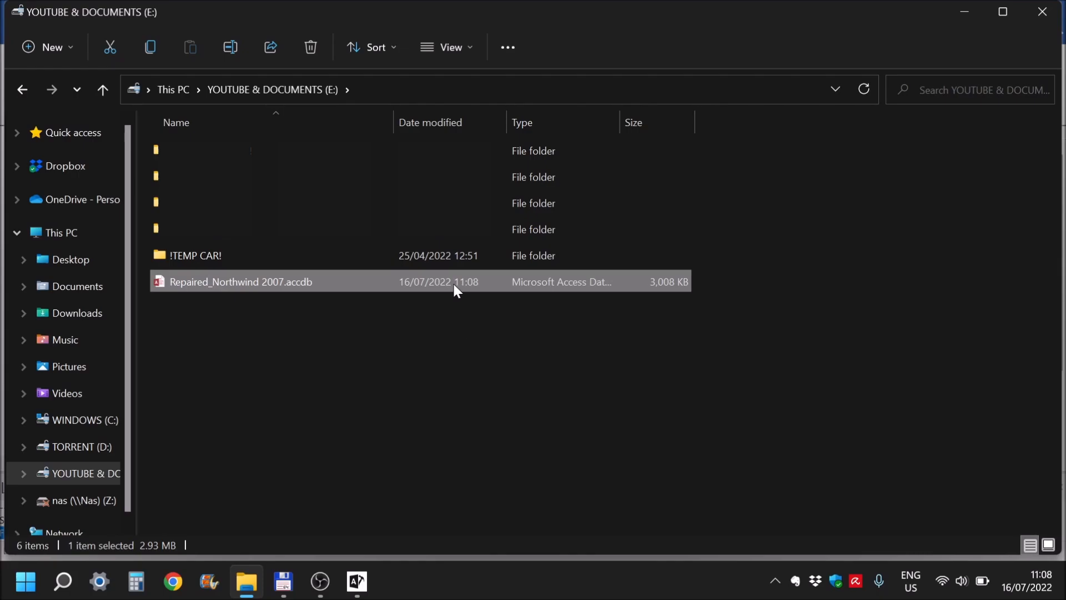
Launch Repaired_Northwind 2007.accdb in Access and view the Invoices, Order Details and Order Details Status tables
double_click(240, 282)
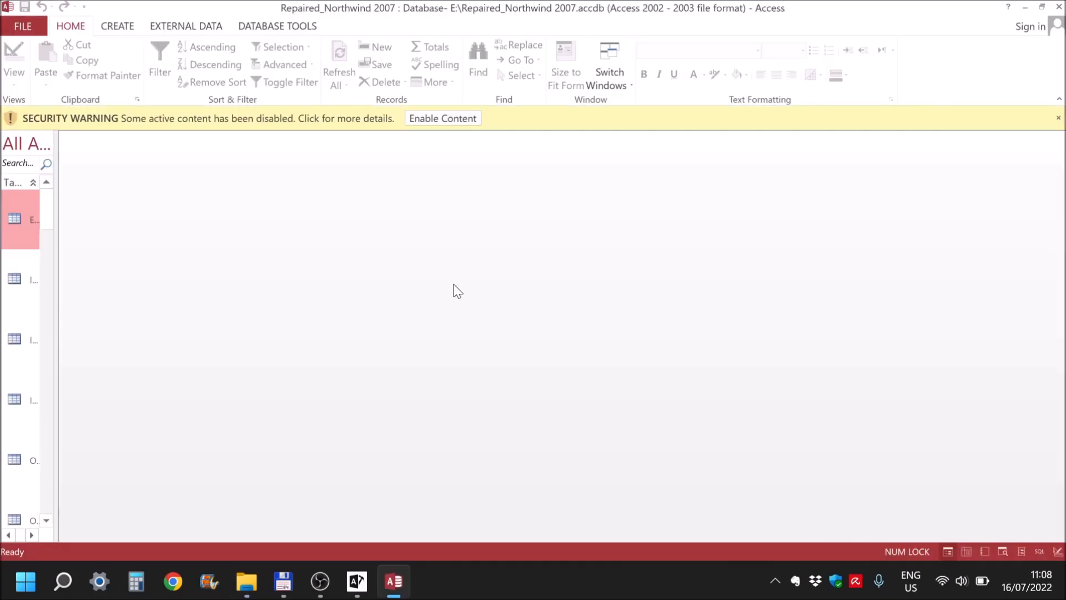
double_click(45, 376)
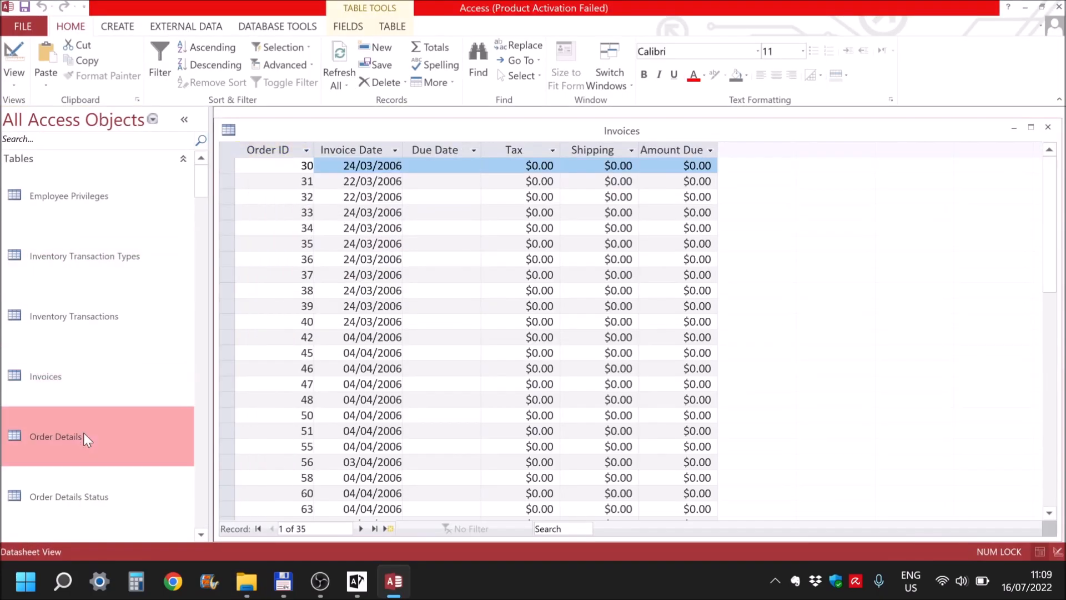
double_click(55, 436)
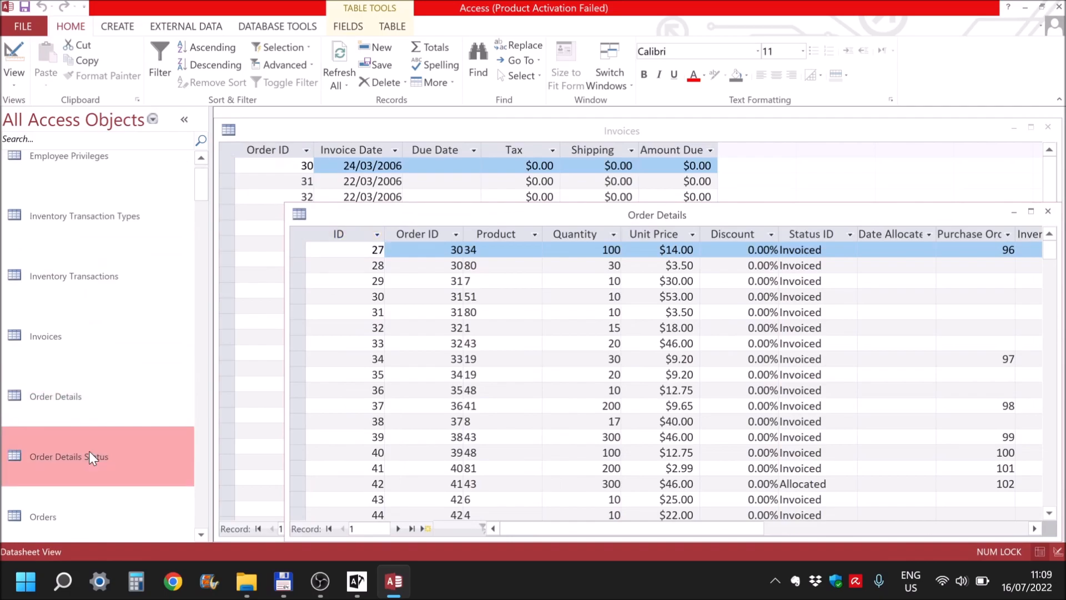
double_click(69, 456)
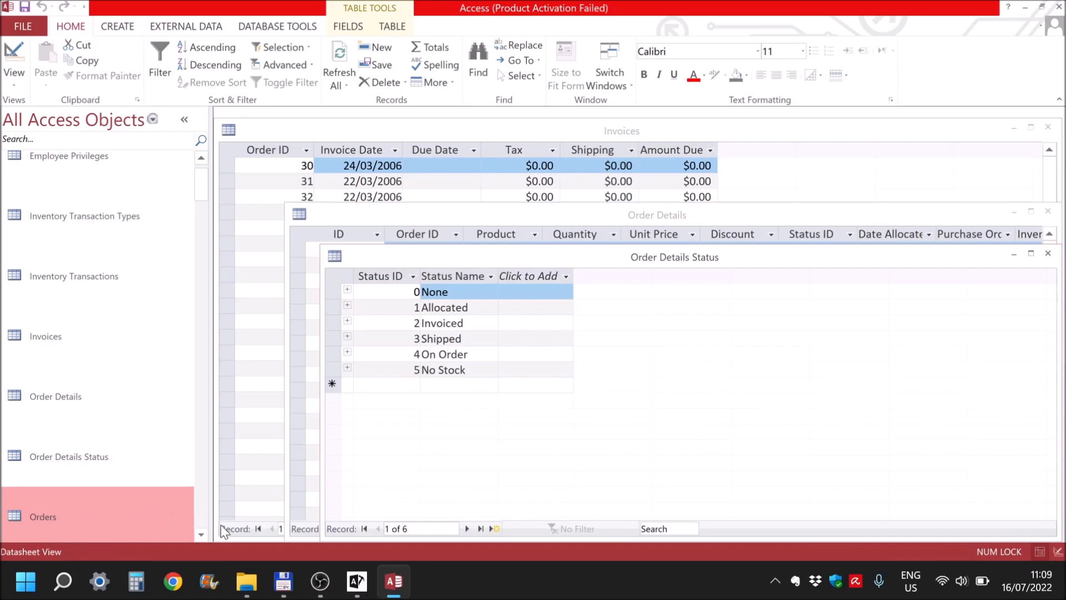
Bring Stellar Repair for Access back to the front with its save log
click(356, 581)
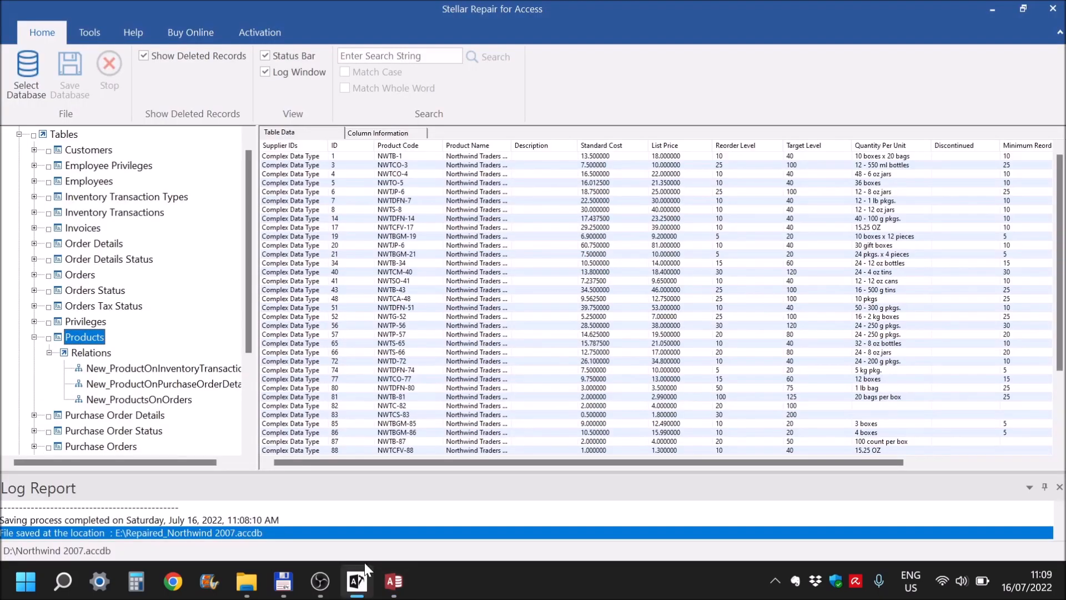
mouse_move(470, 22)
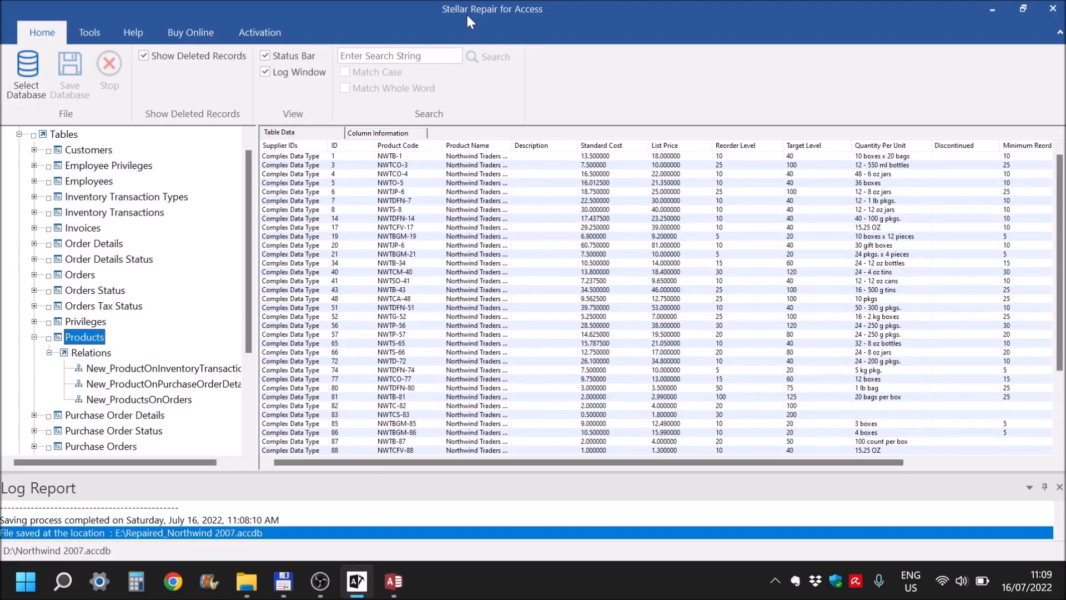
mouse_move(540, 21)
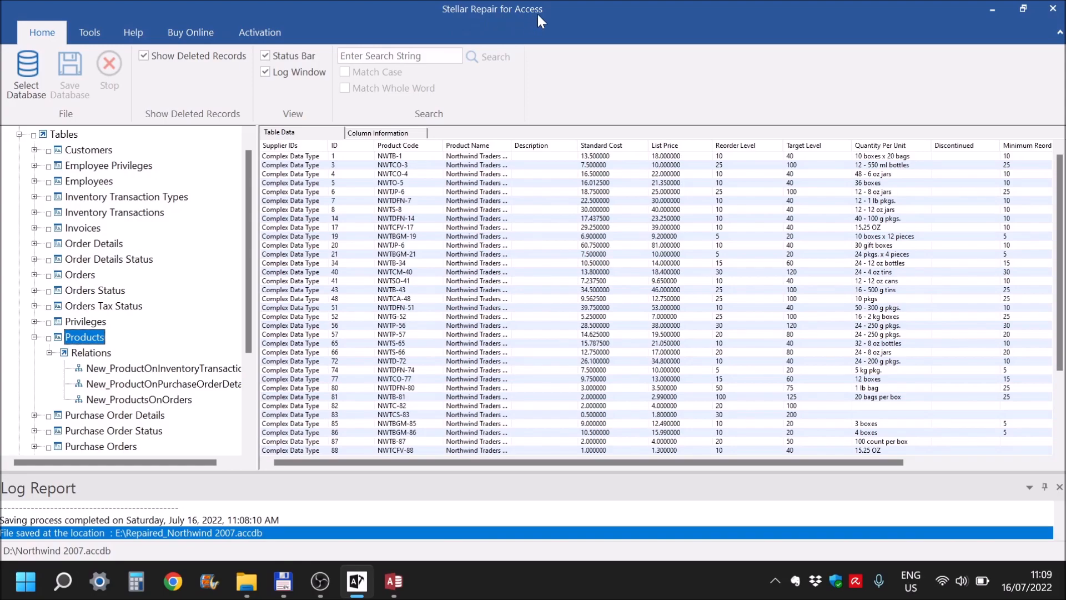